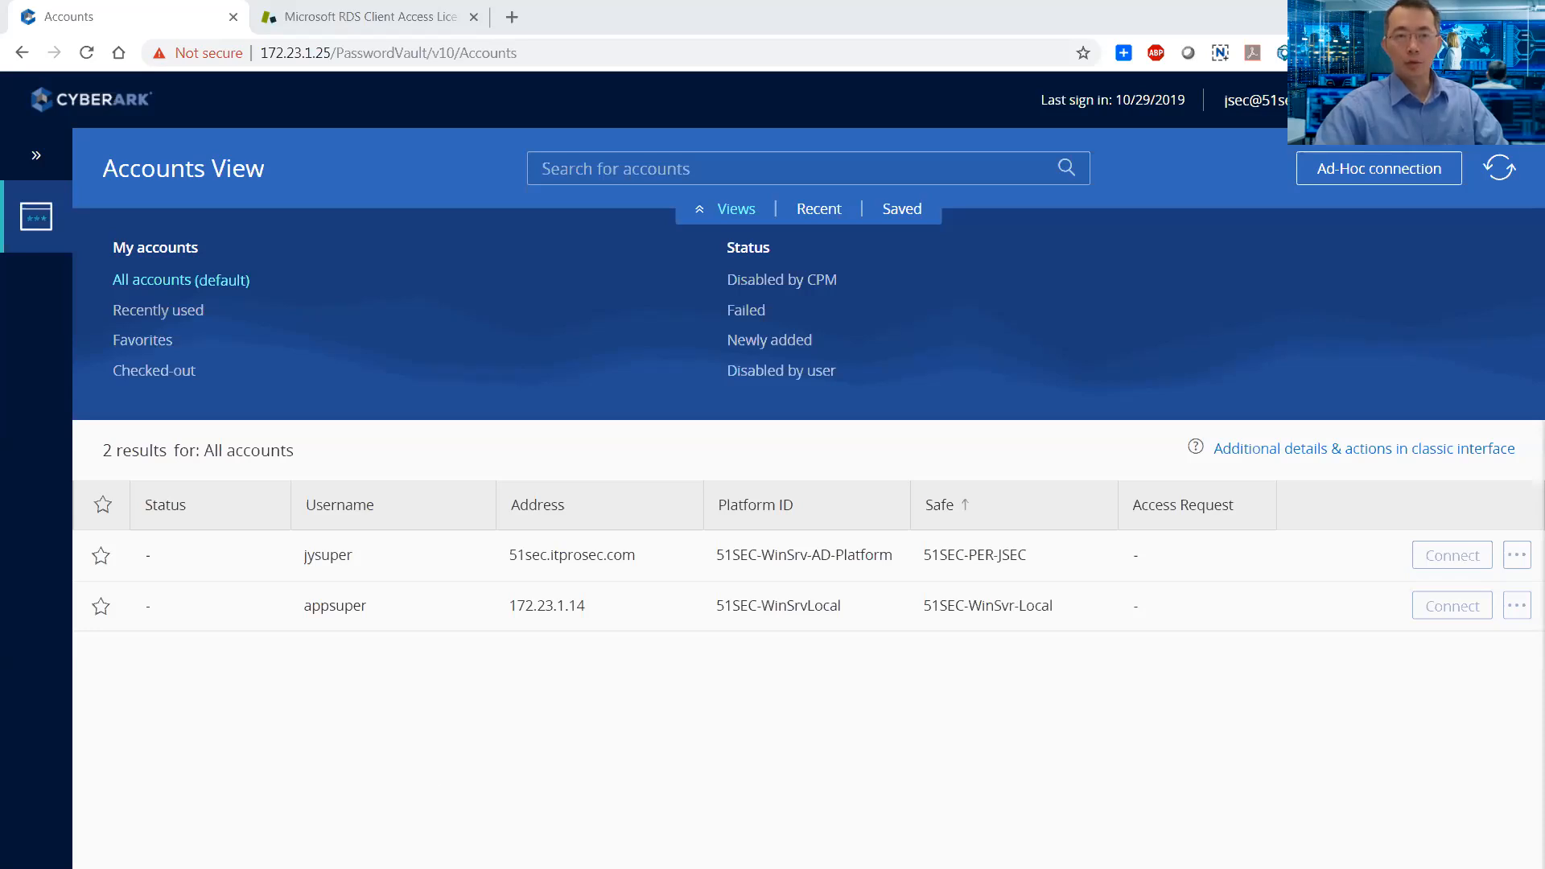
mouse_move(489, 639)
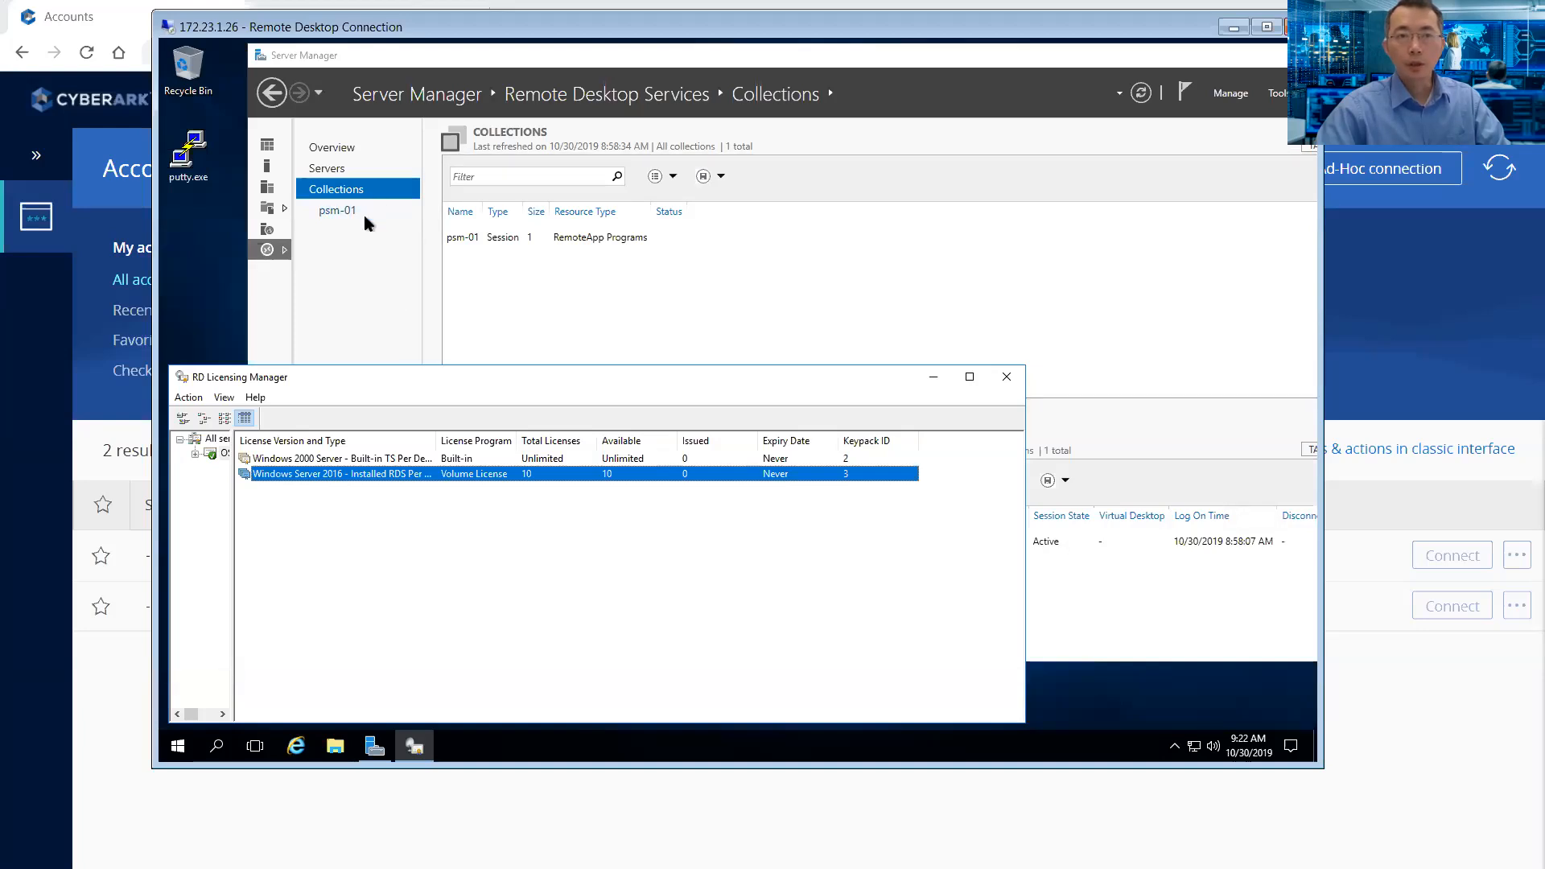
mouse_move(365, 217)
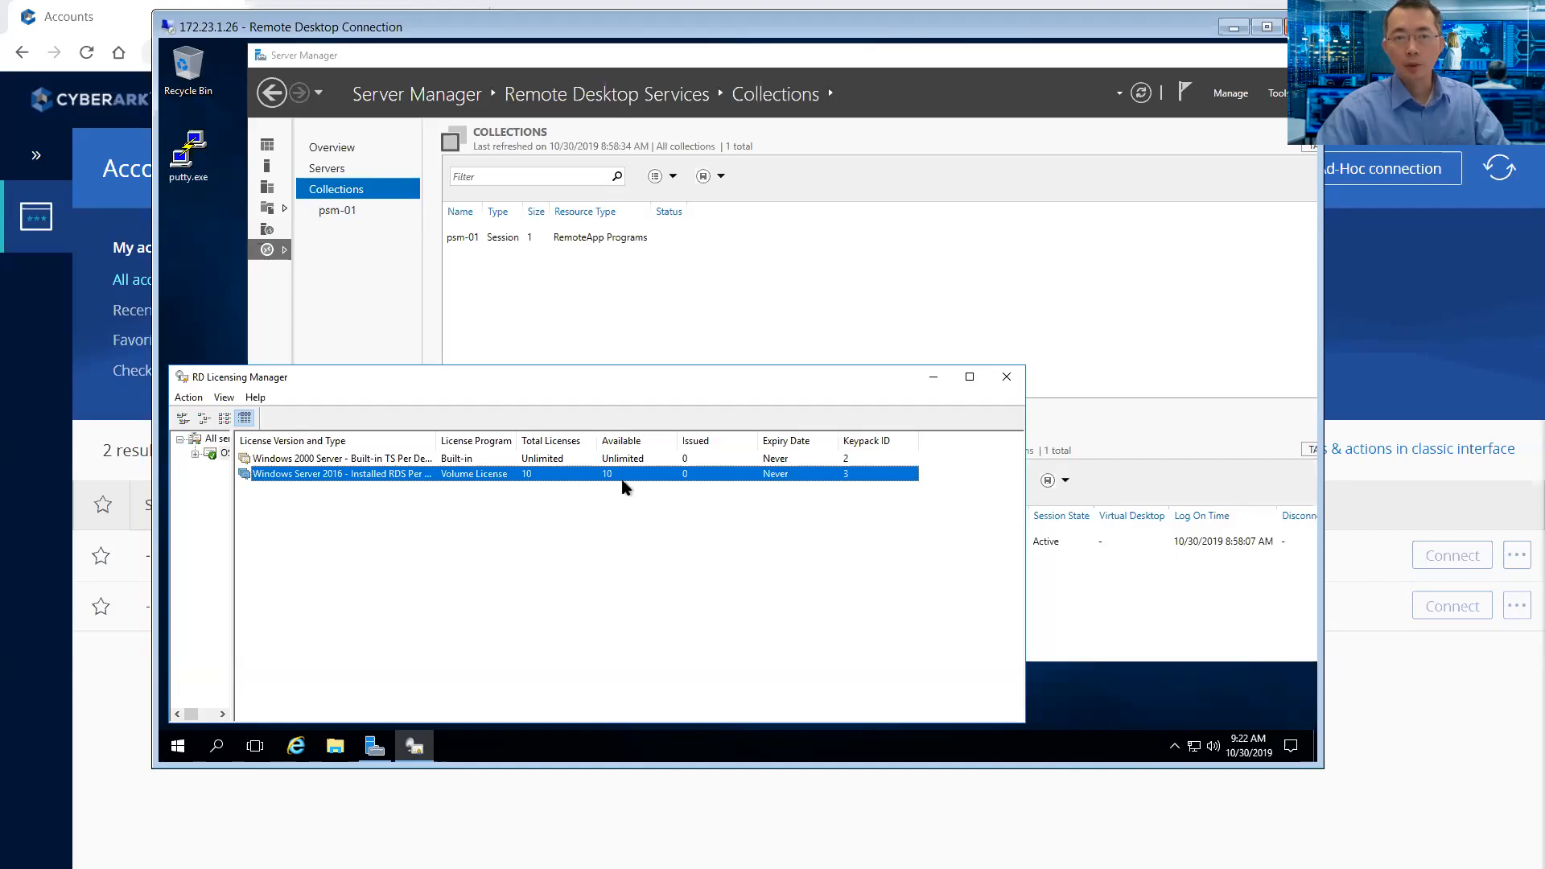
mouse_move(631, 491)
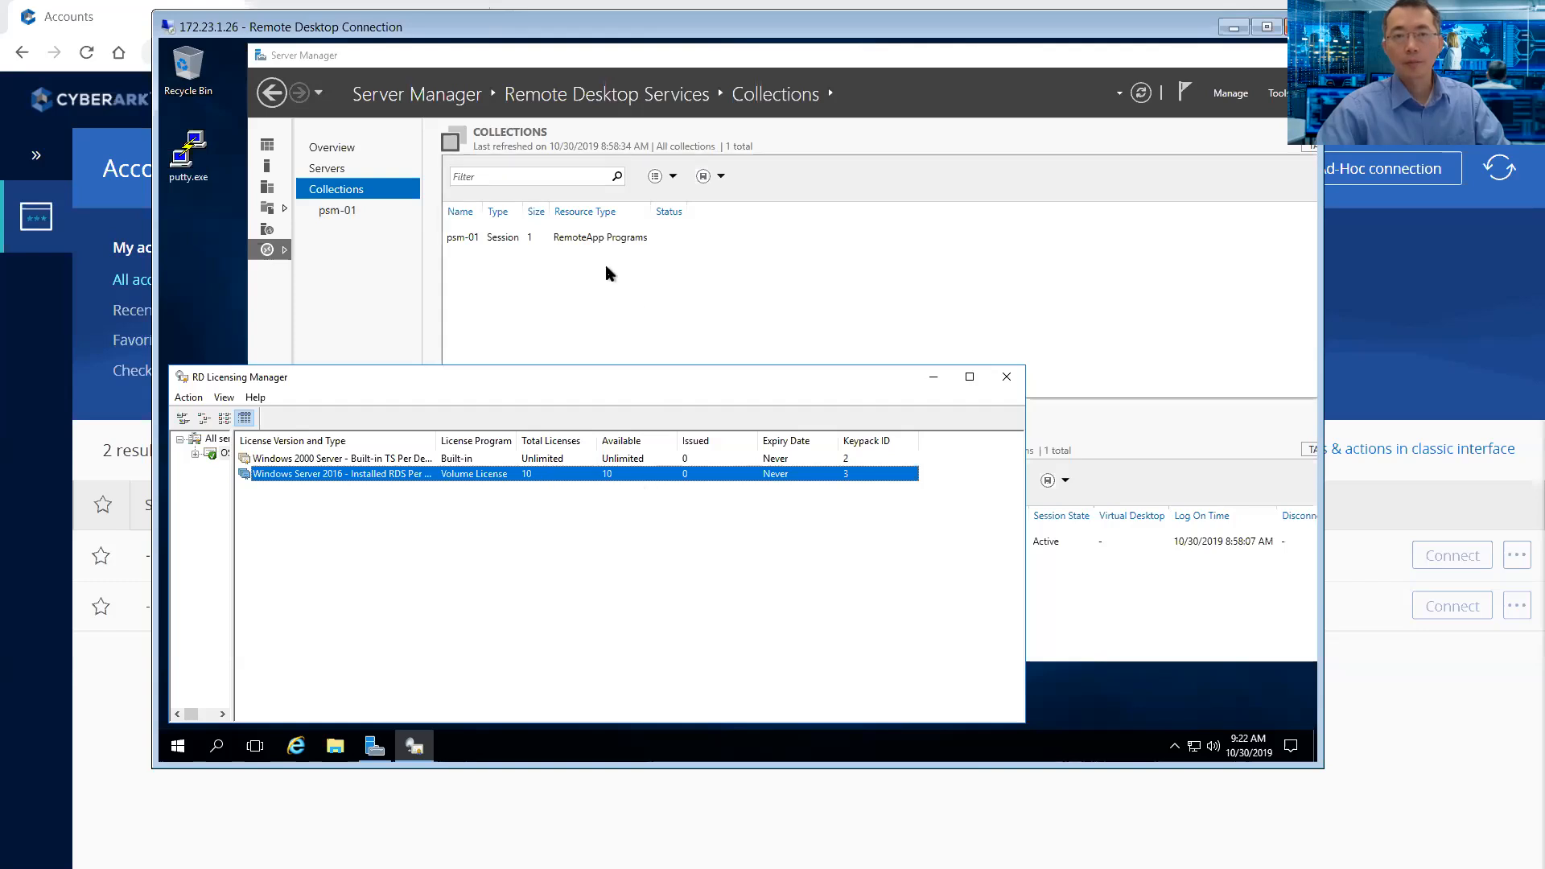
mouse_move(537, 250)
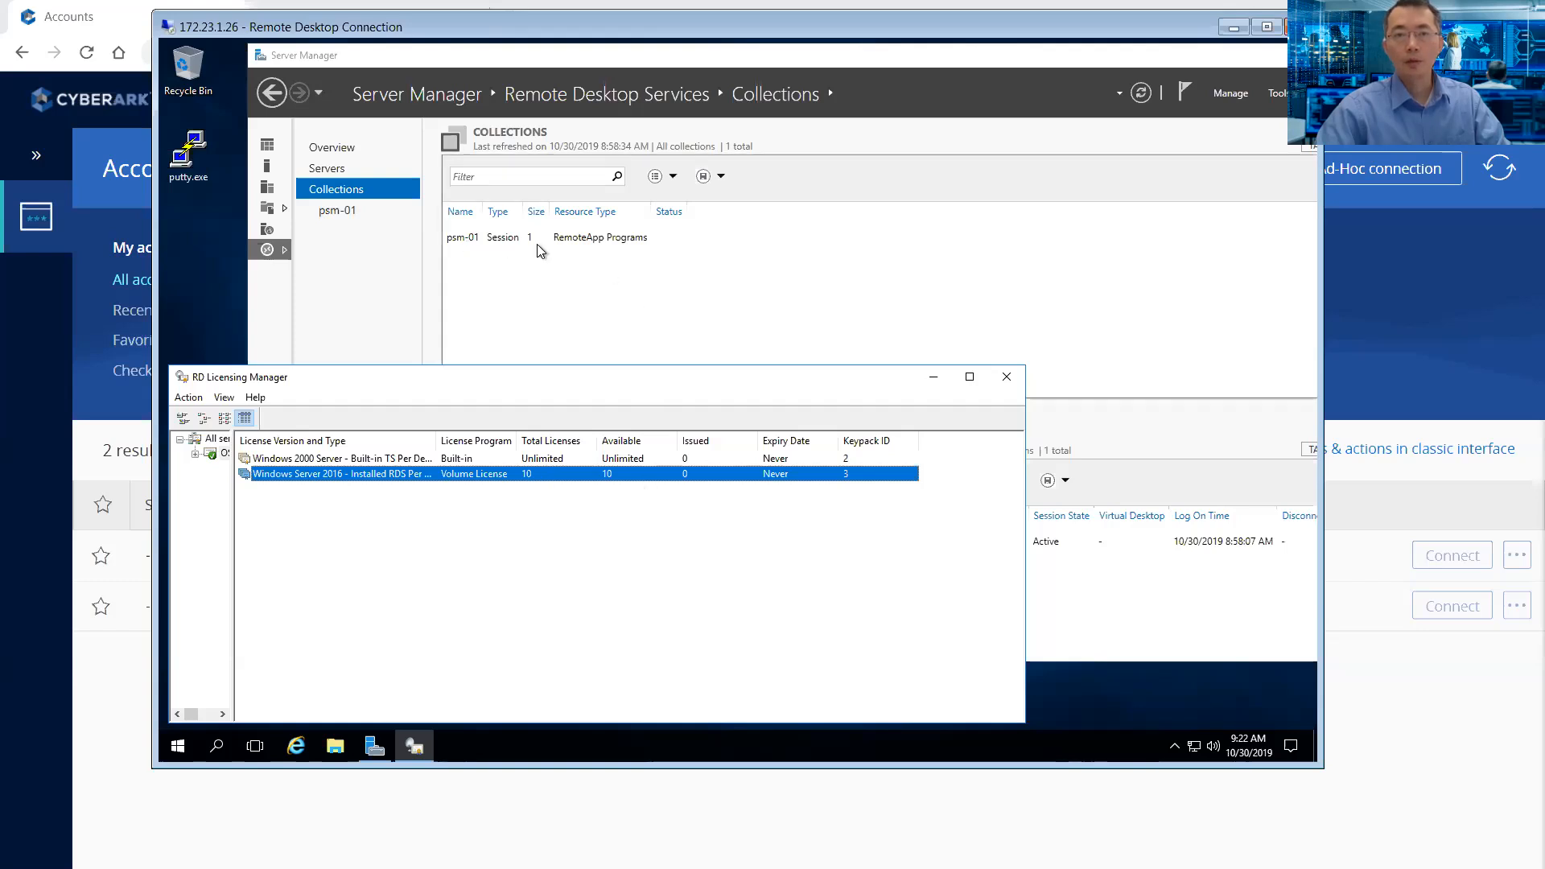
mouse_move(557, 161)
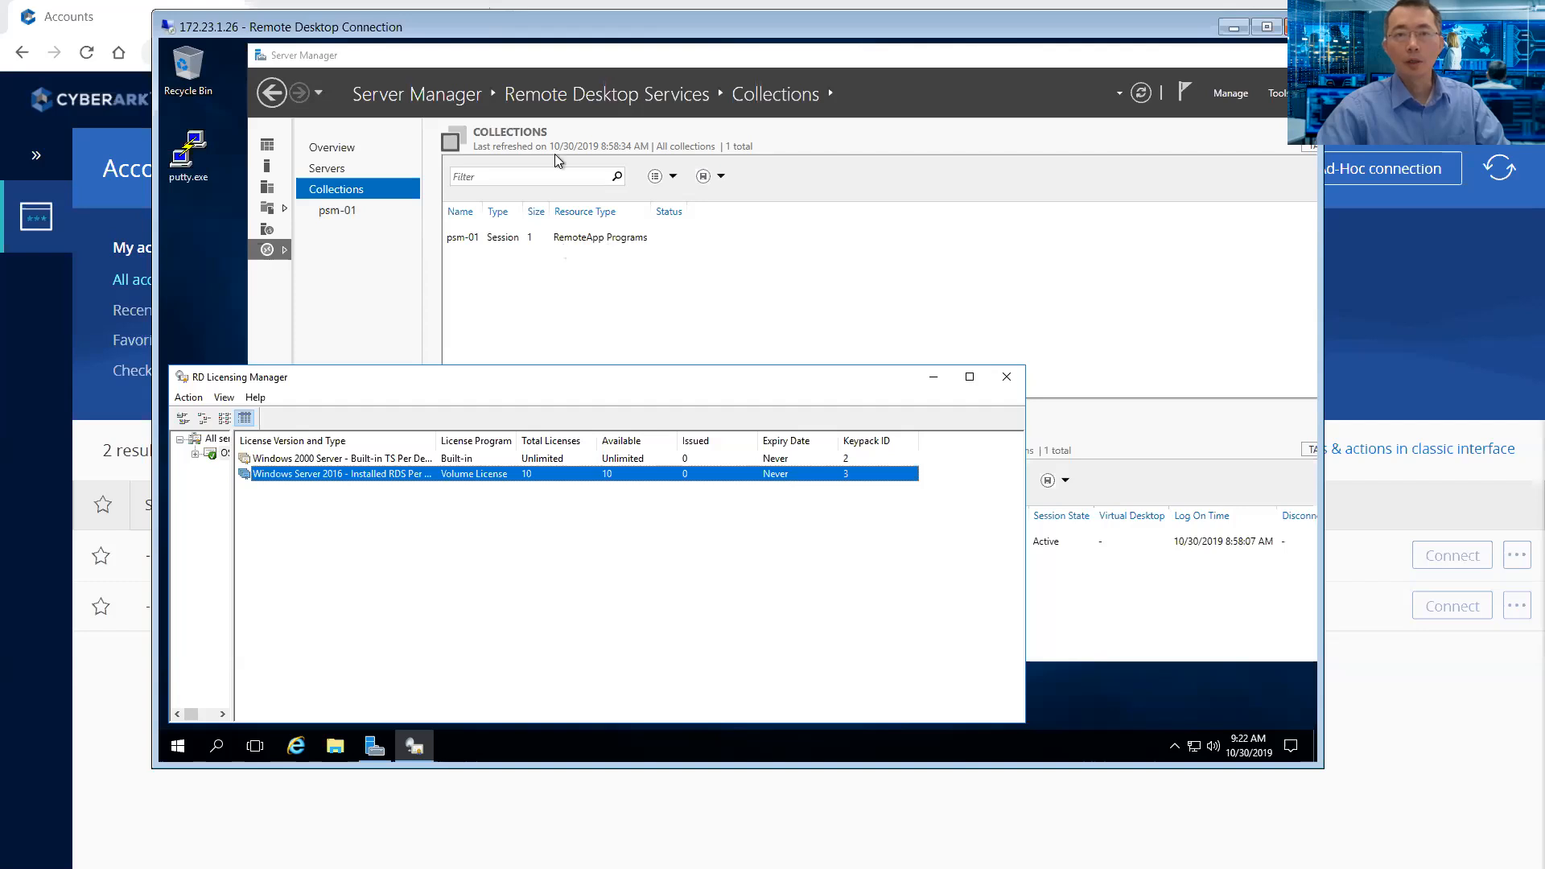
mouse_move(552, 164)
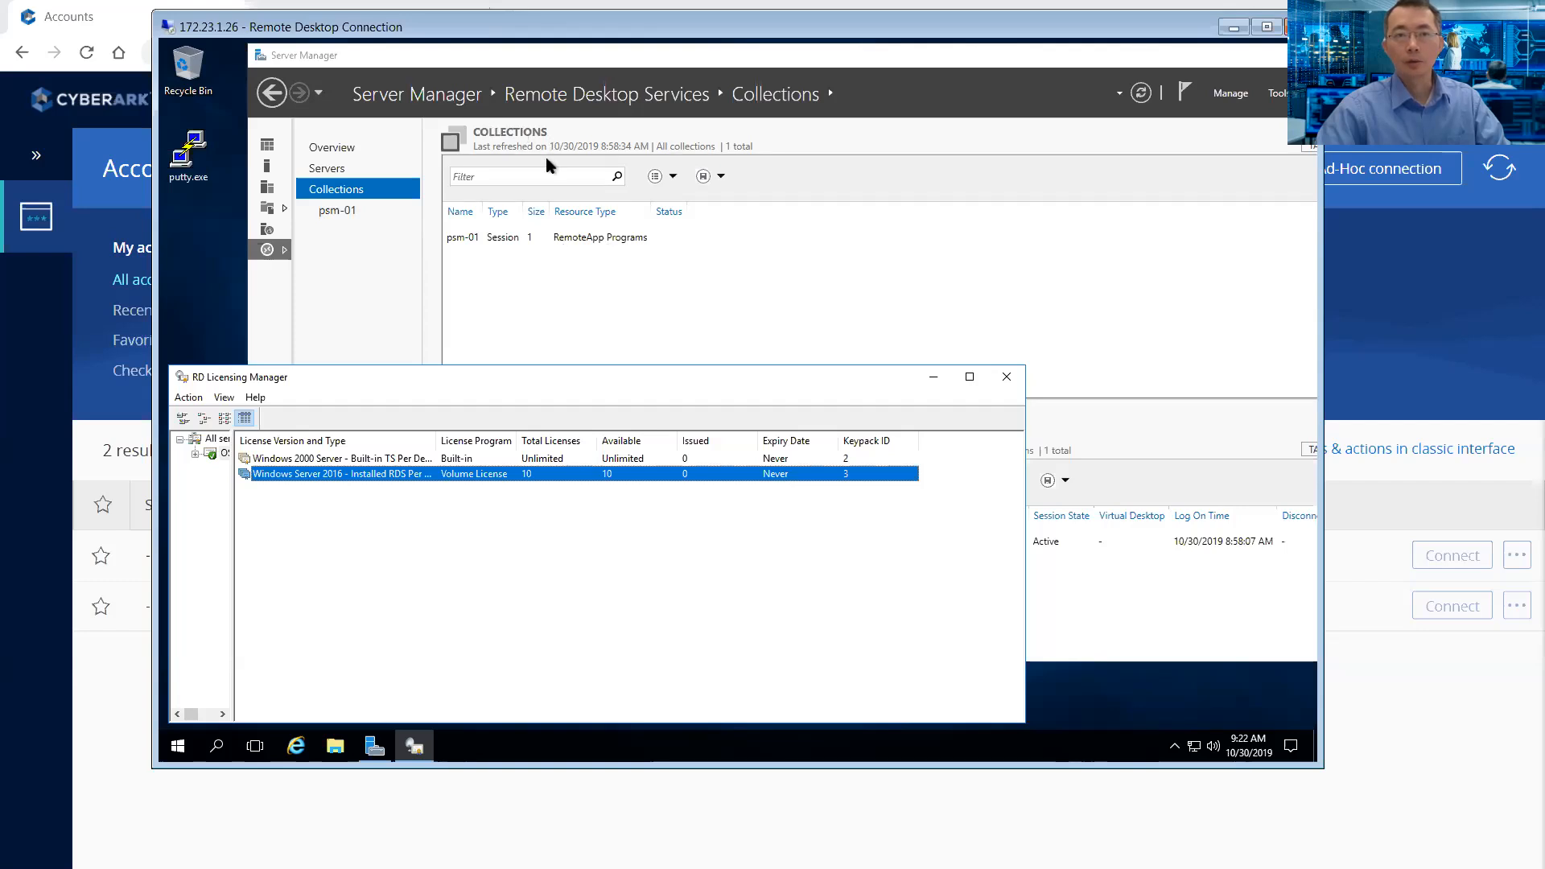
mouse_move(1166, 546)
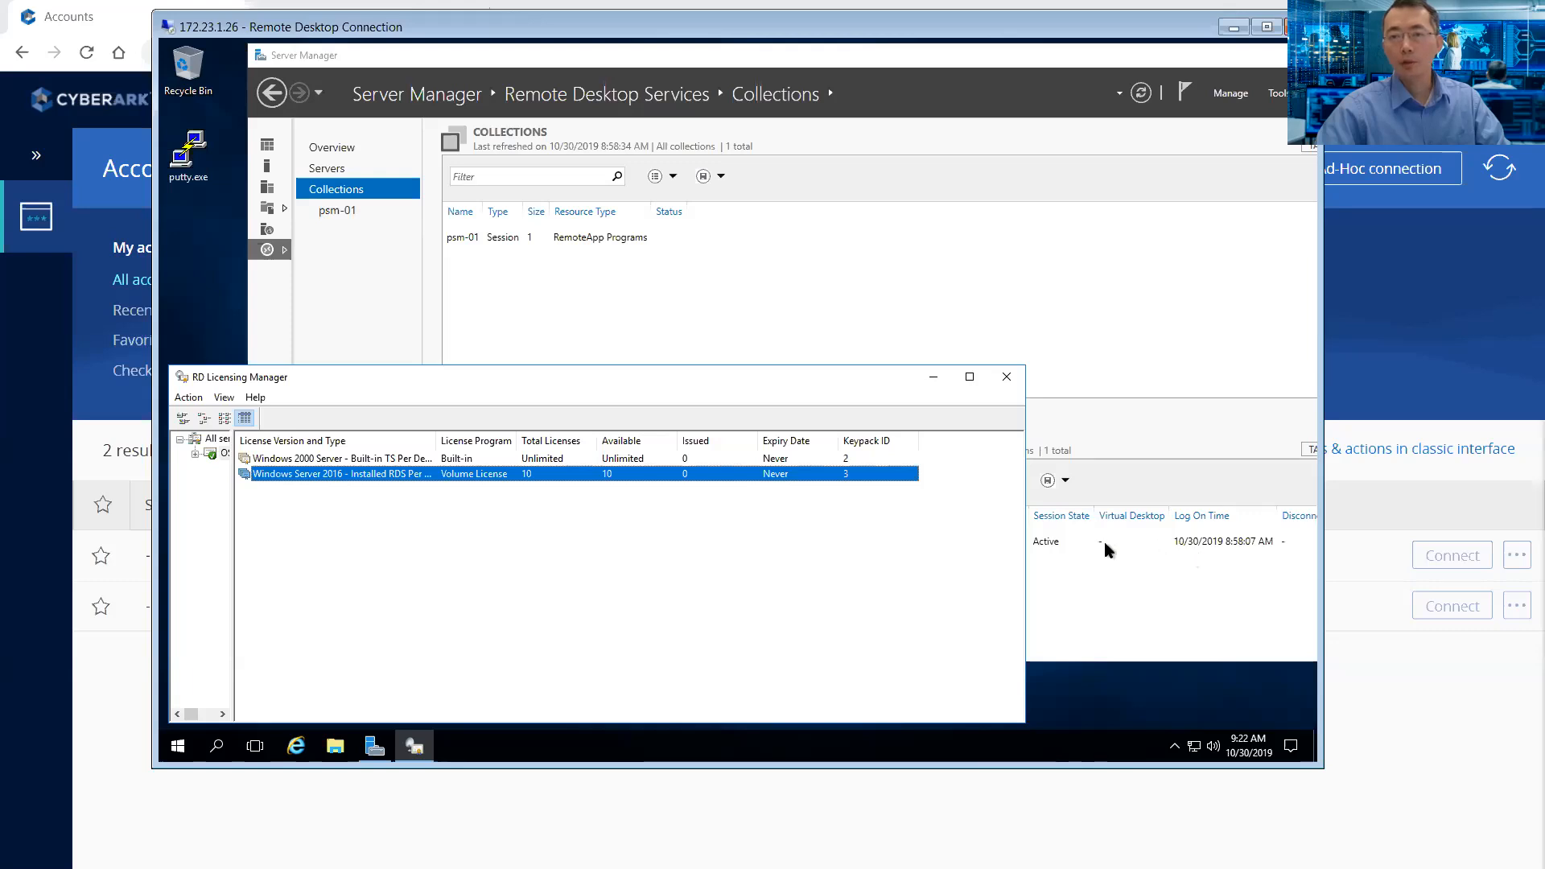
mouse_move(1226, 554)
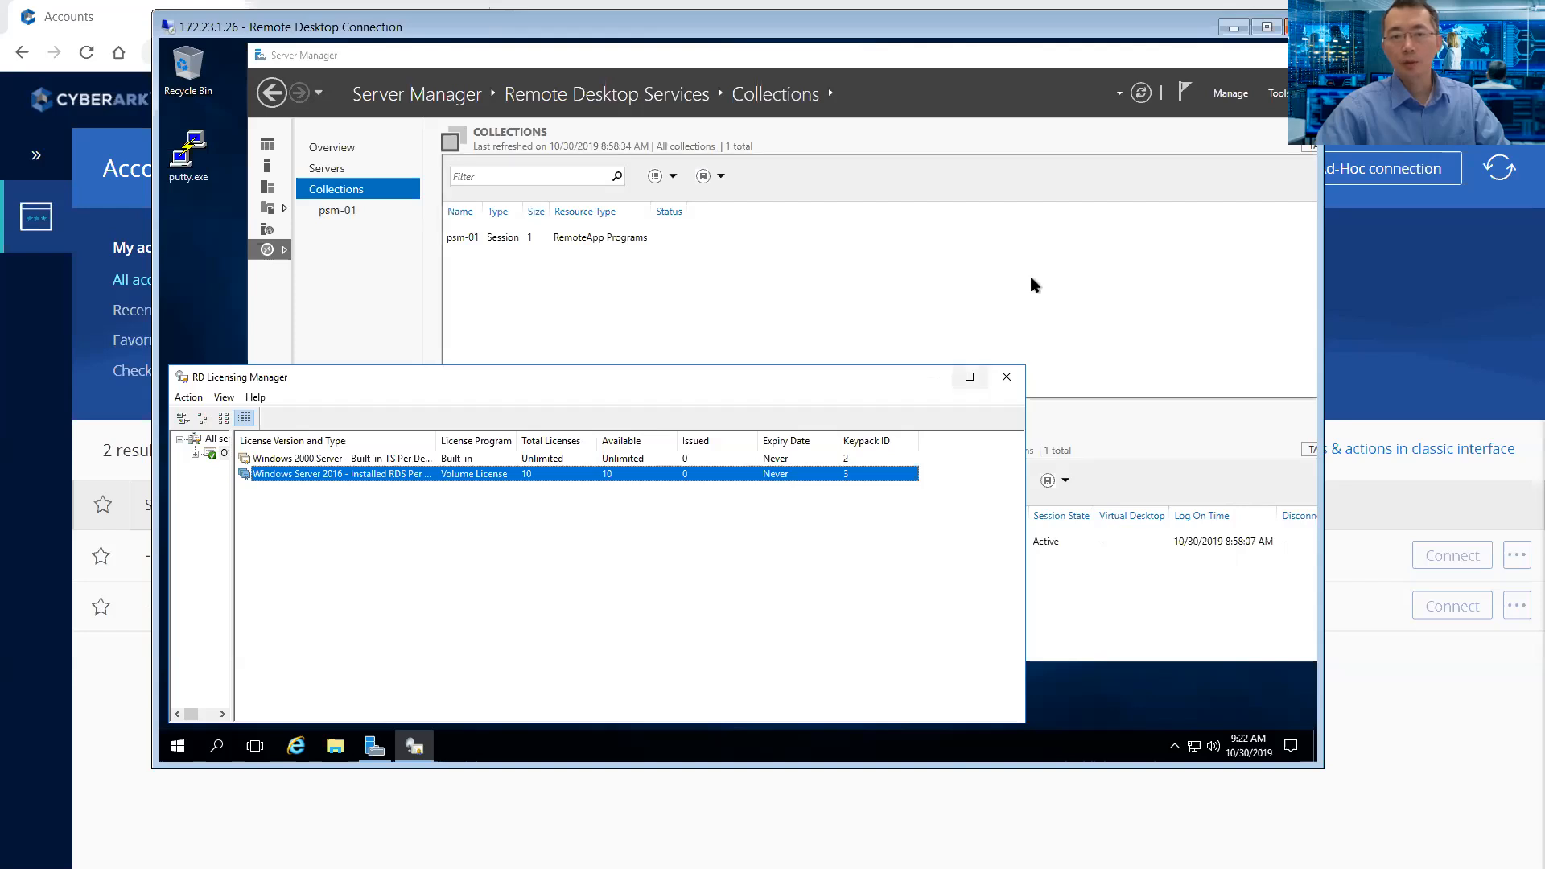
mouse_move(924, 279)
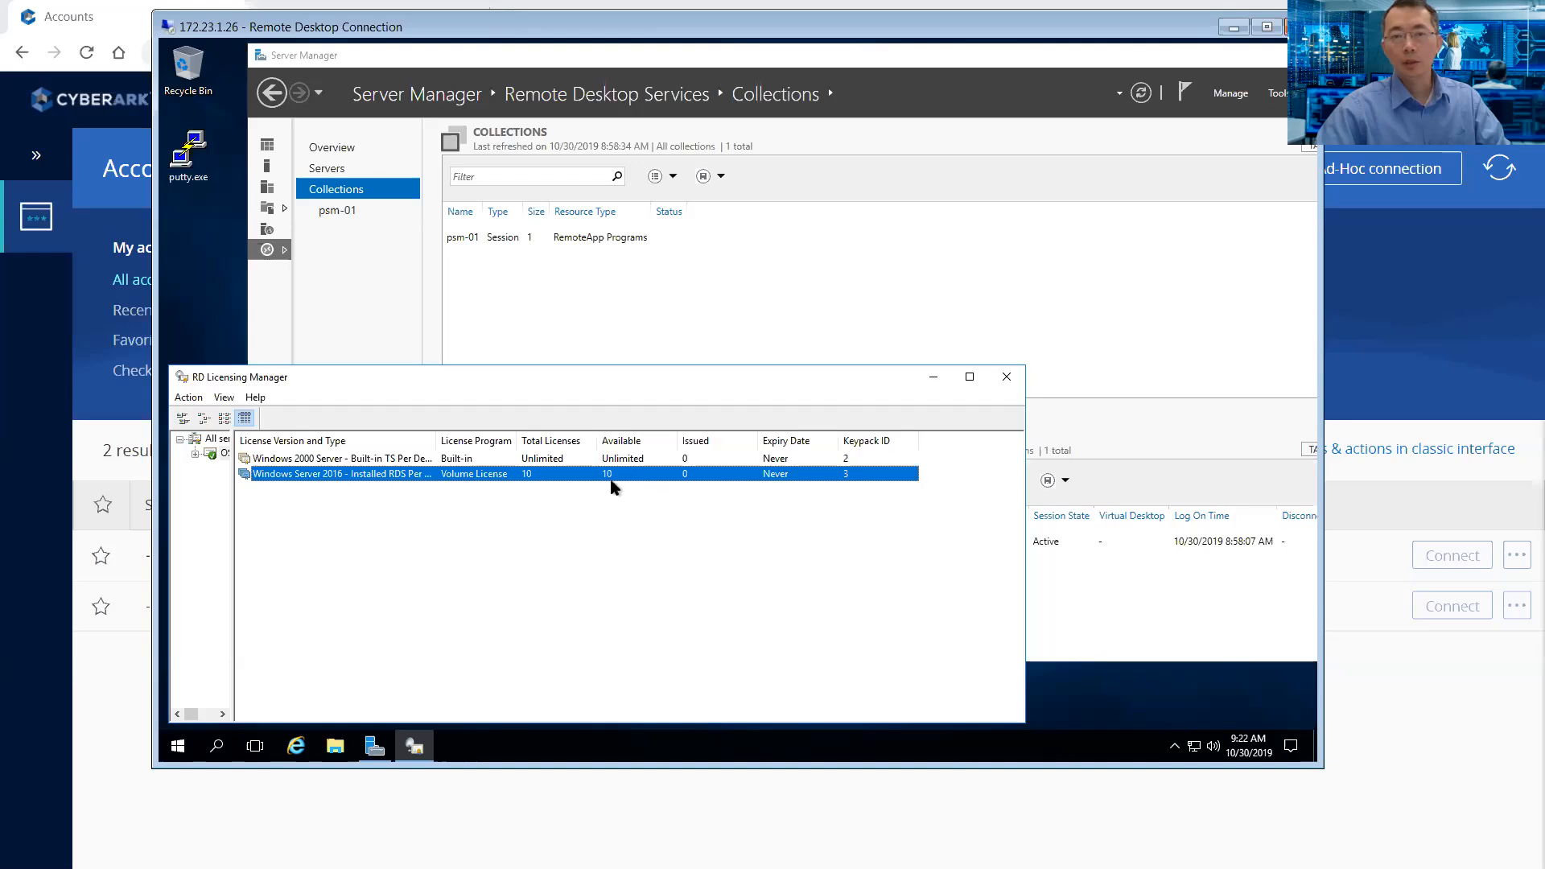
mouse_move(606, 485)
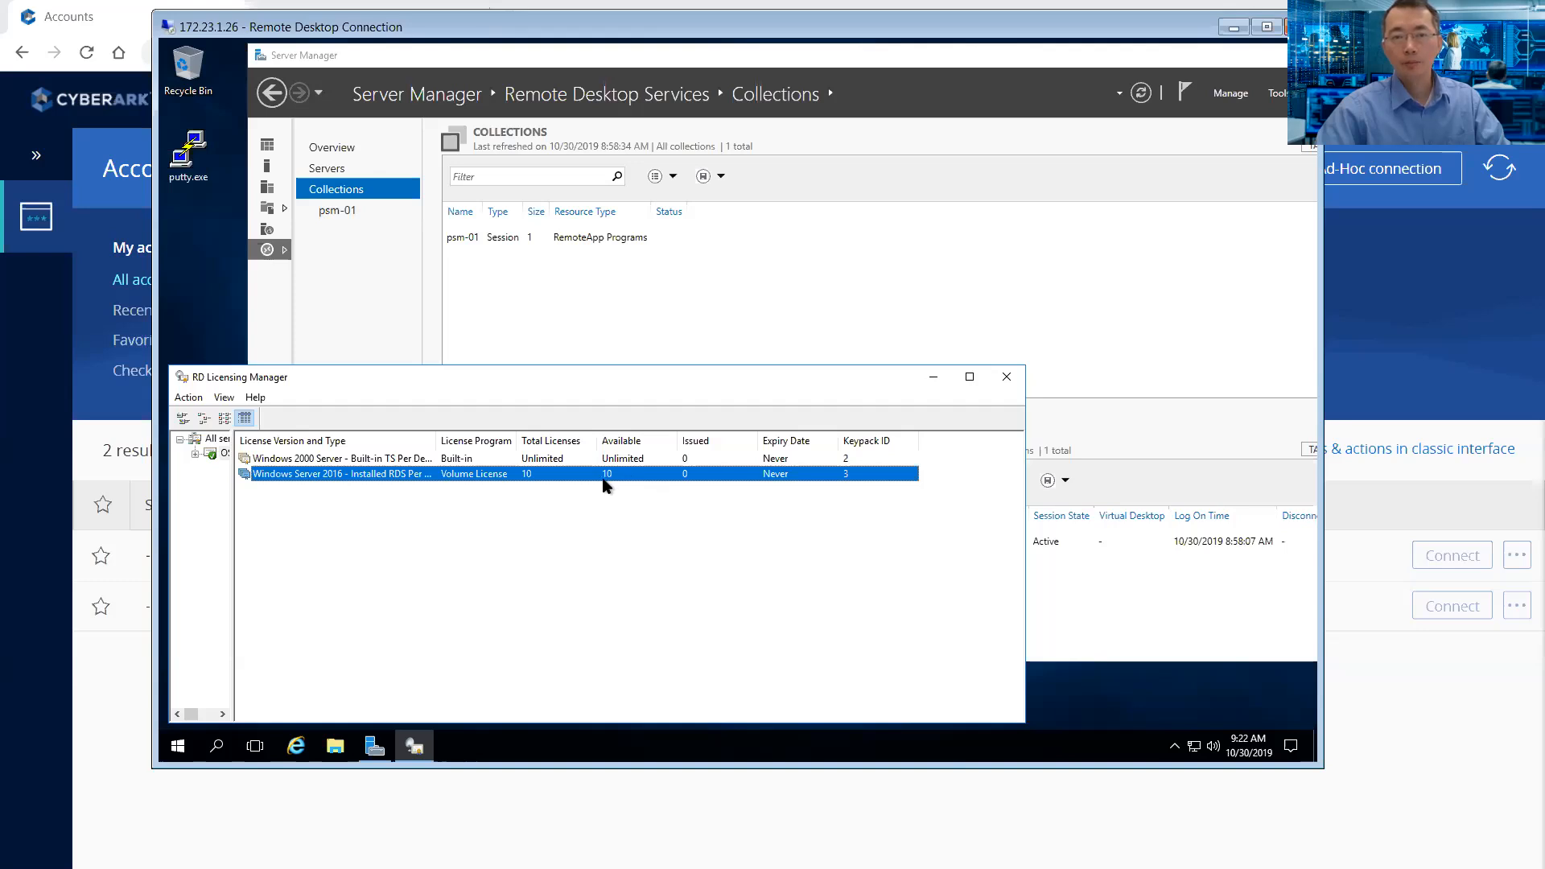
mouse_move(623, 486)
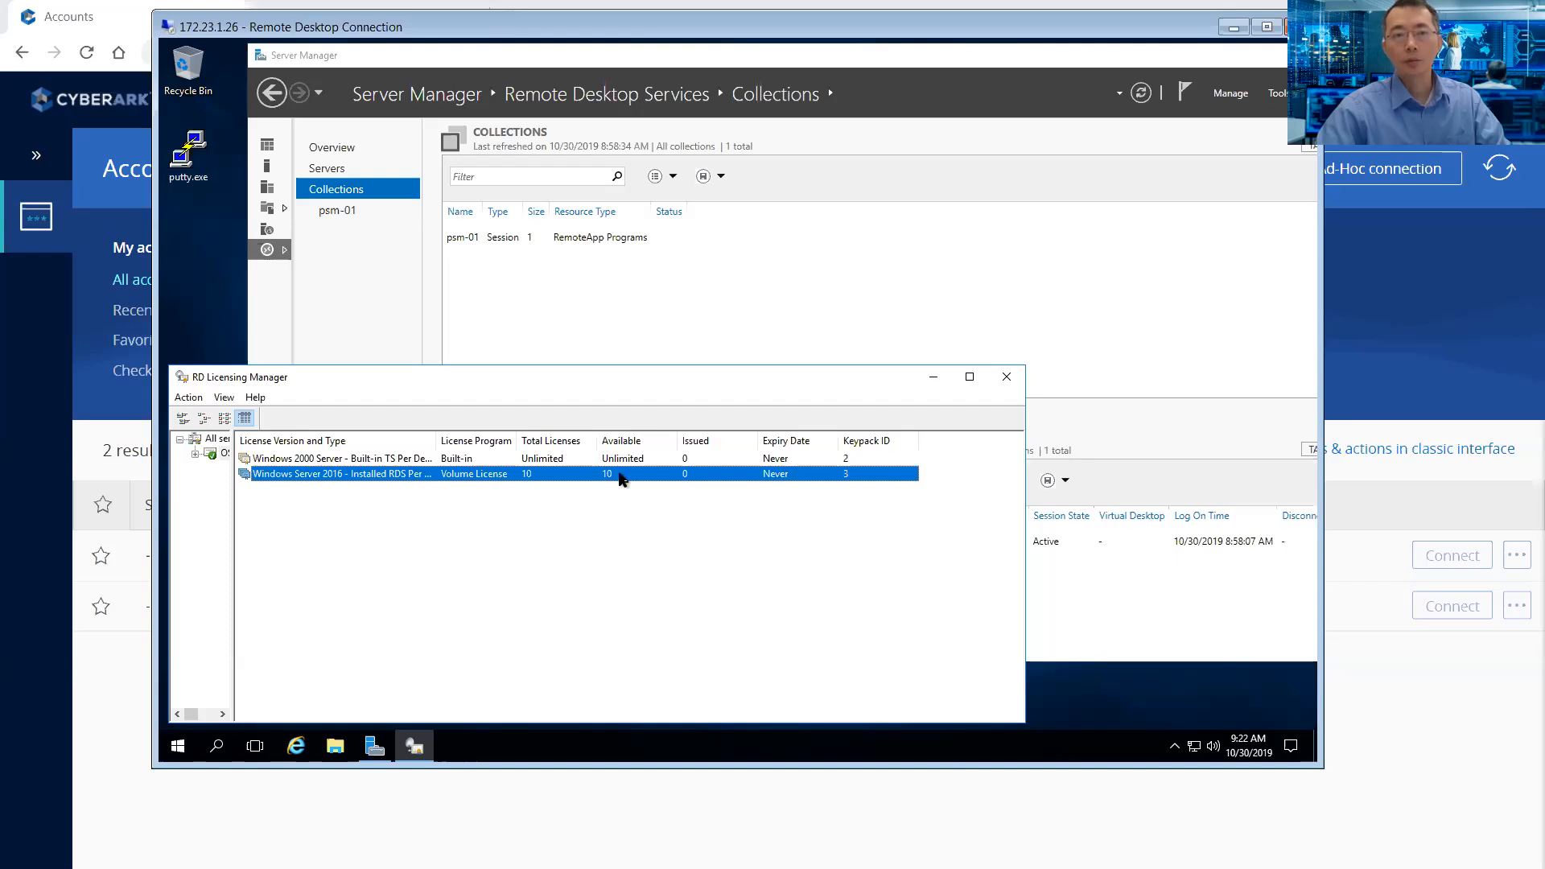
mouse_move(621, 478)
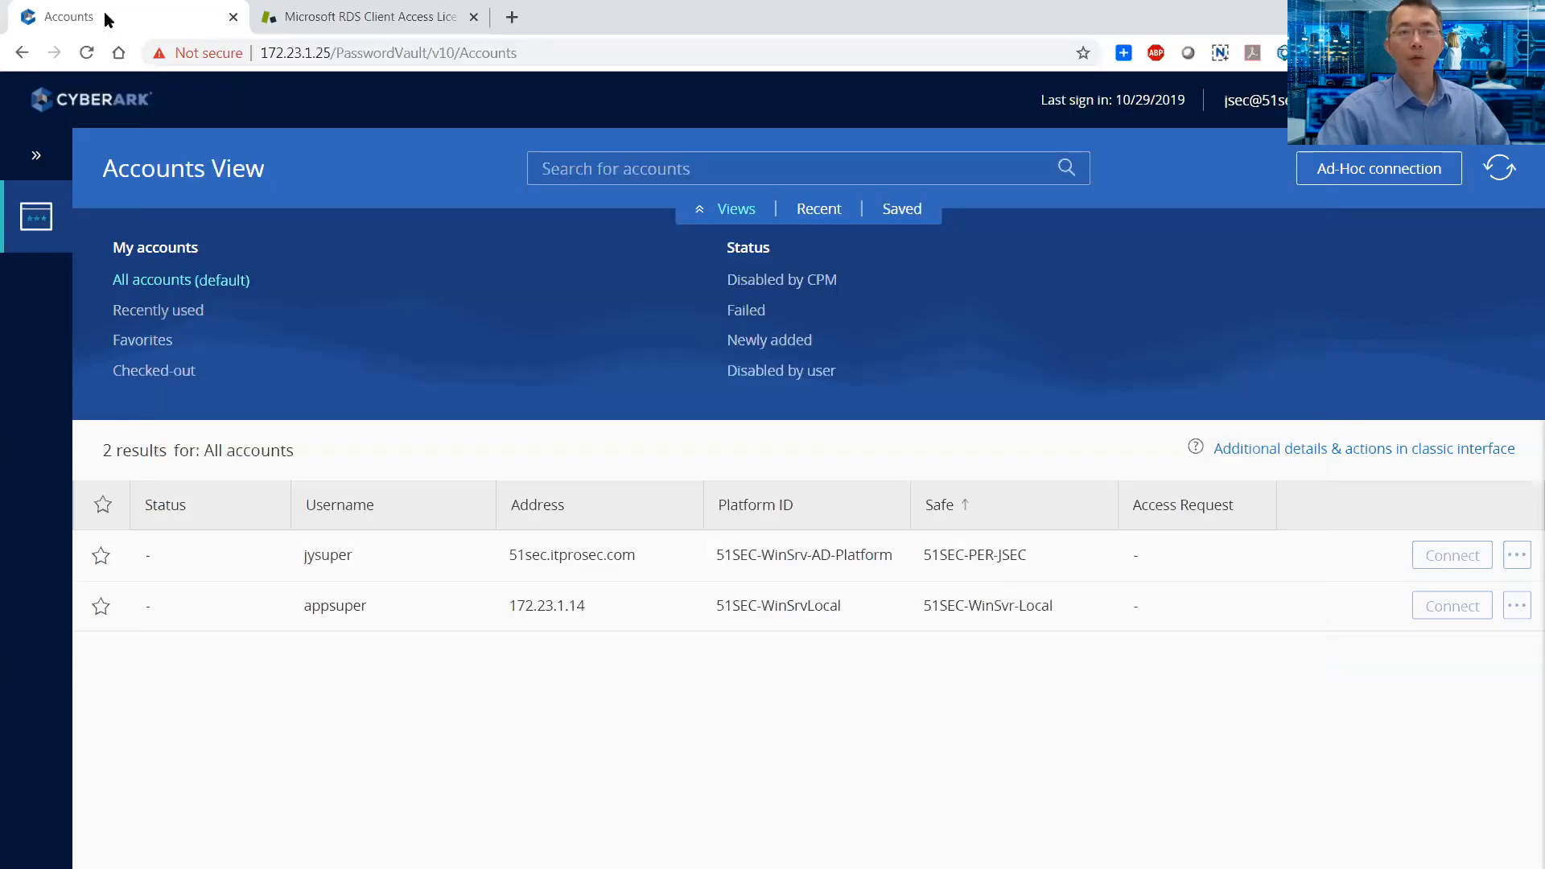
Step: Bring up the Hostway RDS Client Access Licenses article and scroll to the Per Device vs Per User table
click(370, 16)
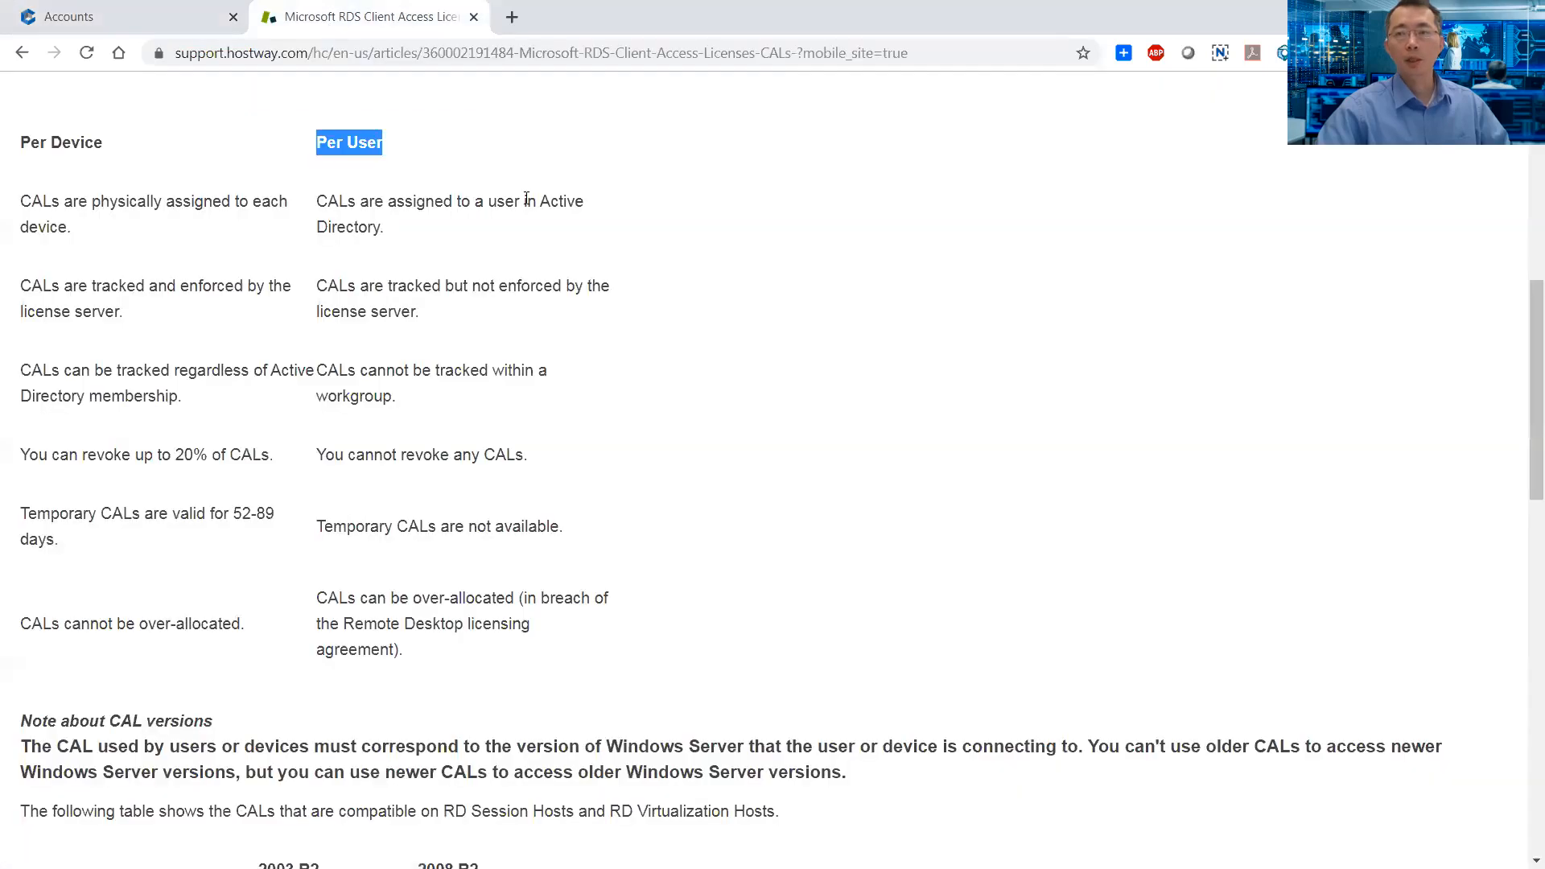
scroll(up, 3)
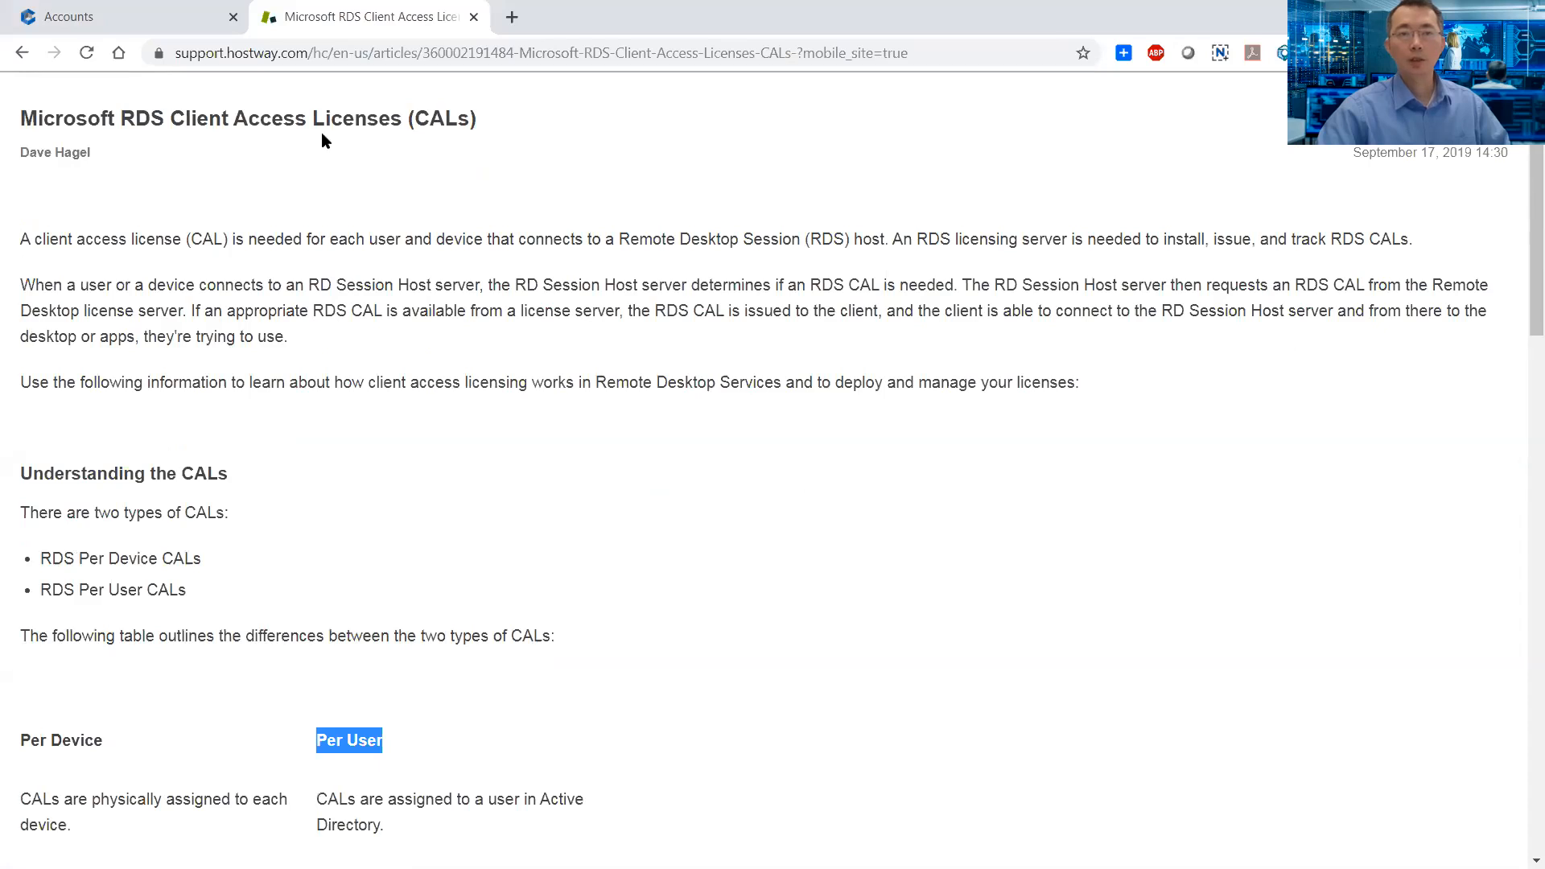
scroll(down, 3)
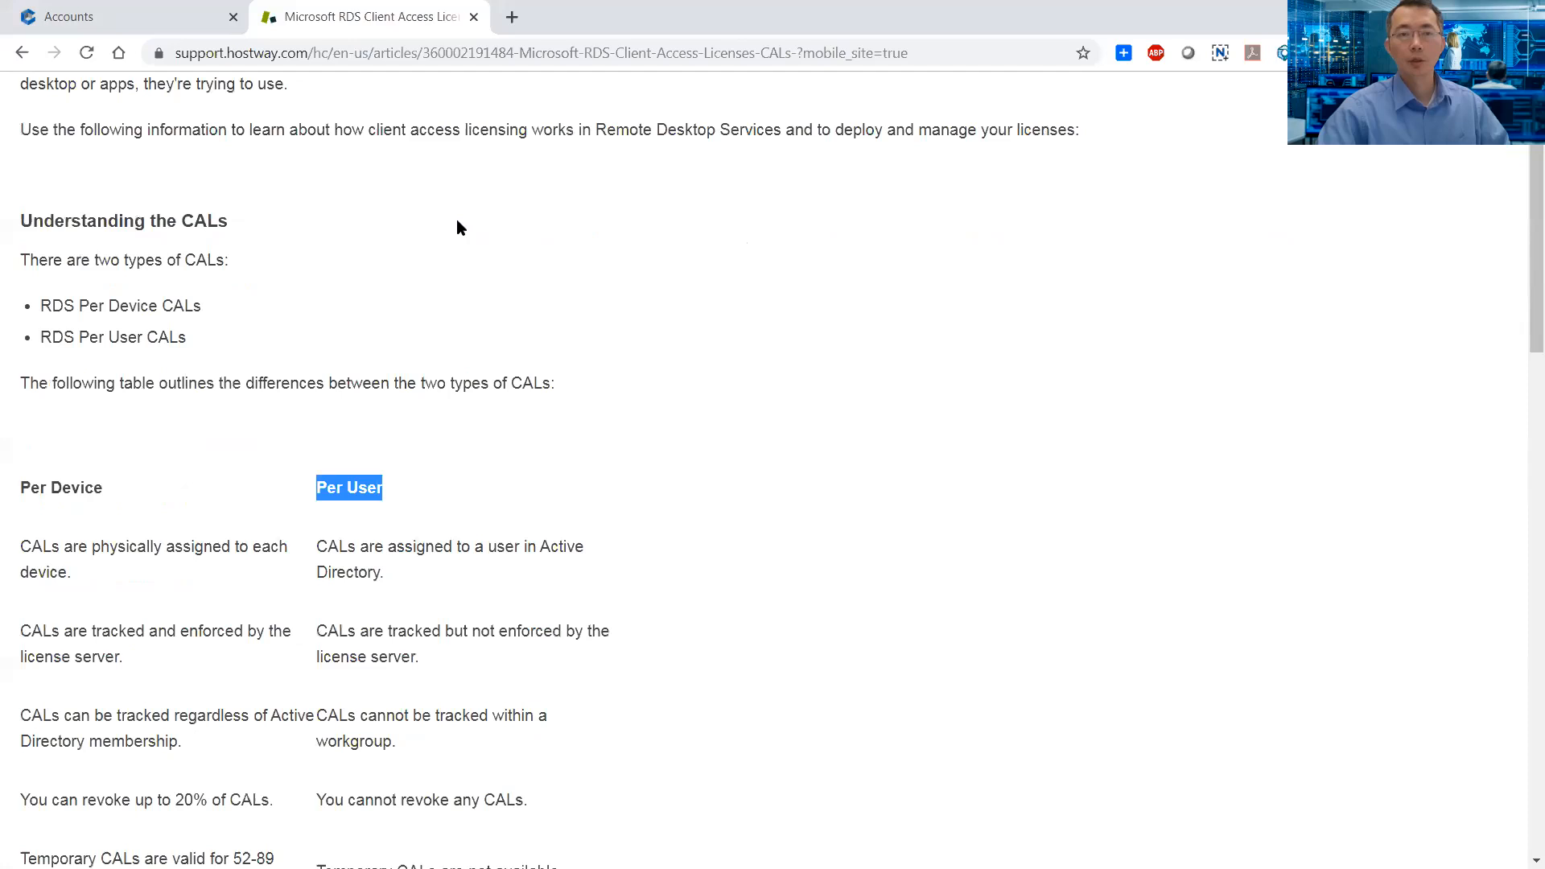
scroll(down, 3)
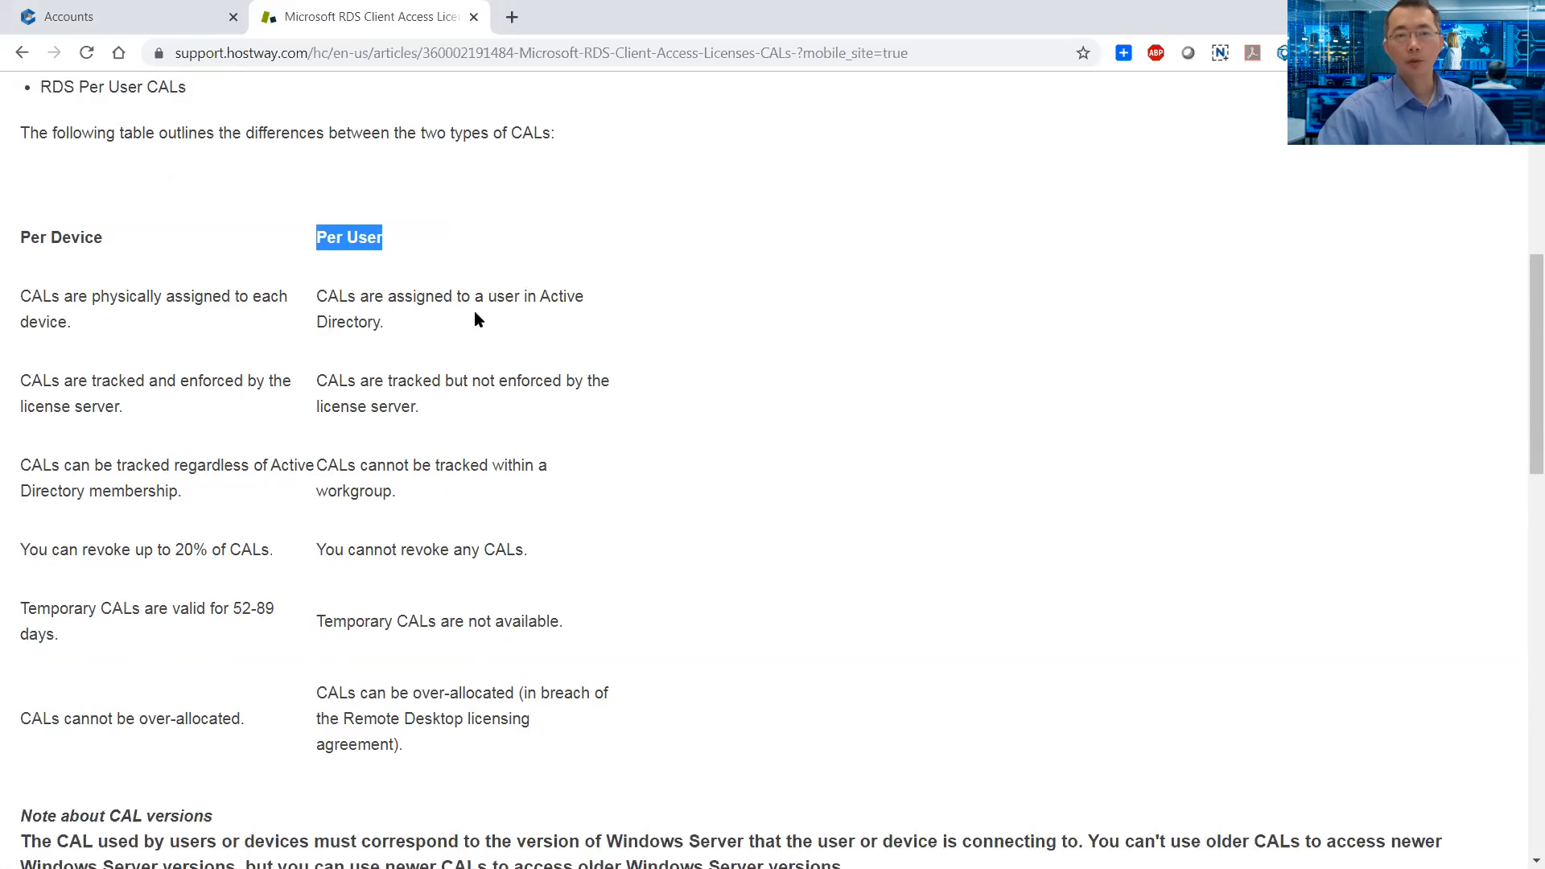
mouse_move(316, 388)
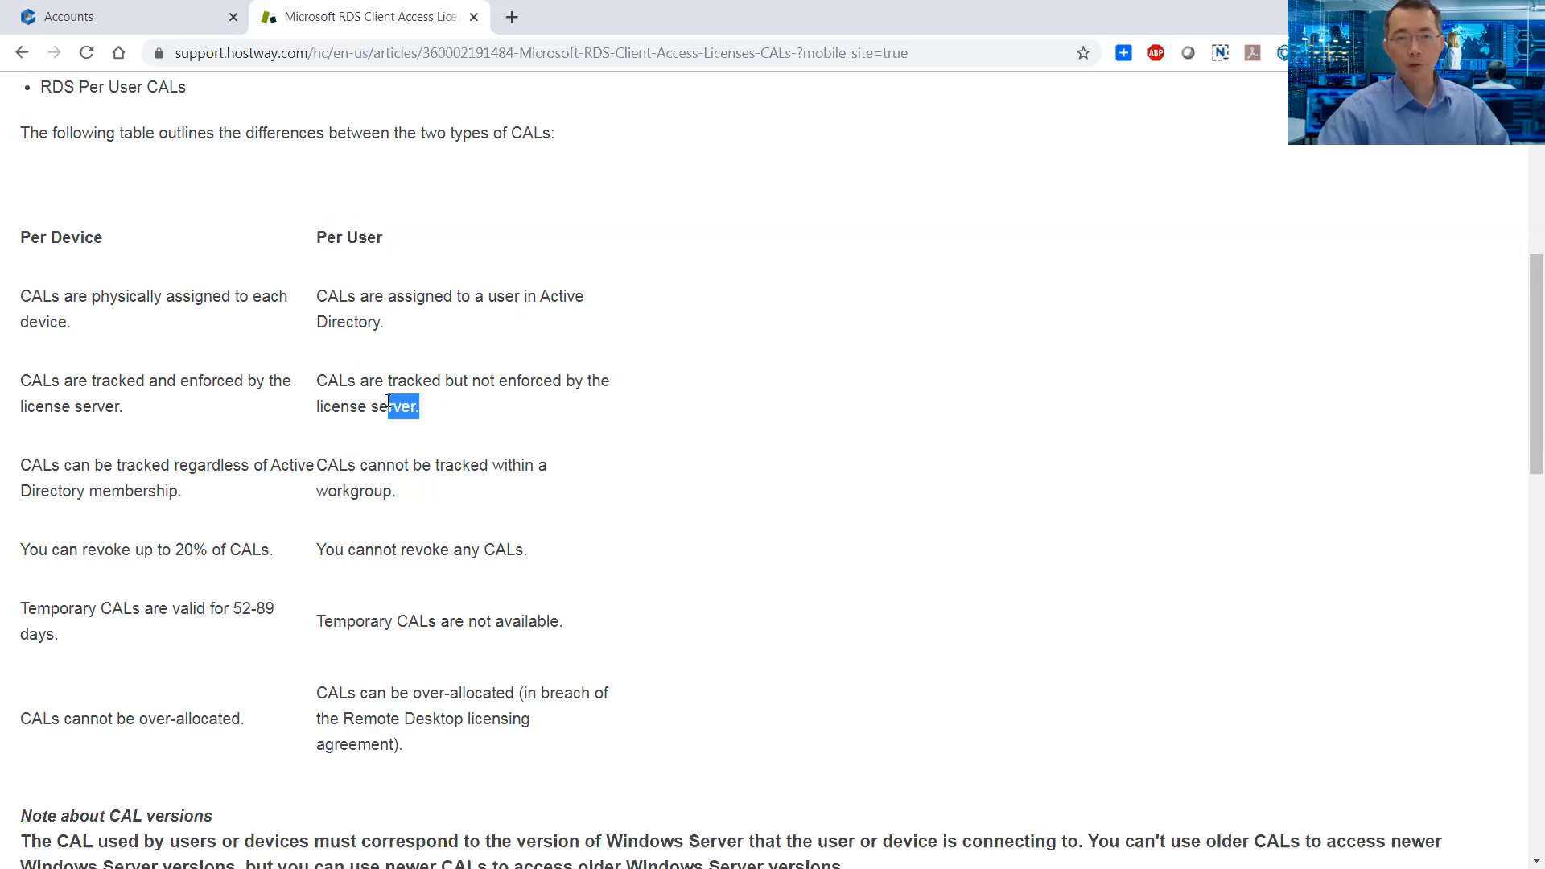
Step: Highlight the table row showing per-user CALs are tracked but can be over-allocated
scroll(down, 3)
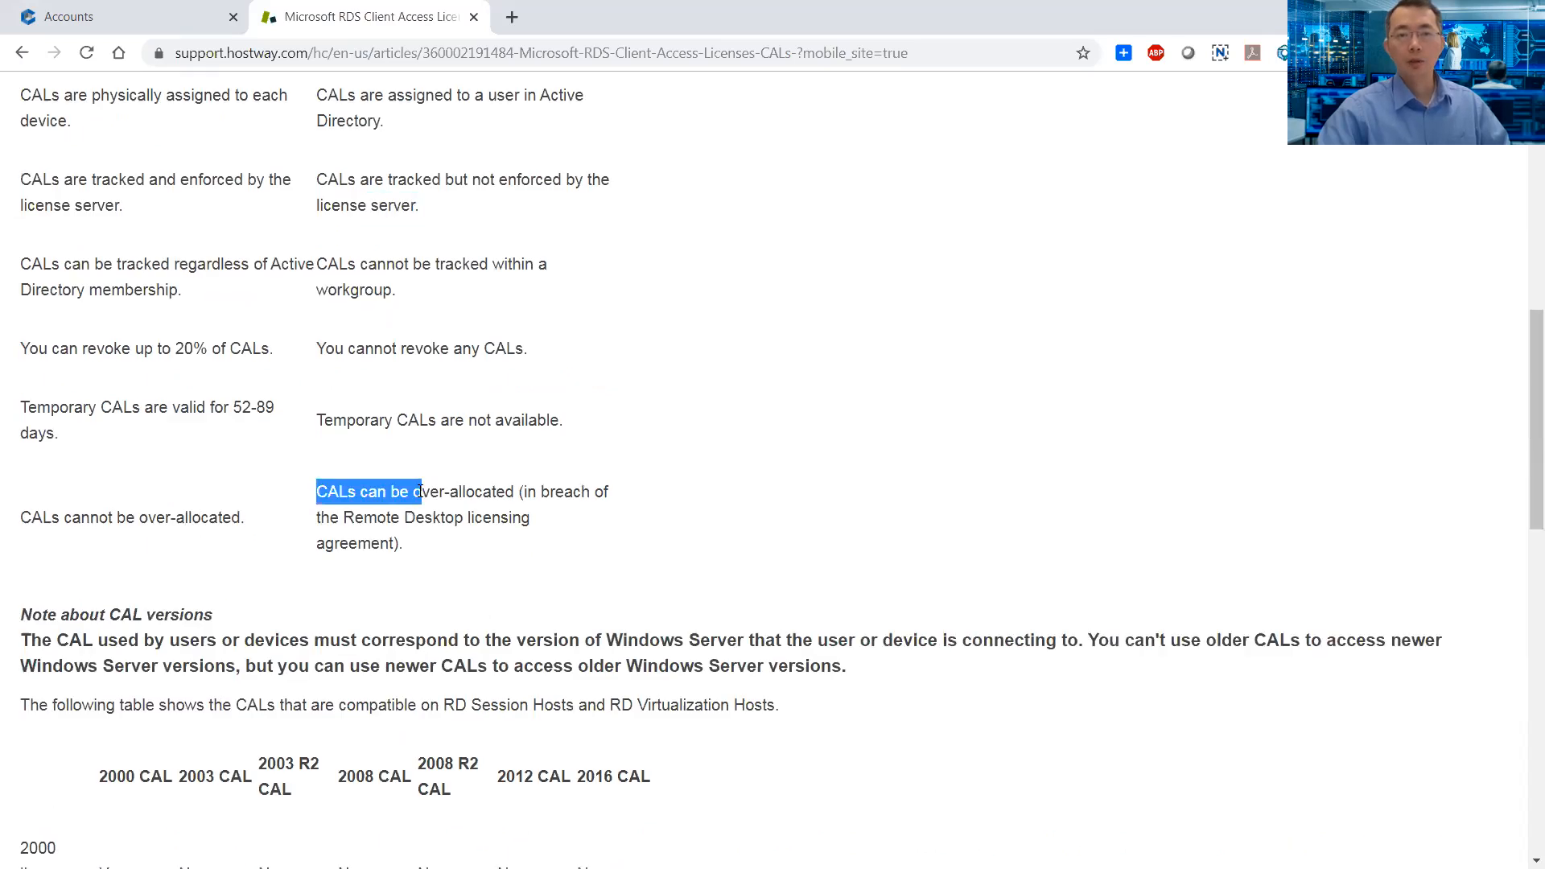
drag(418, 493, 522, 492)
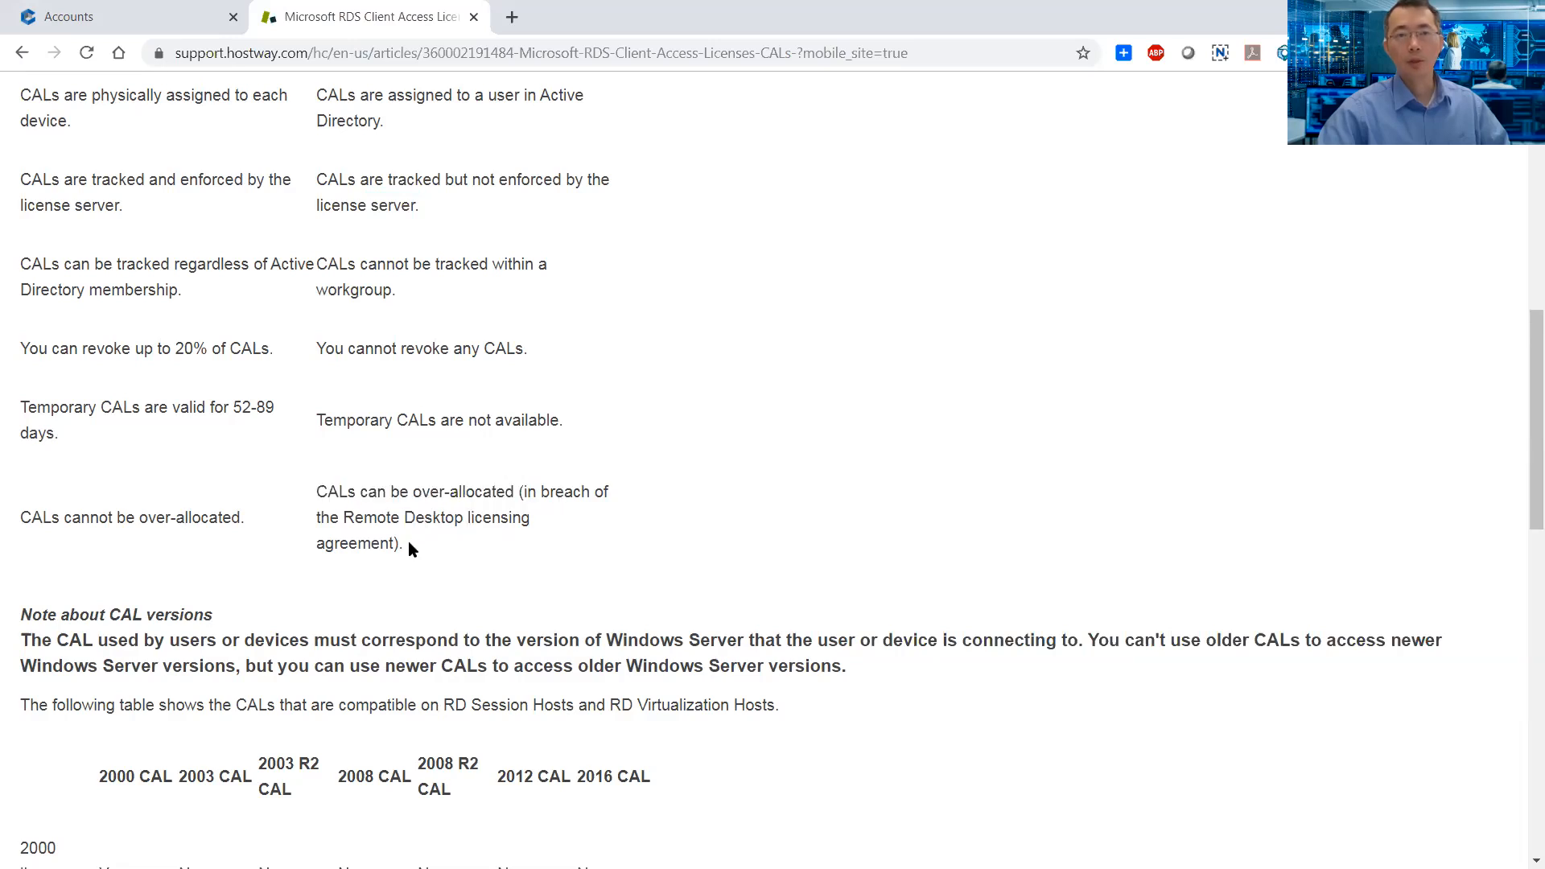
scroll(up, 3)
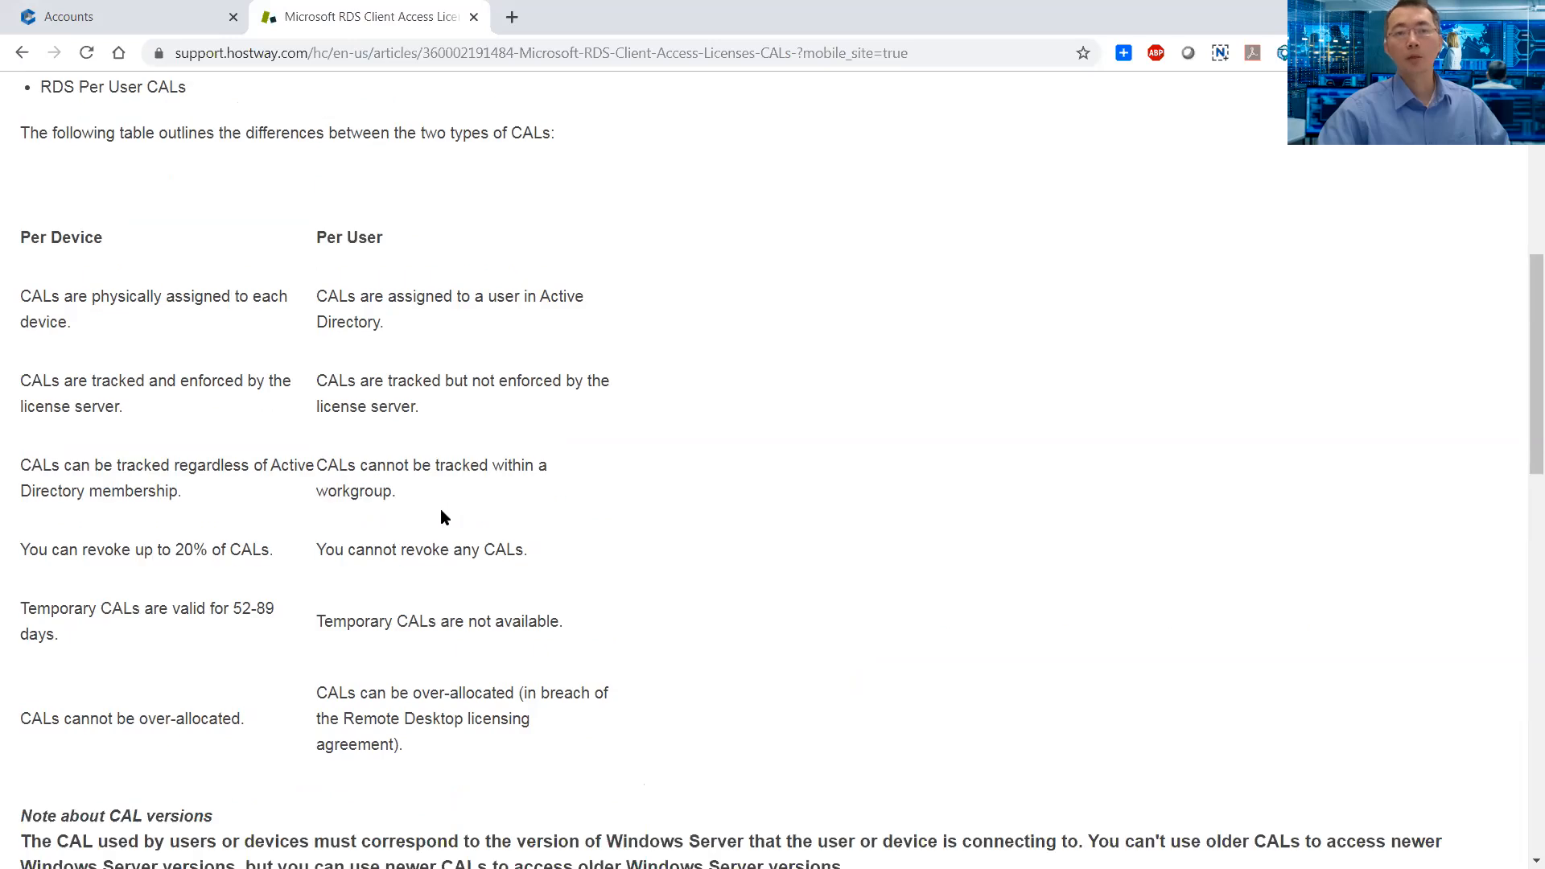
scroll(down, 3)
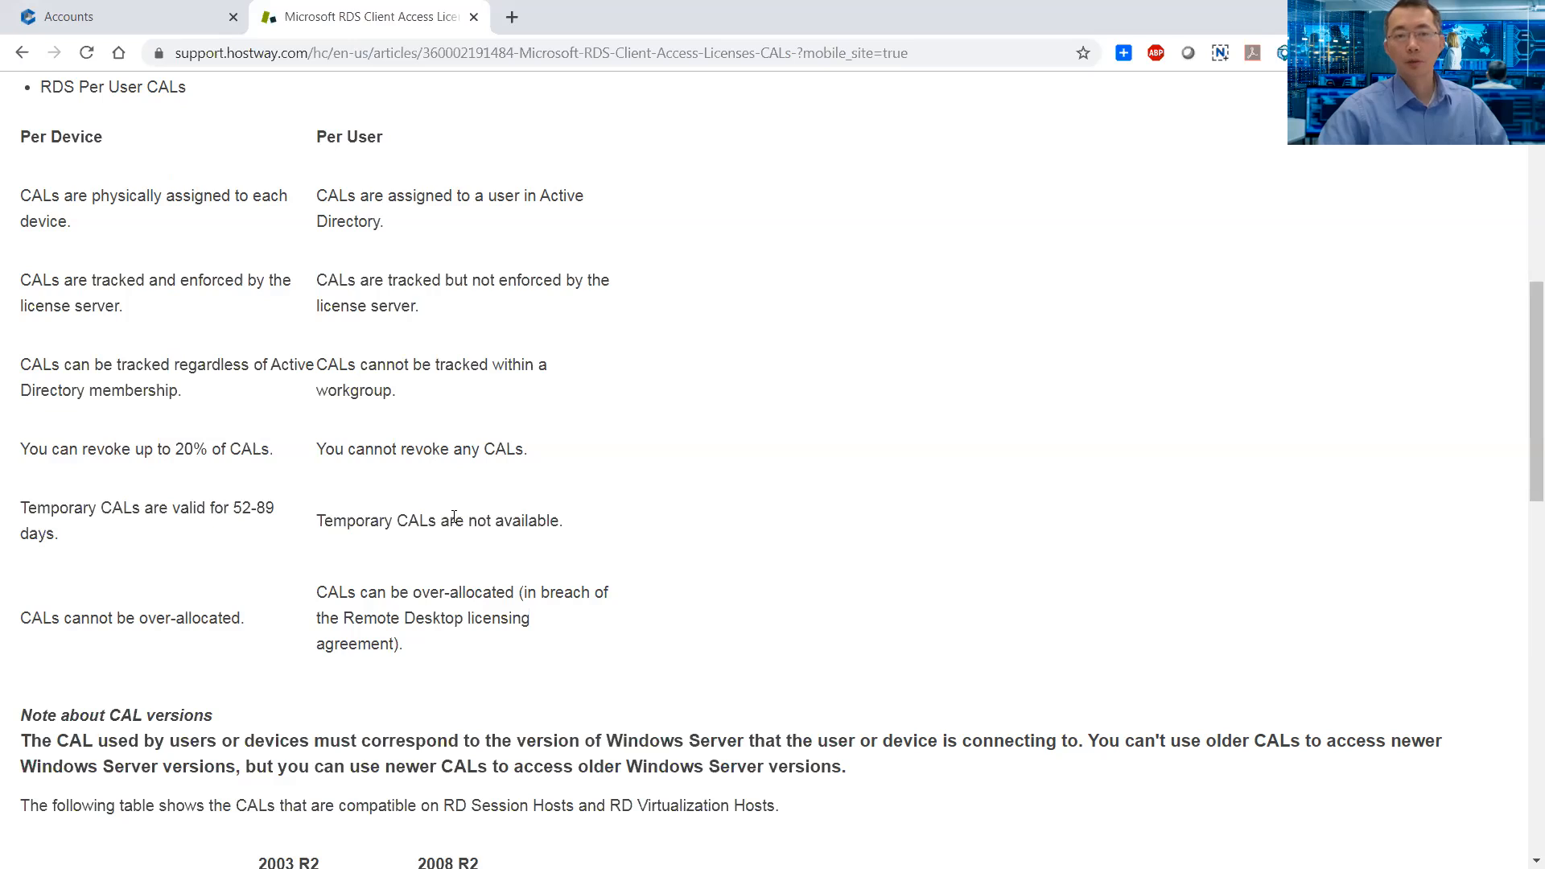
mouse_move(474, 651)
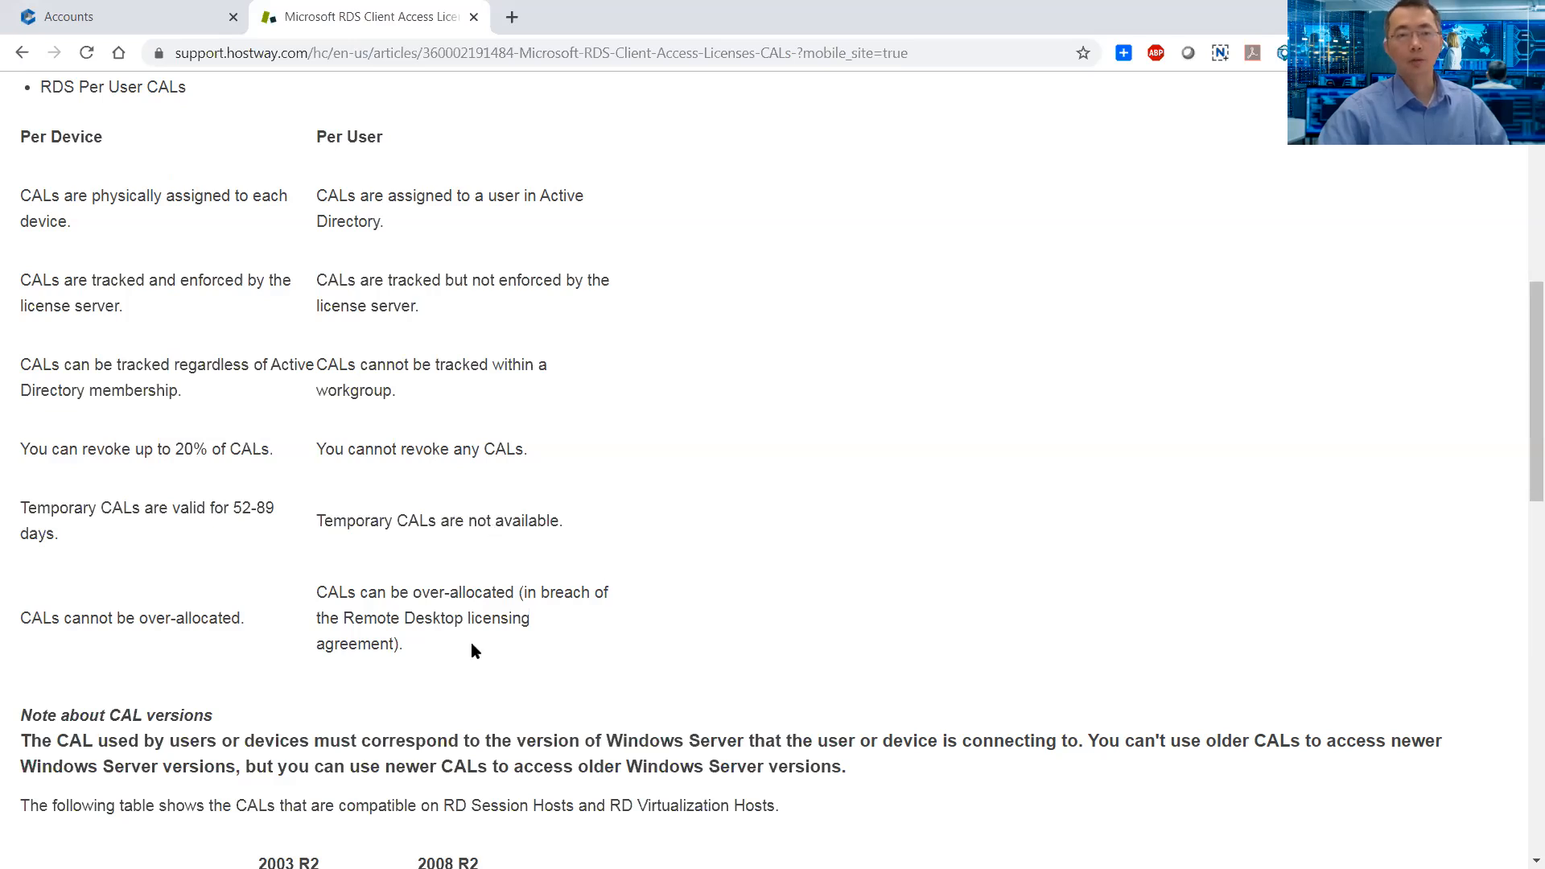
mouse_move(446, 644)
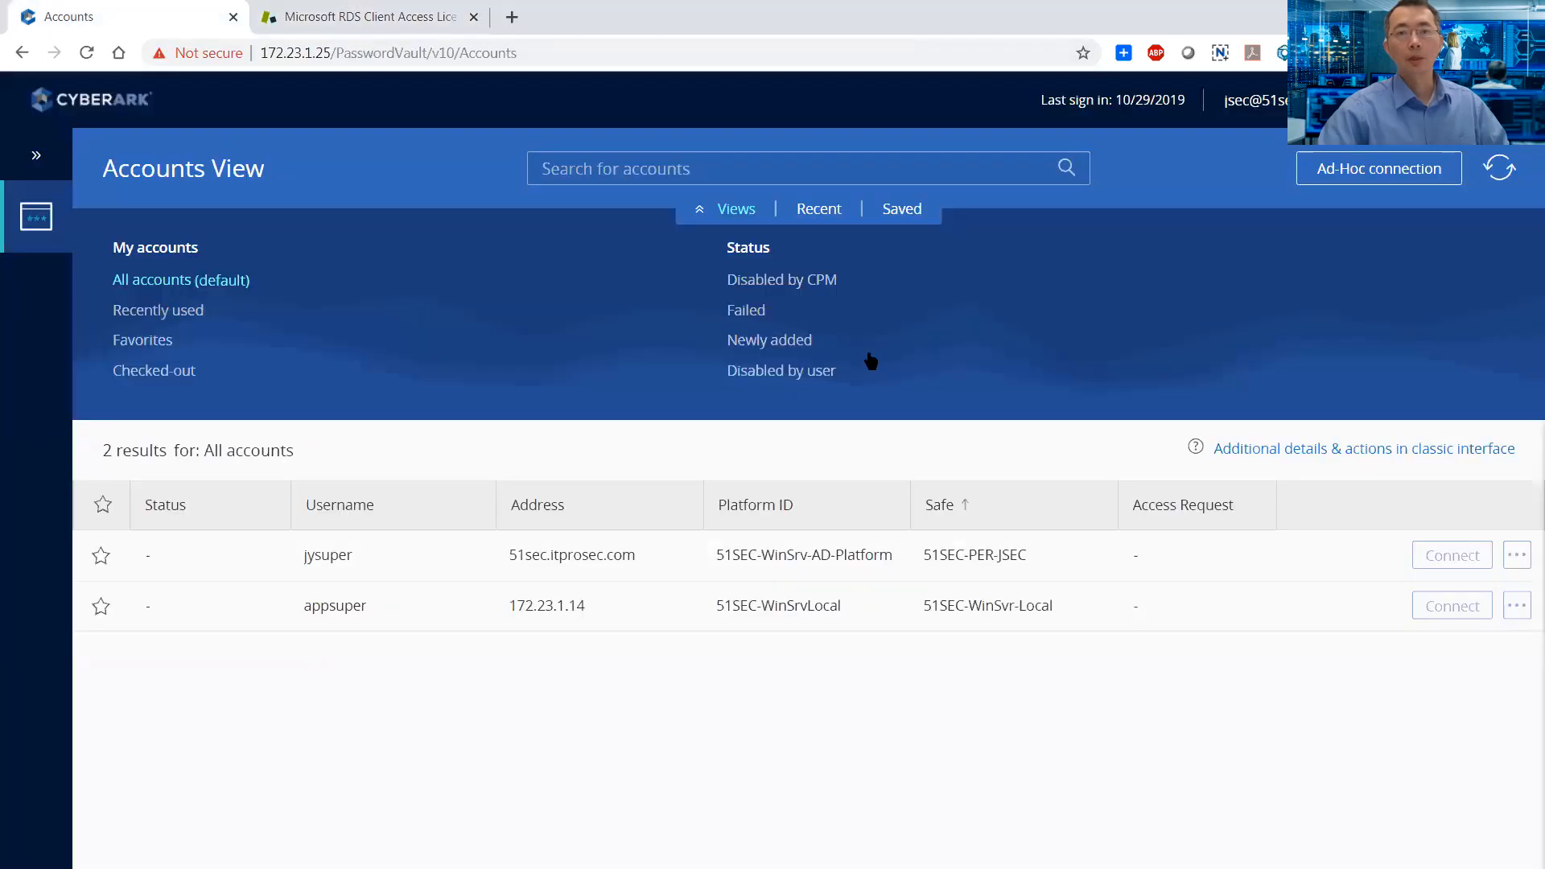
mouse_move(1200, 410)
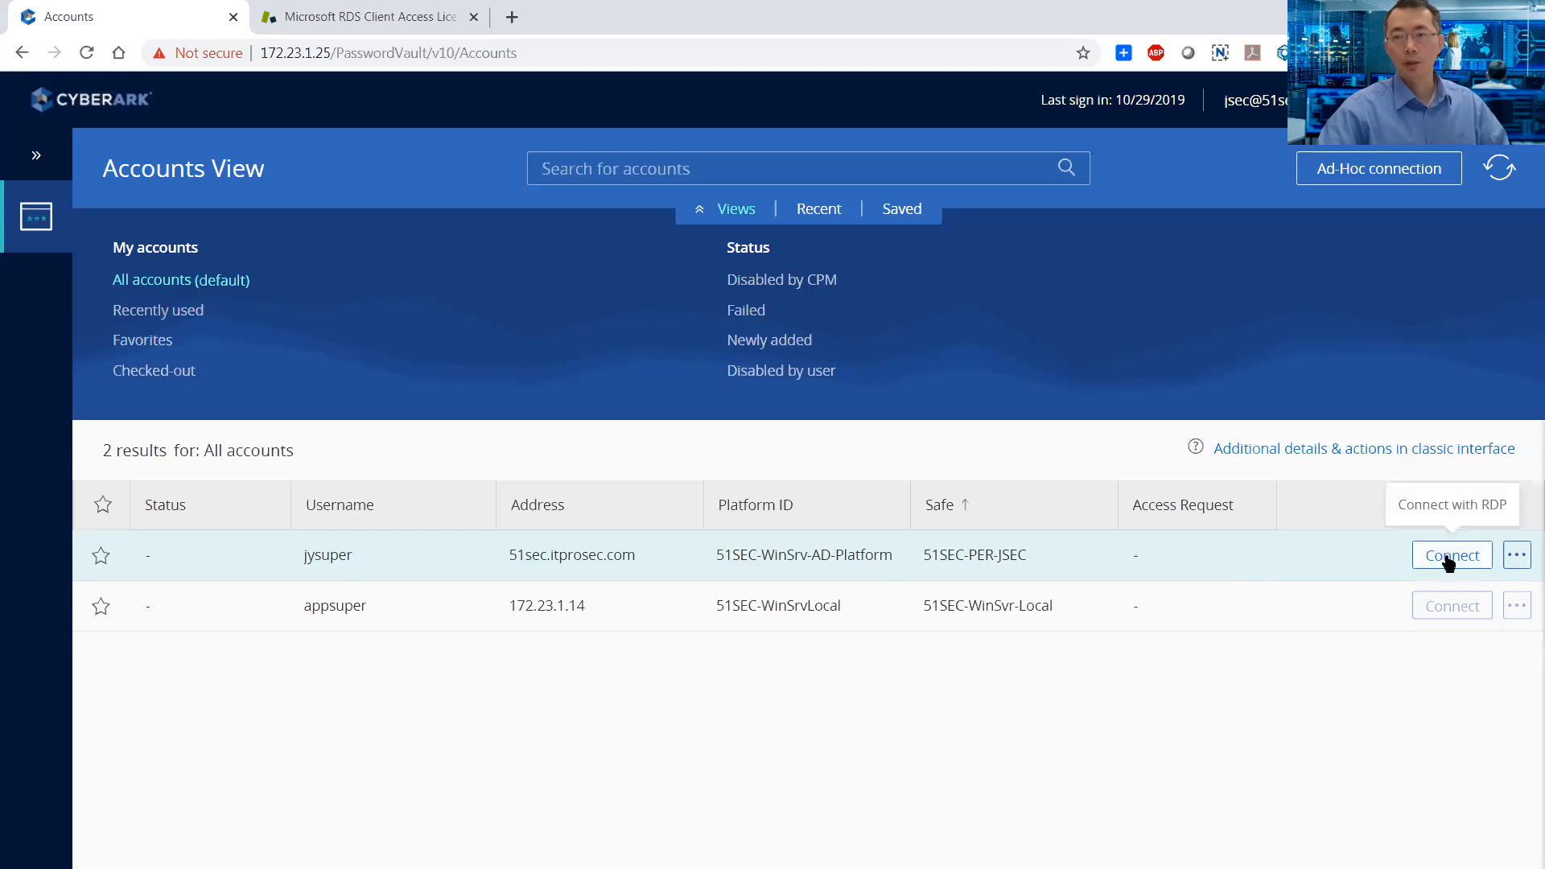
Step: Request a PSM RDP connection for jysuper to remote machine 172.23.1.24
click(1450, 555)
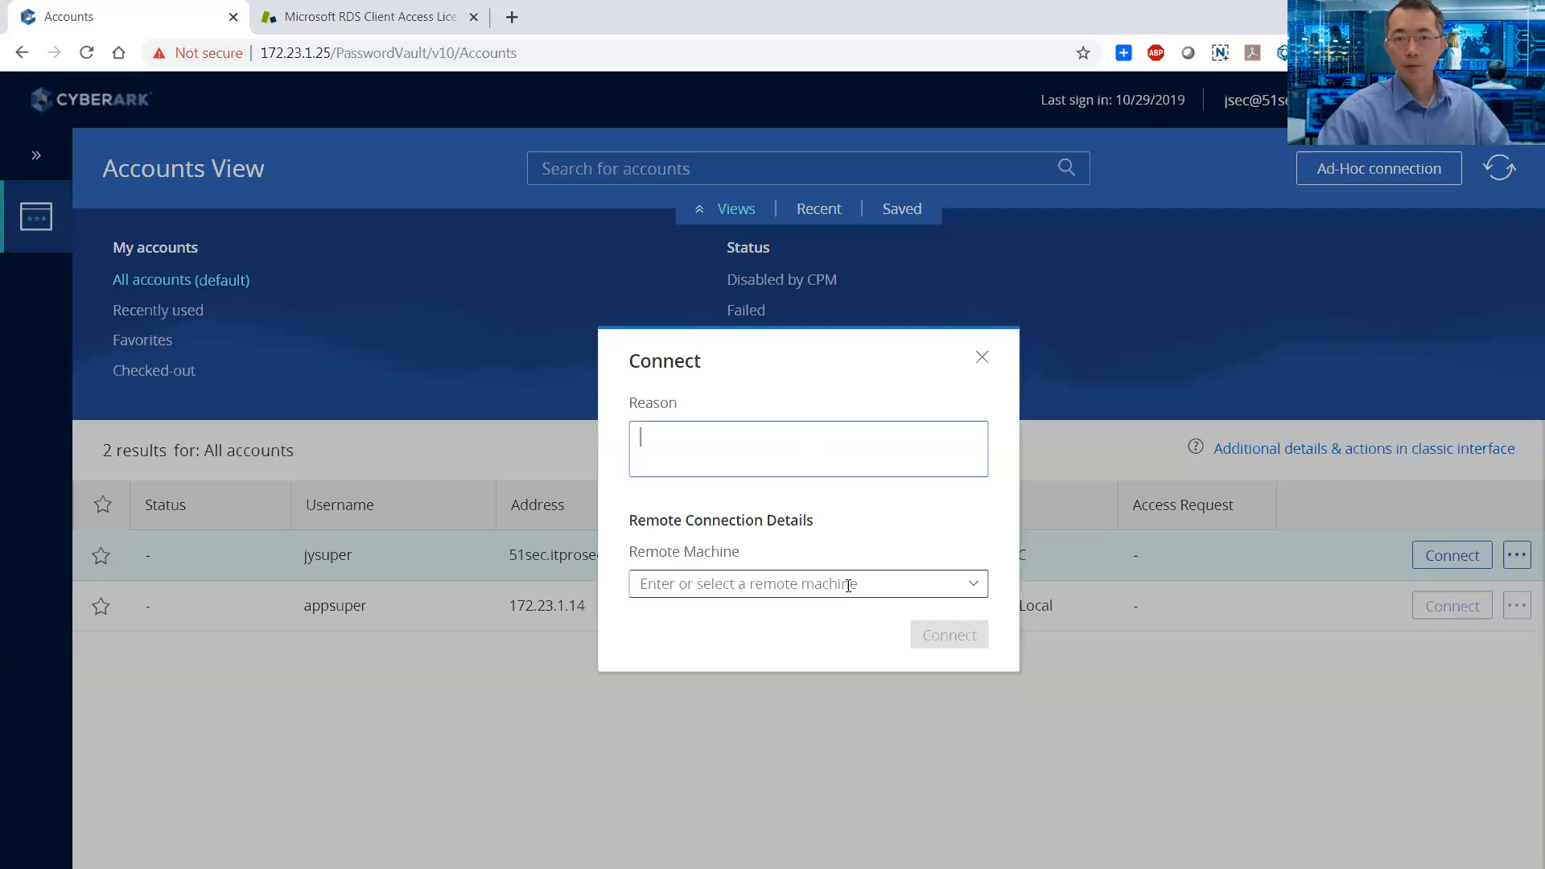
click(798, 582)
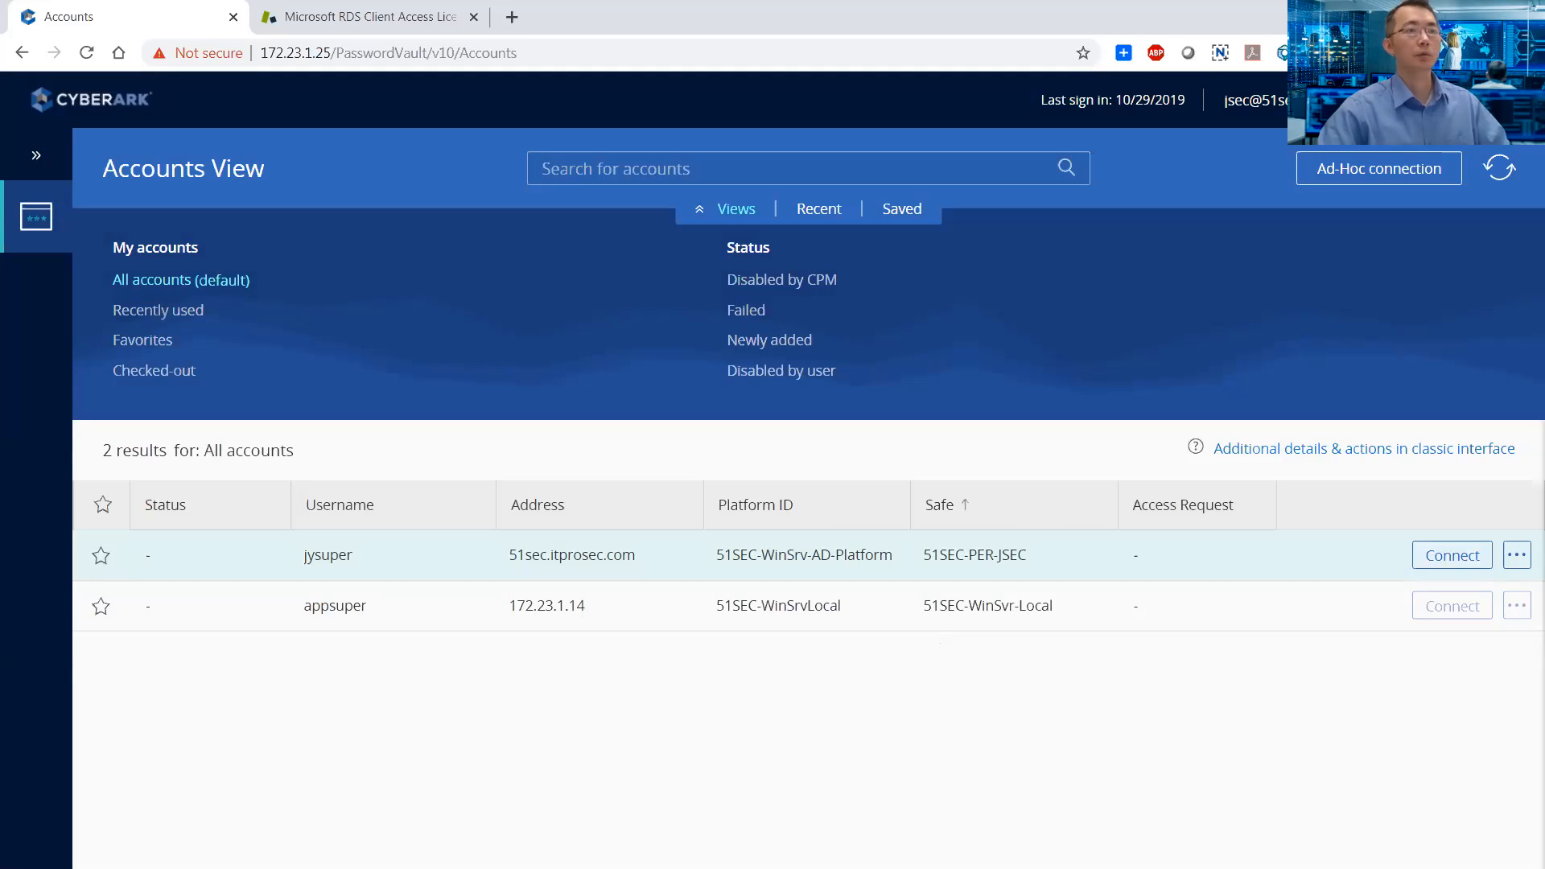
click(1450, 555)
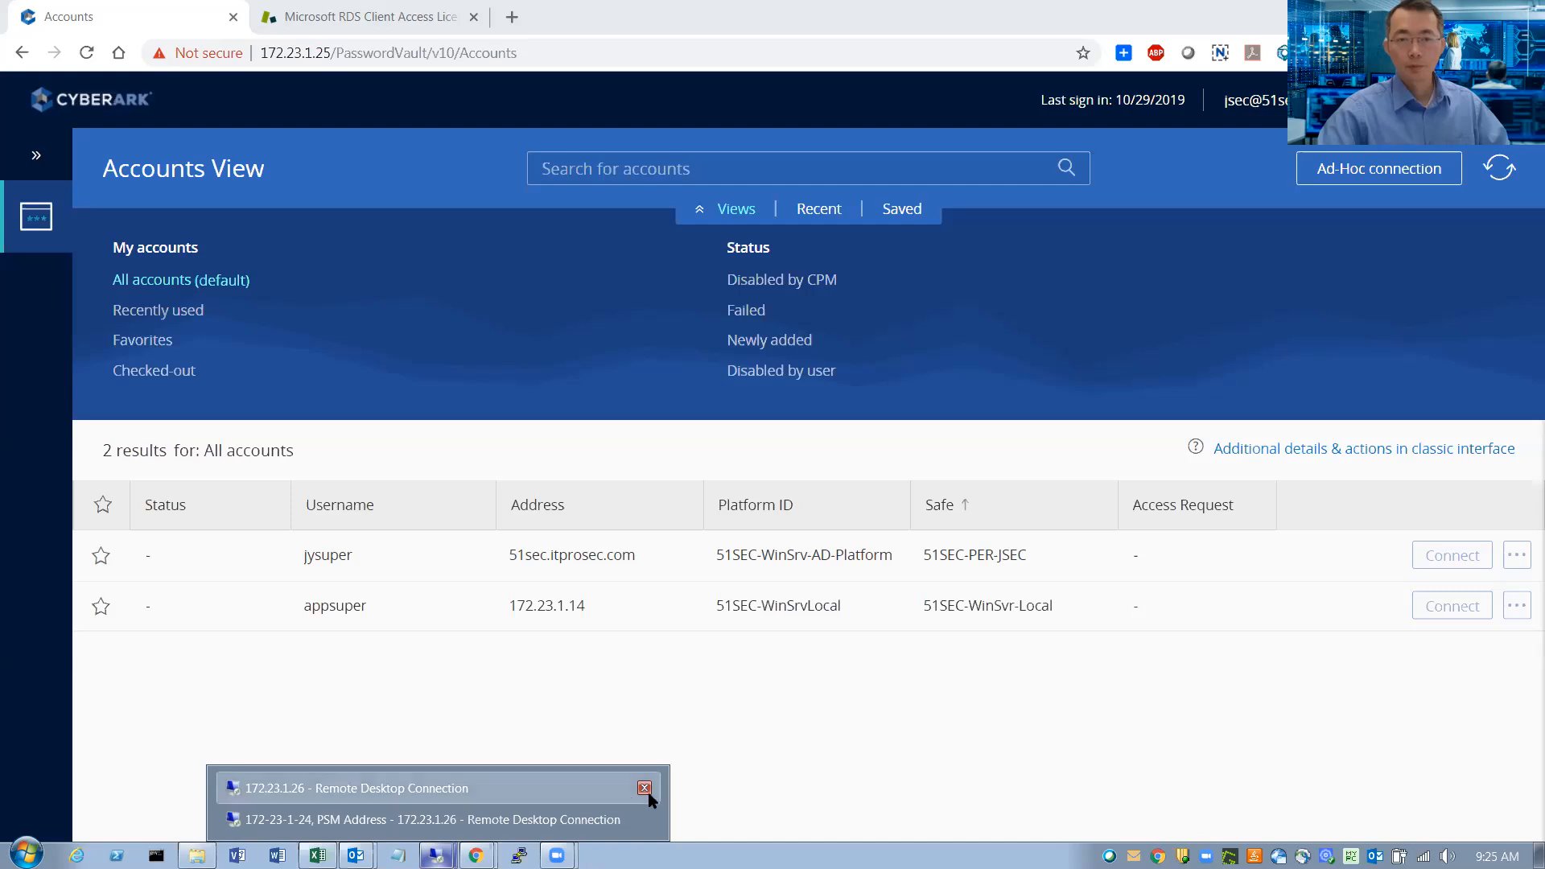
Step: Close the direct 172.23.1.26 RDP window and connect jysuper through PSM to 172.23.1.12
click(644, 787)
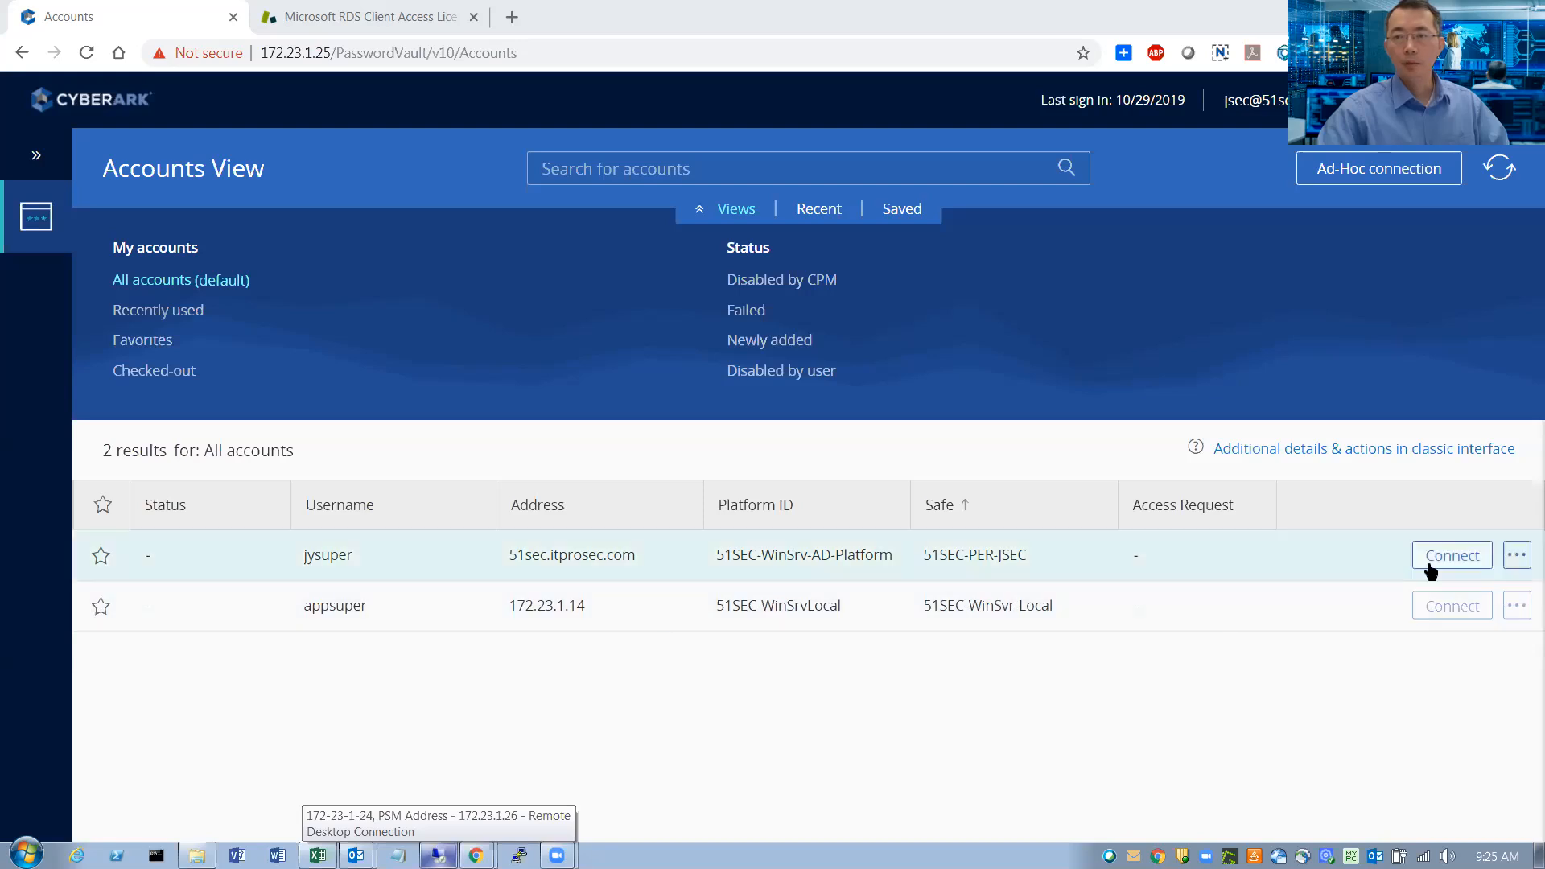
click(1450, 556)
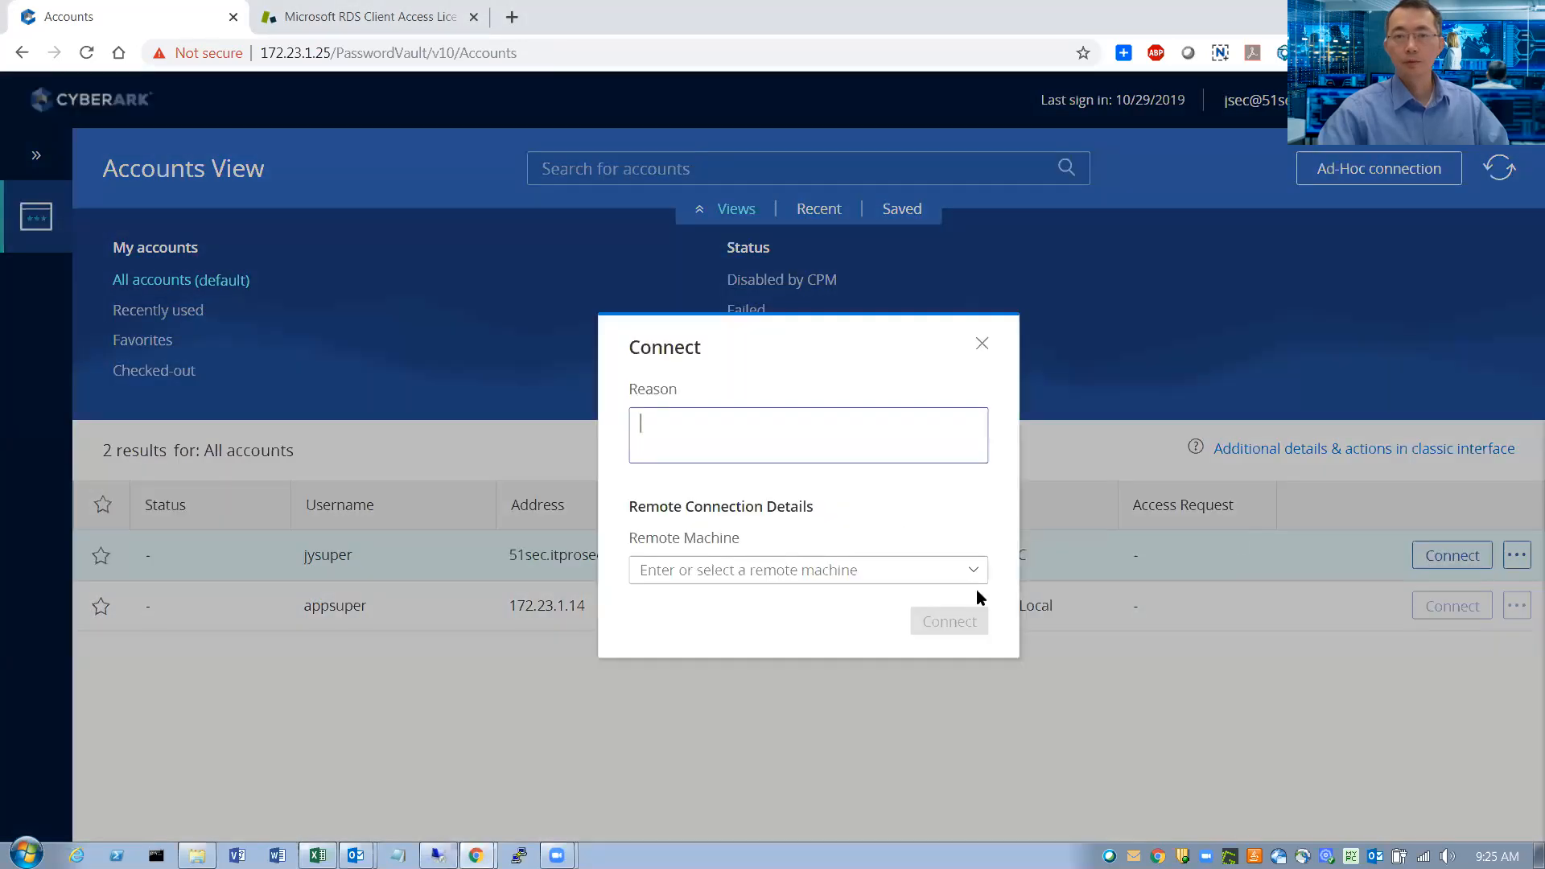
click(806, 570)
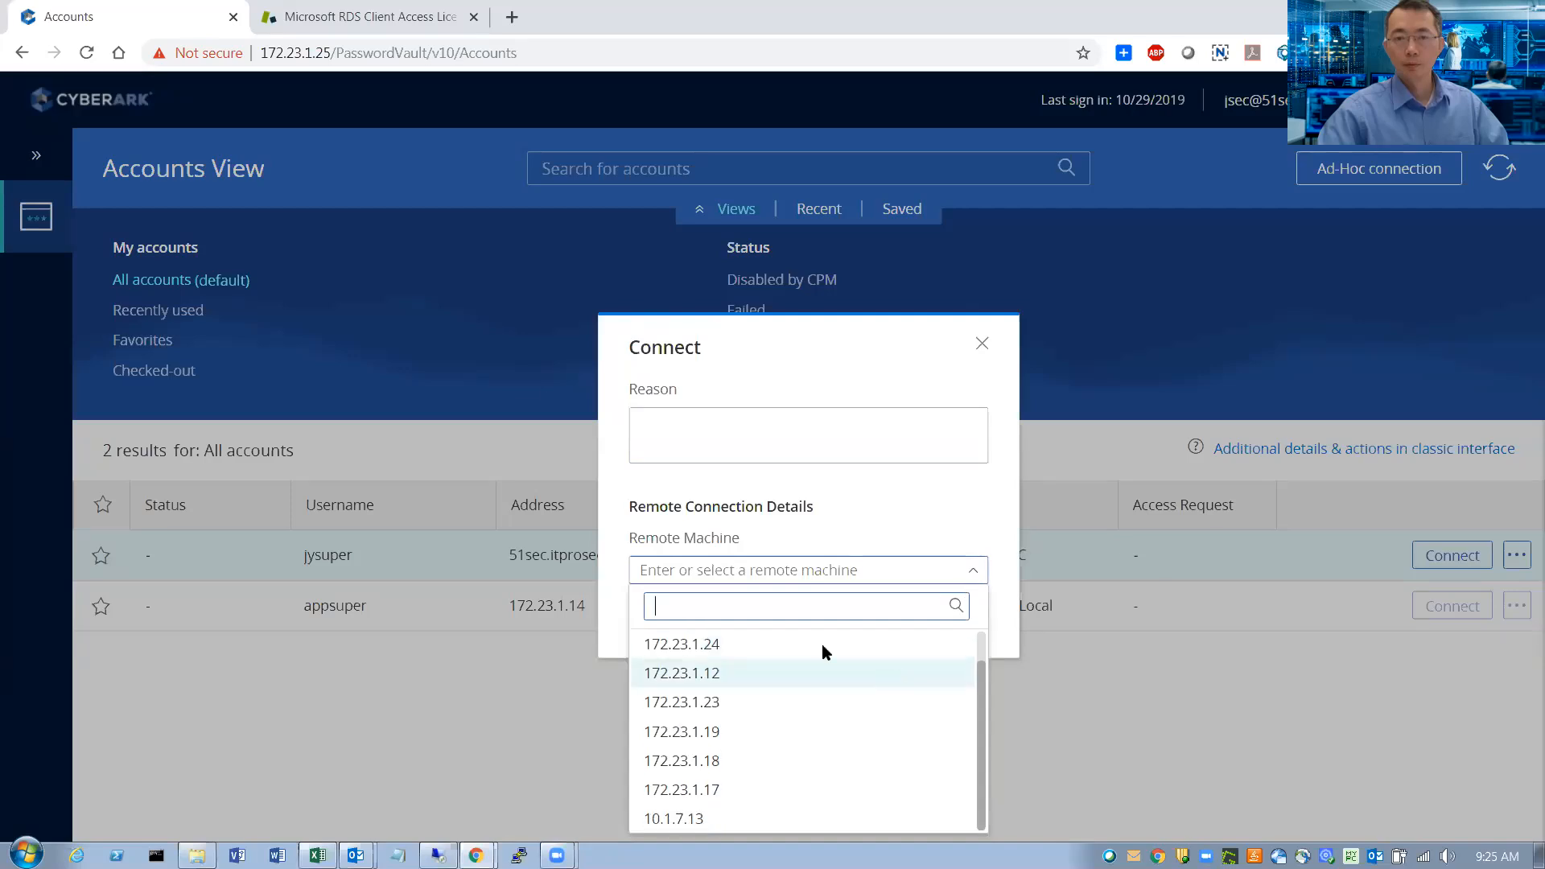
click(681, 672)
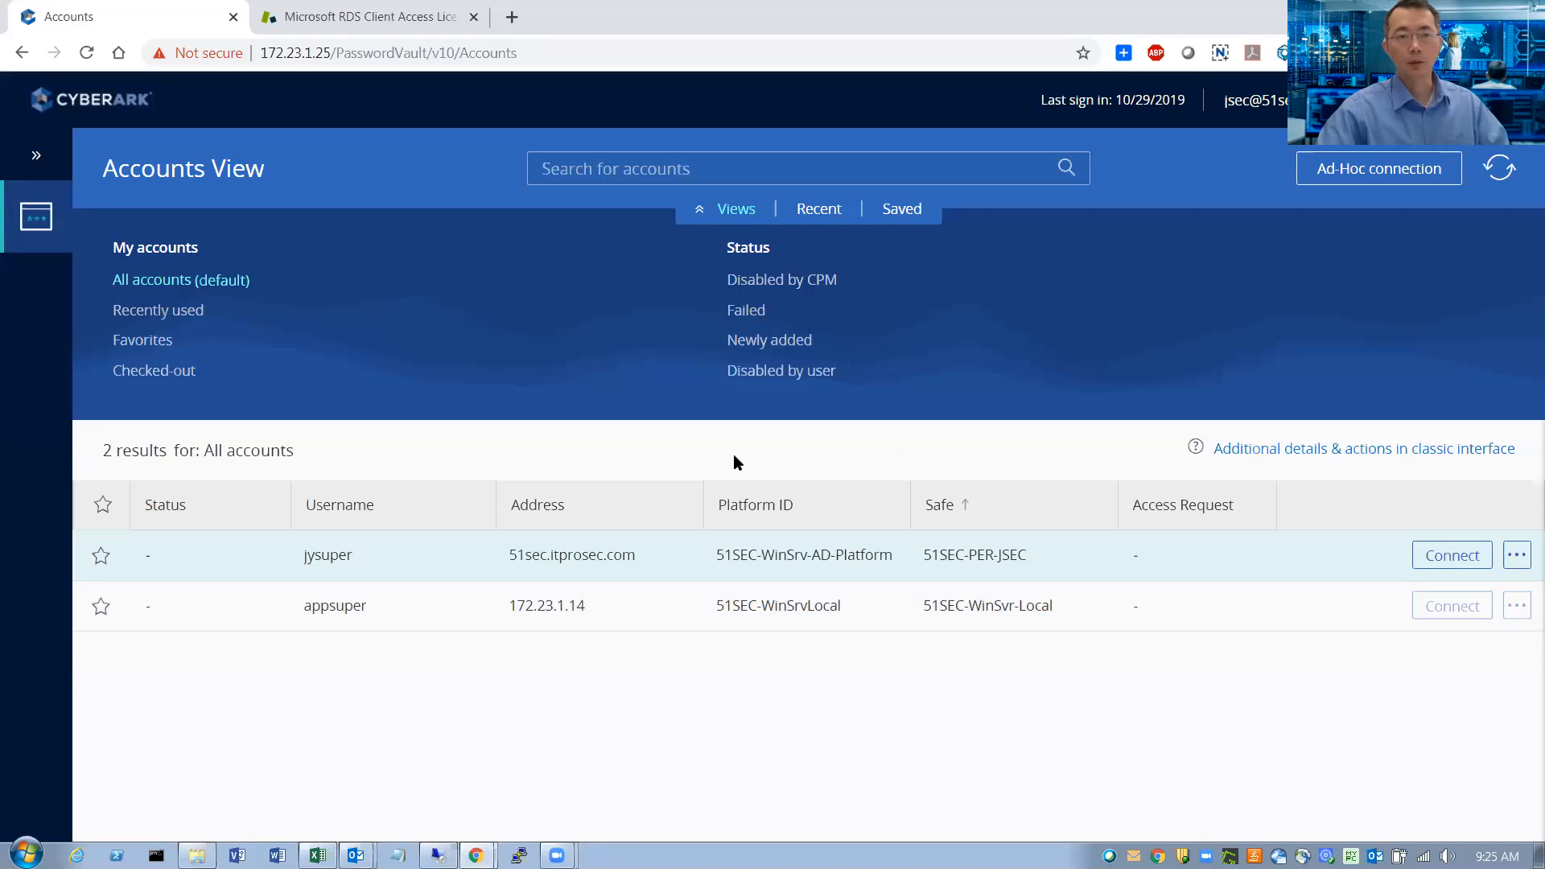
click(1451, 555)
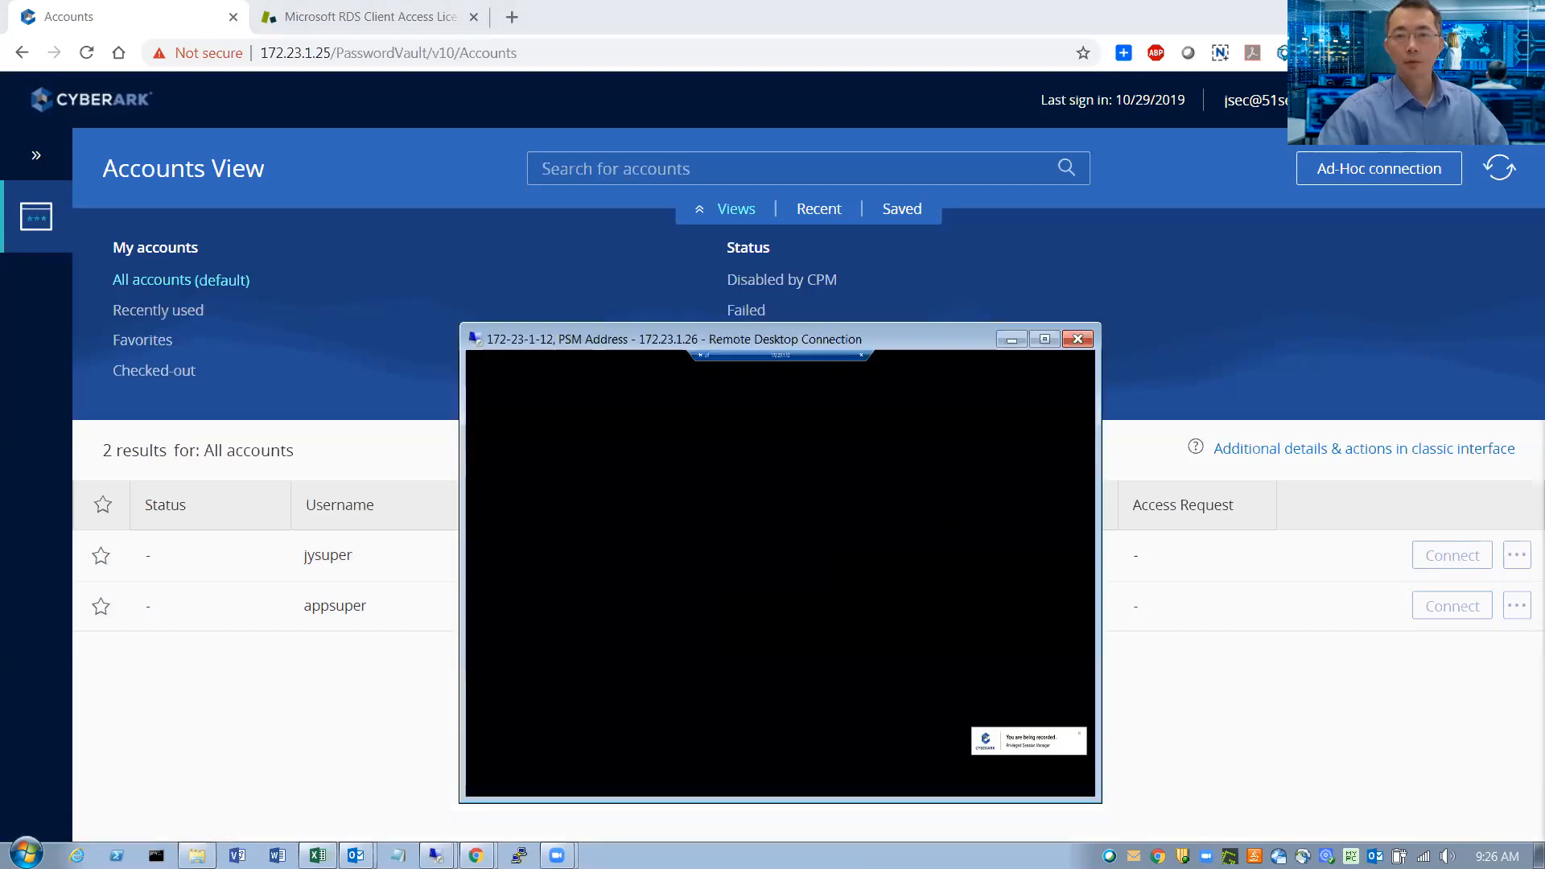
Step: Move the 172.23.1.12 window aside and connect jysuper to 172.23.1.23, leaving a fresh Connect form
click(1076, 339)
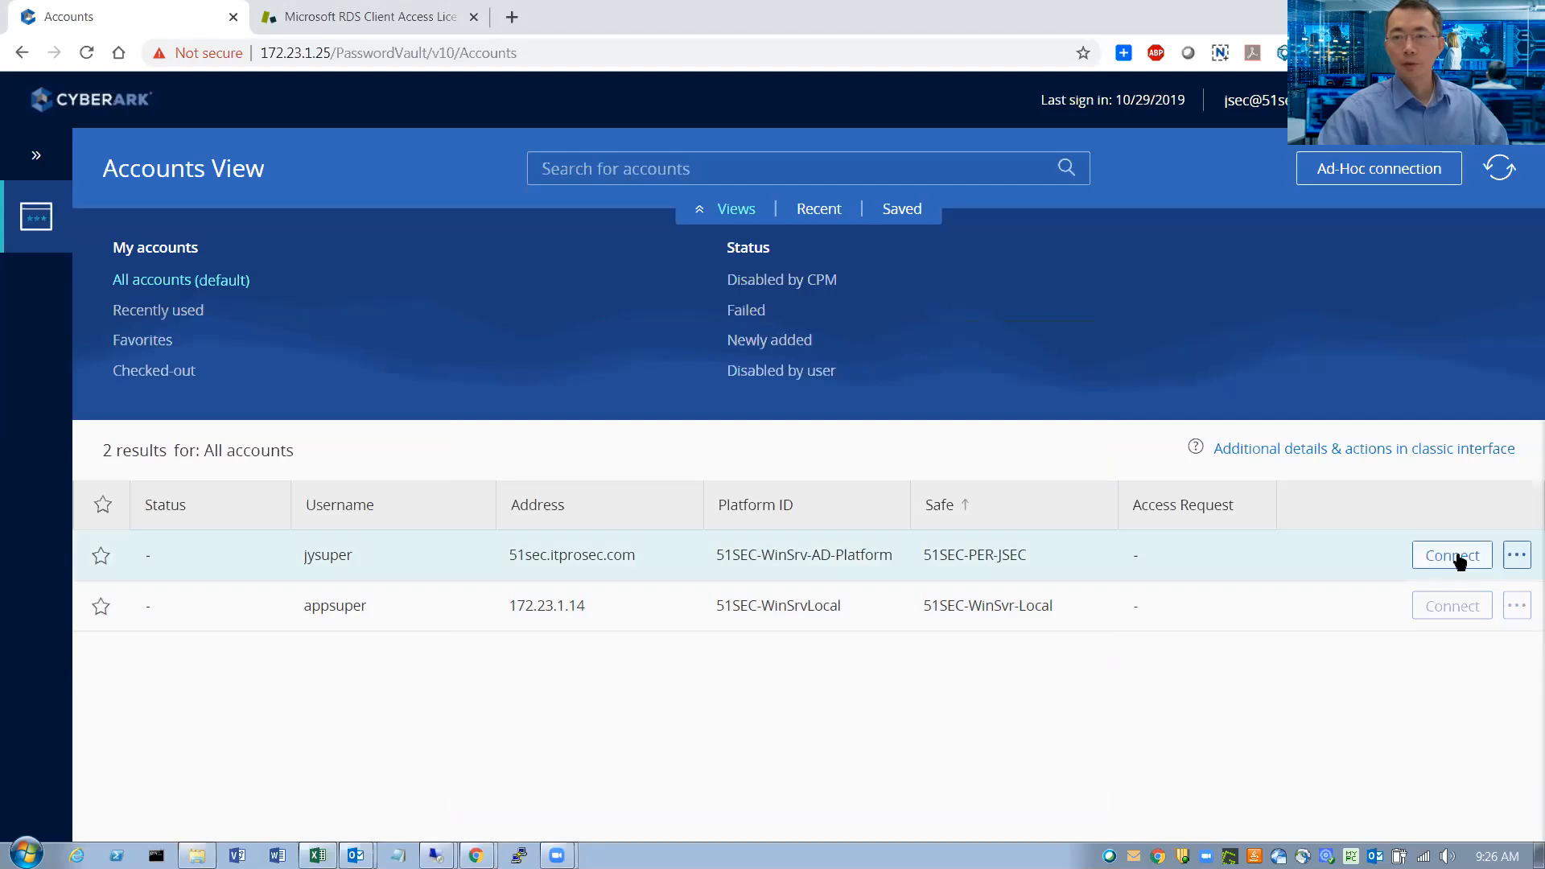
click(1450, 555)
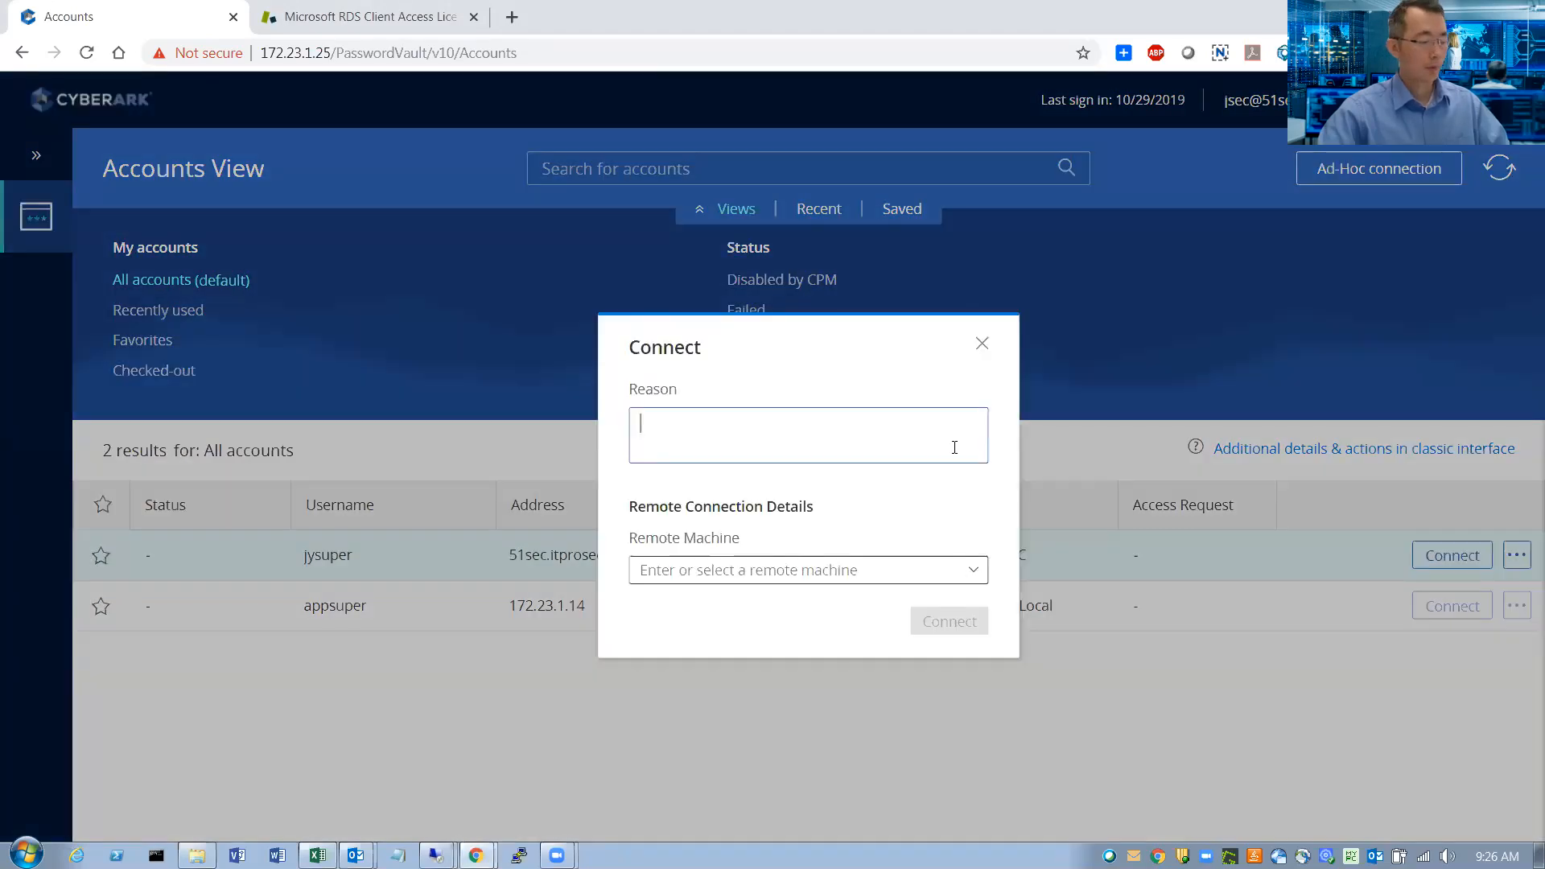
mouse_move(975, 570)
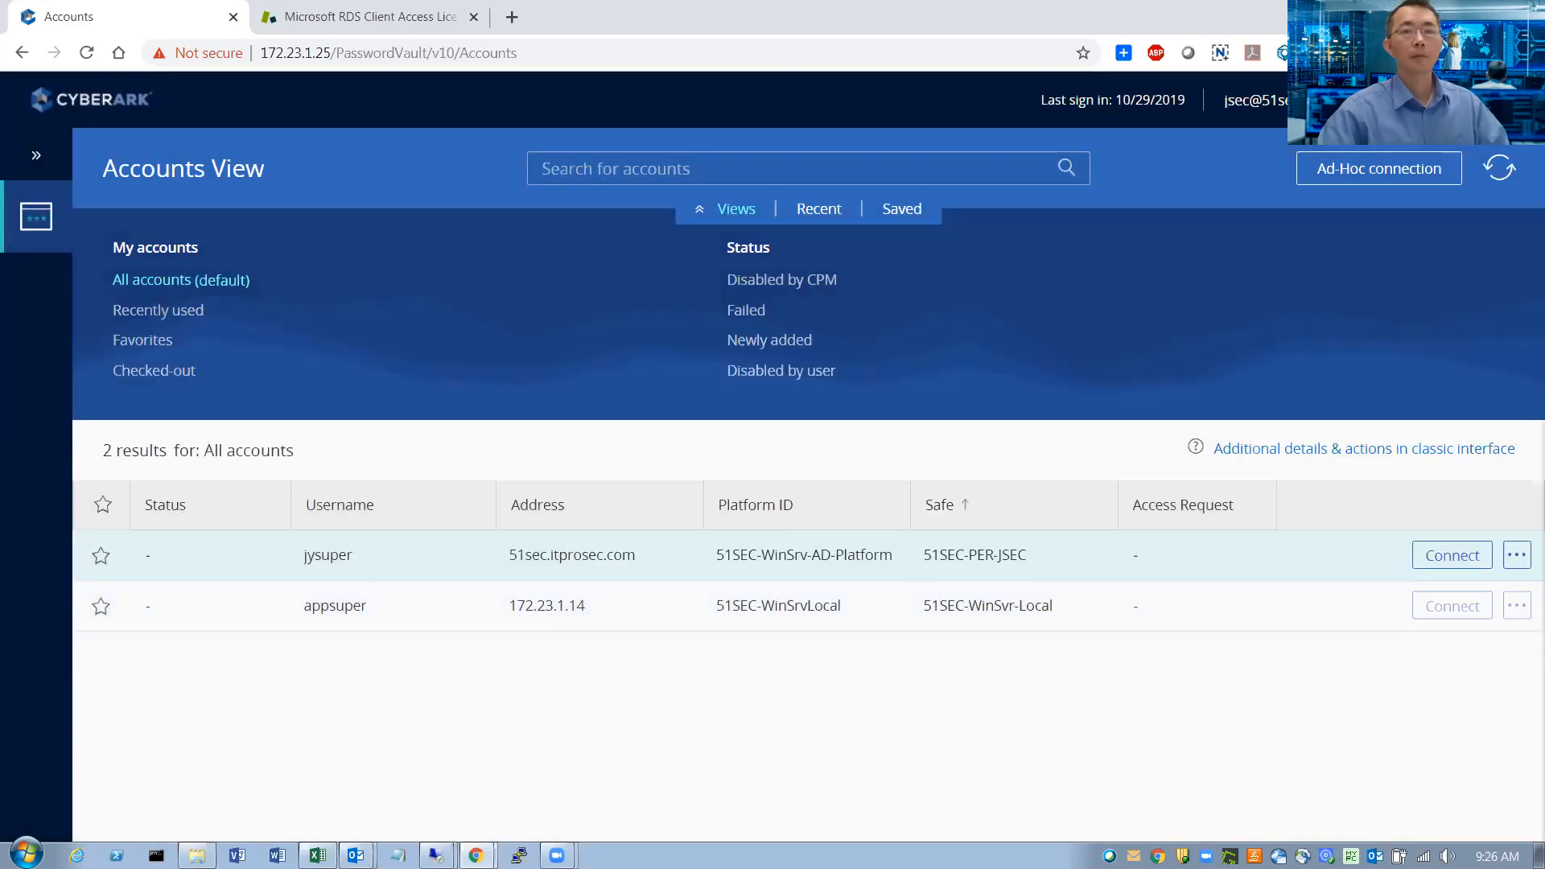
click(1450, 555)
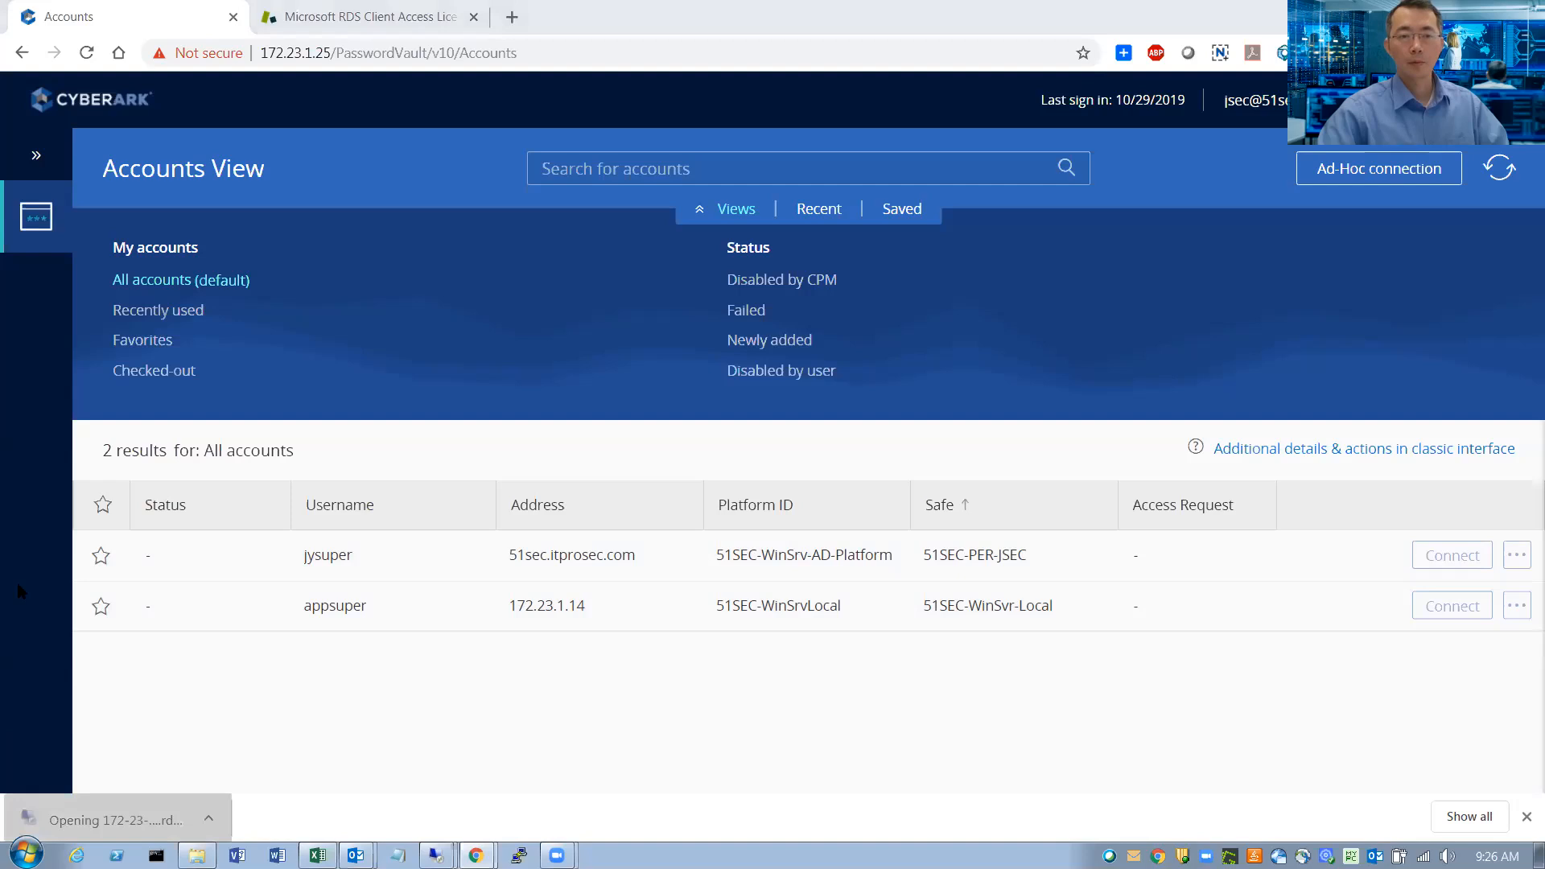
mouse_move(737, 427)
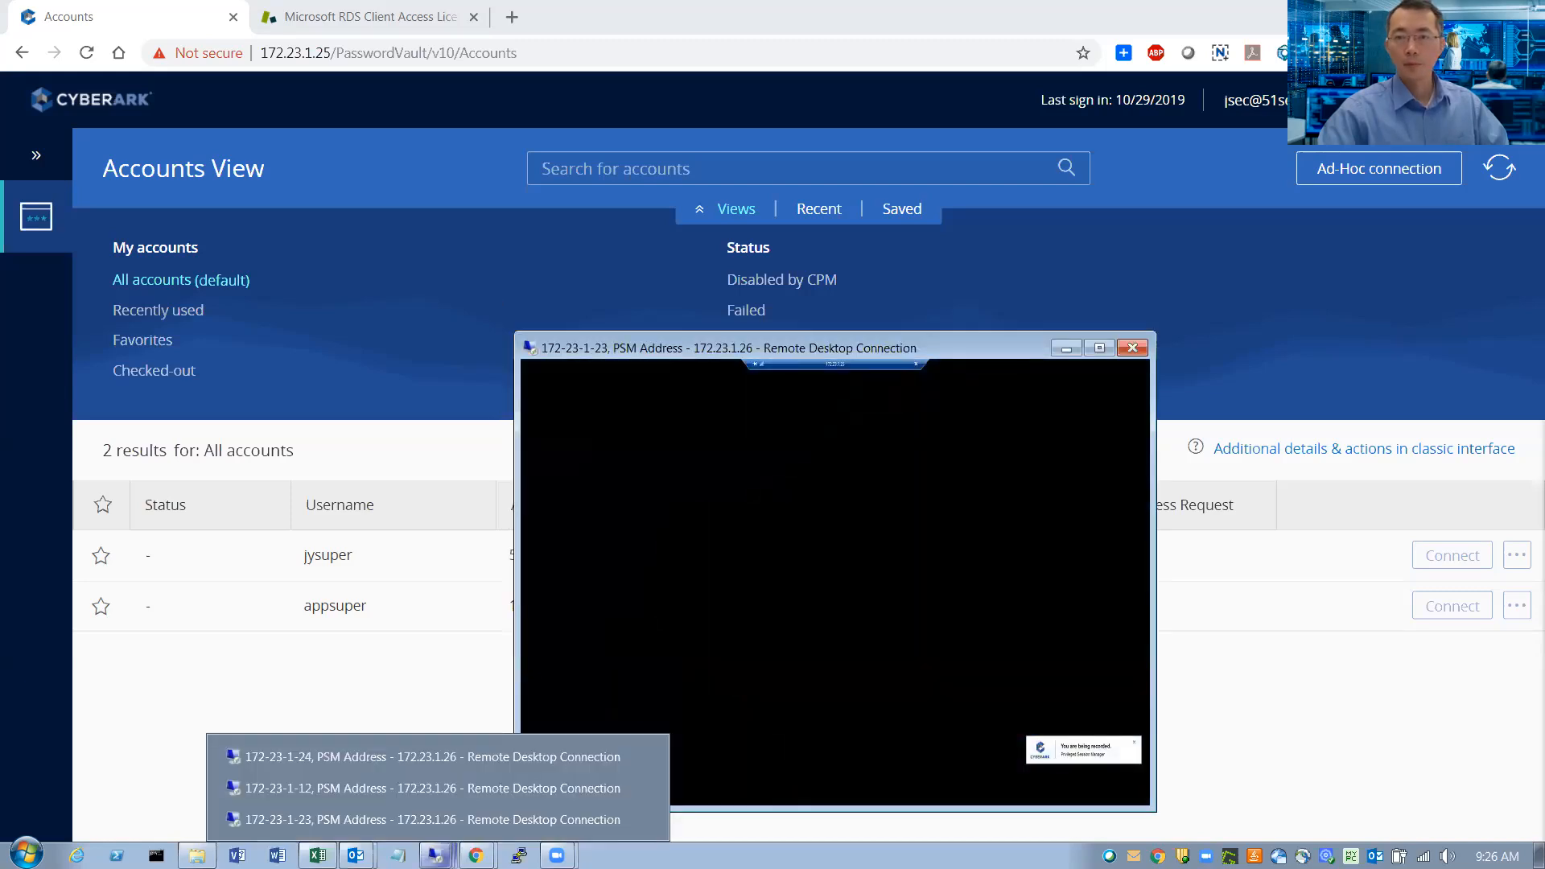
click(1450, 555)
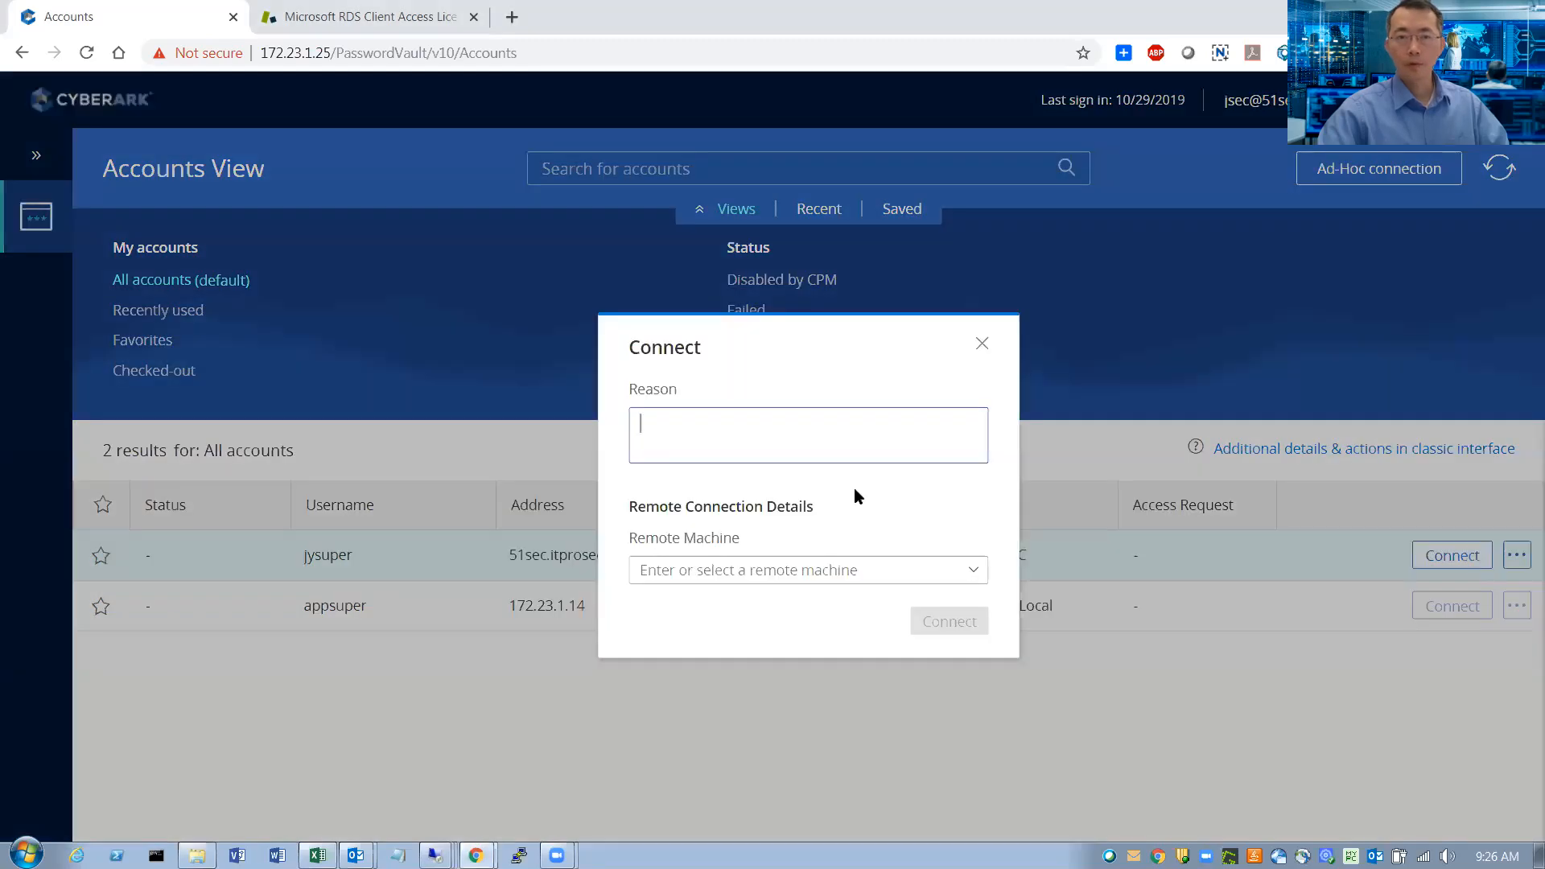
mouse_move(860, 517)
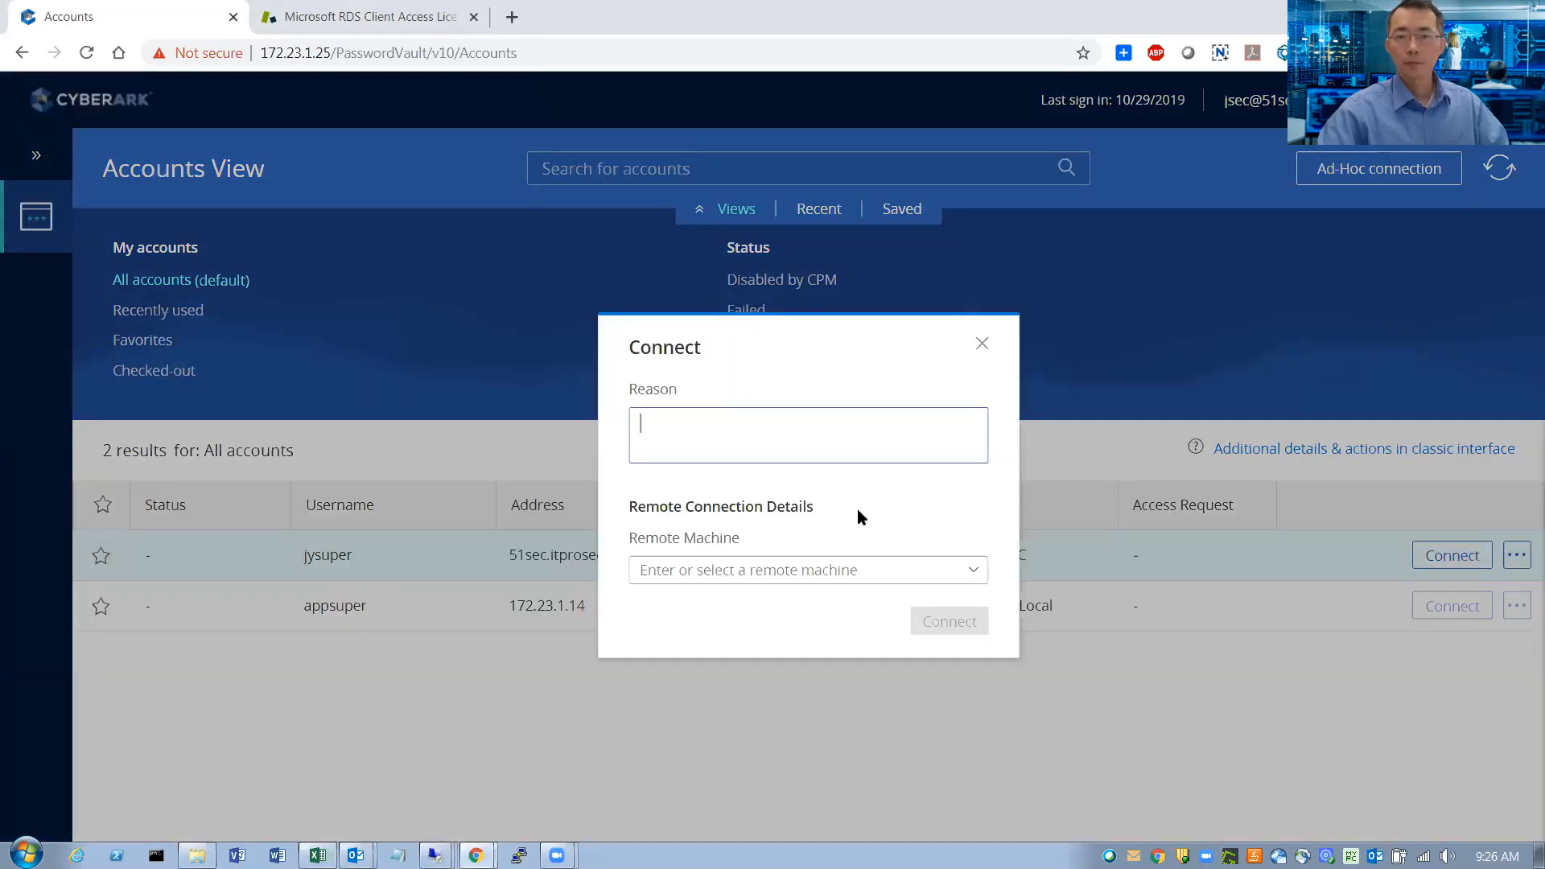
Step: Launch a PSM session for jysuper to 172.23.1.19 with reason test4 and minimize it
click(799, 570)
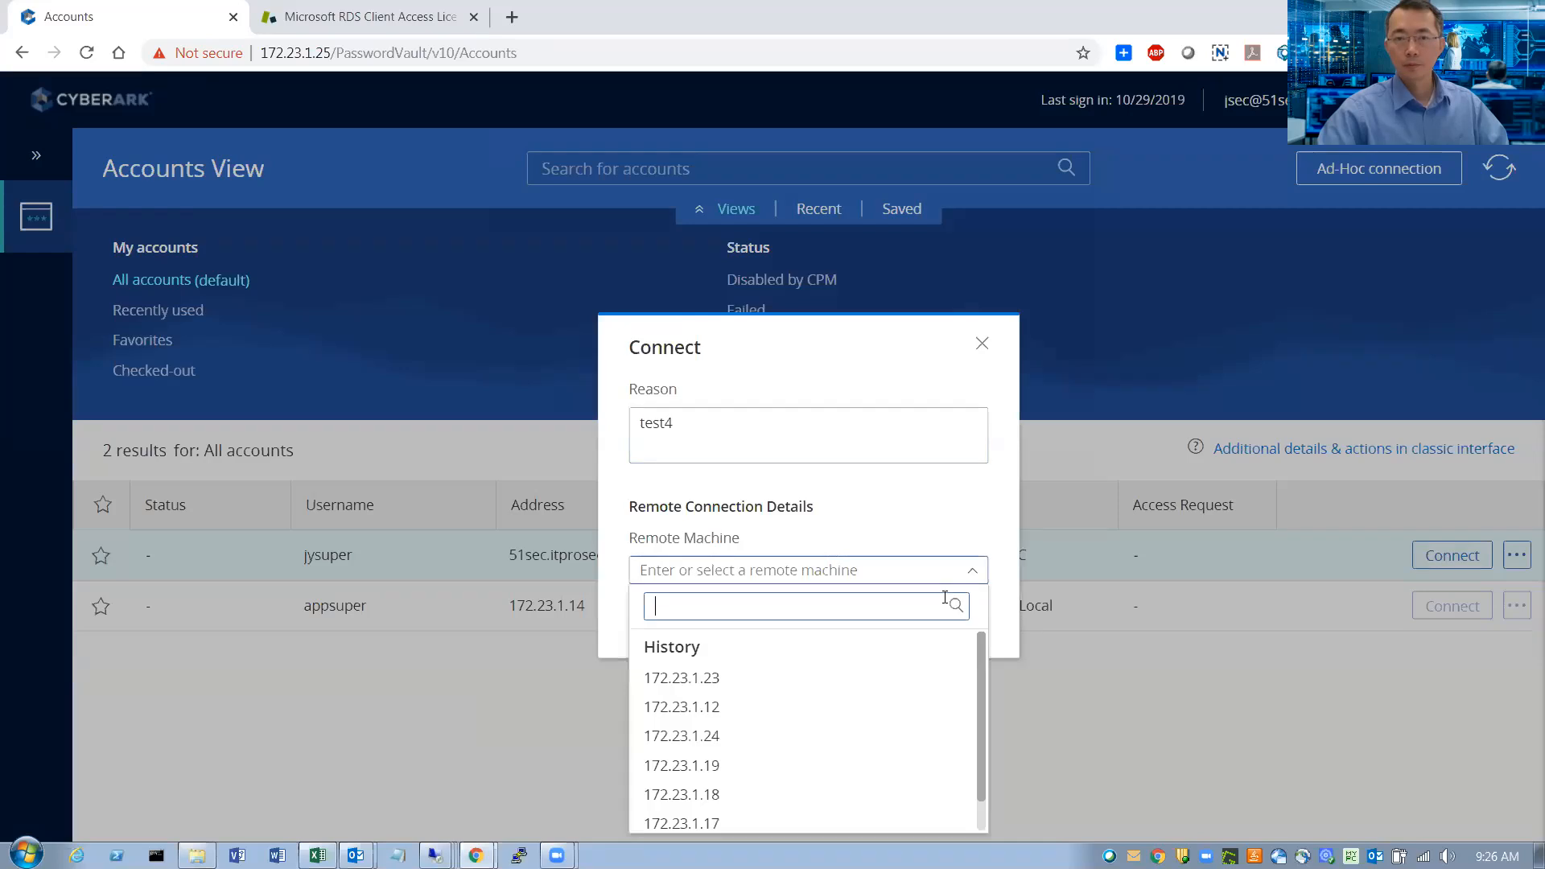
click(681, 765)
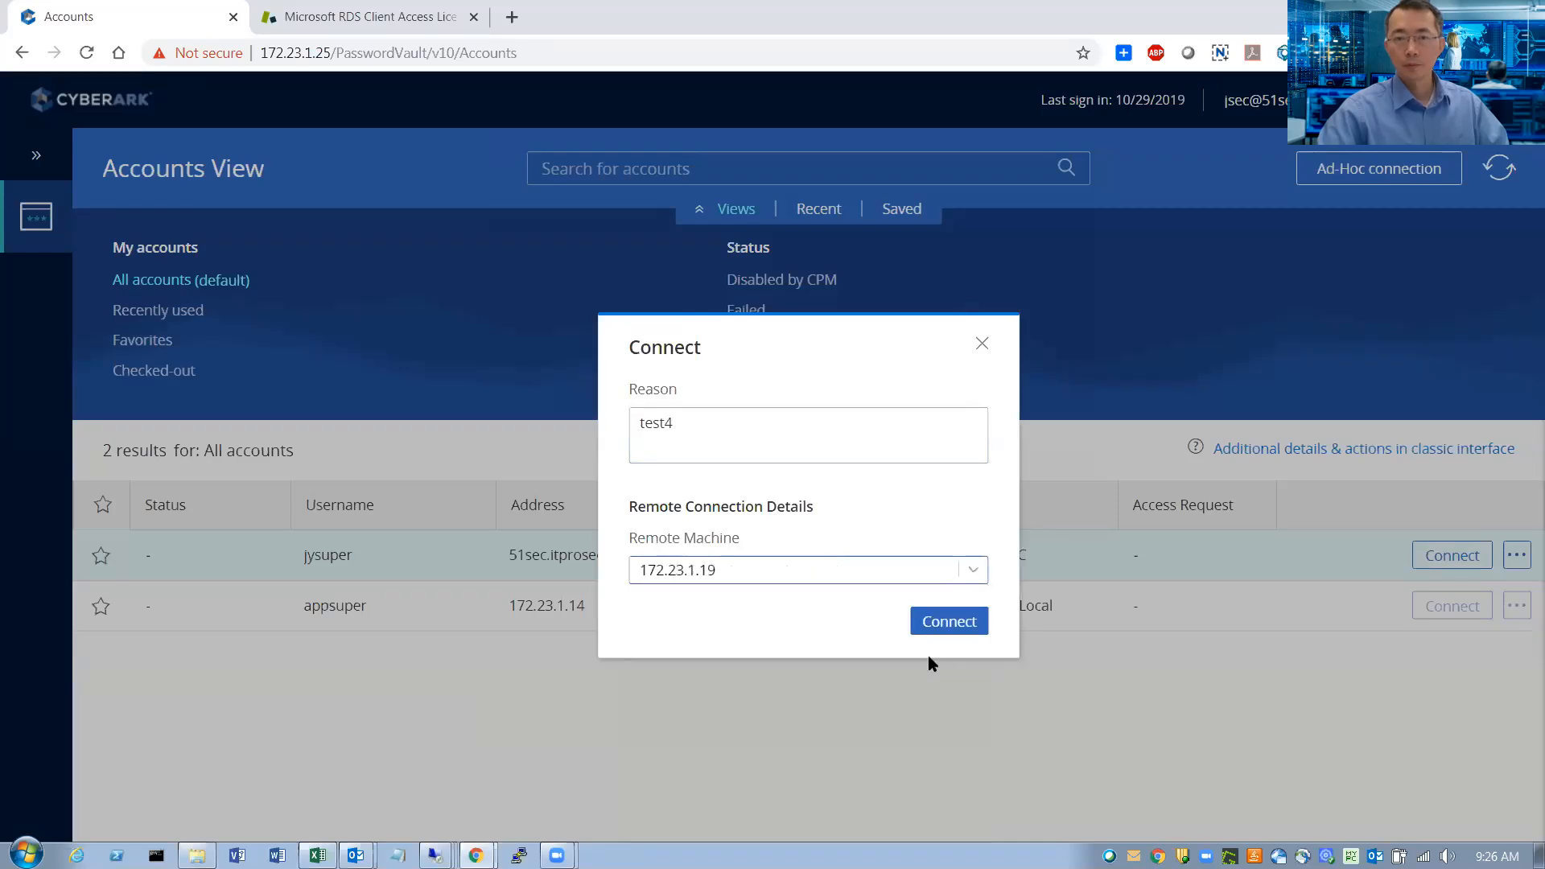
click(980, 343)
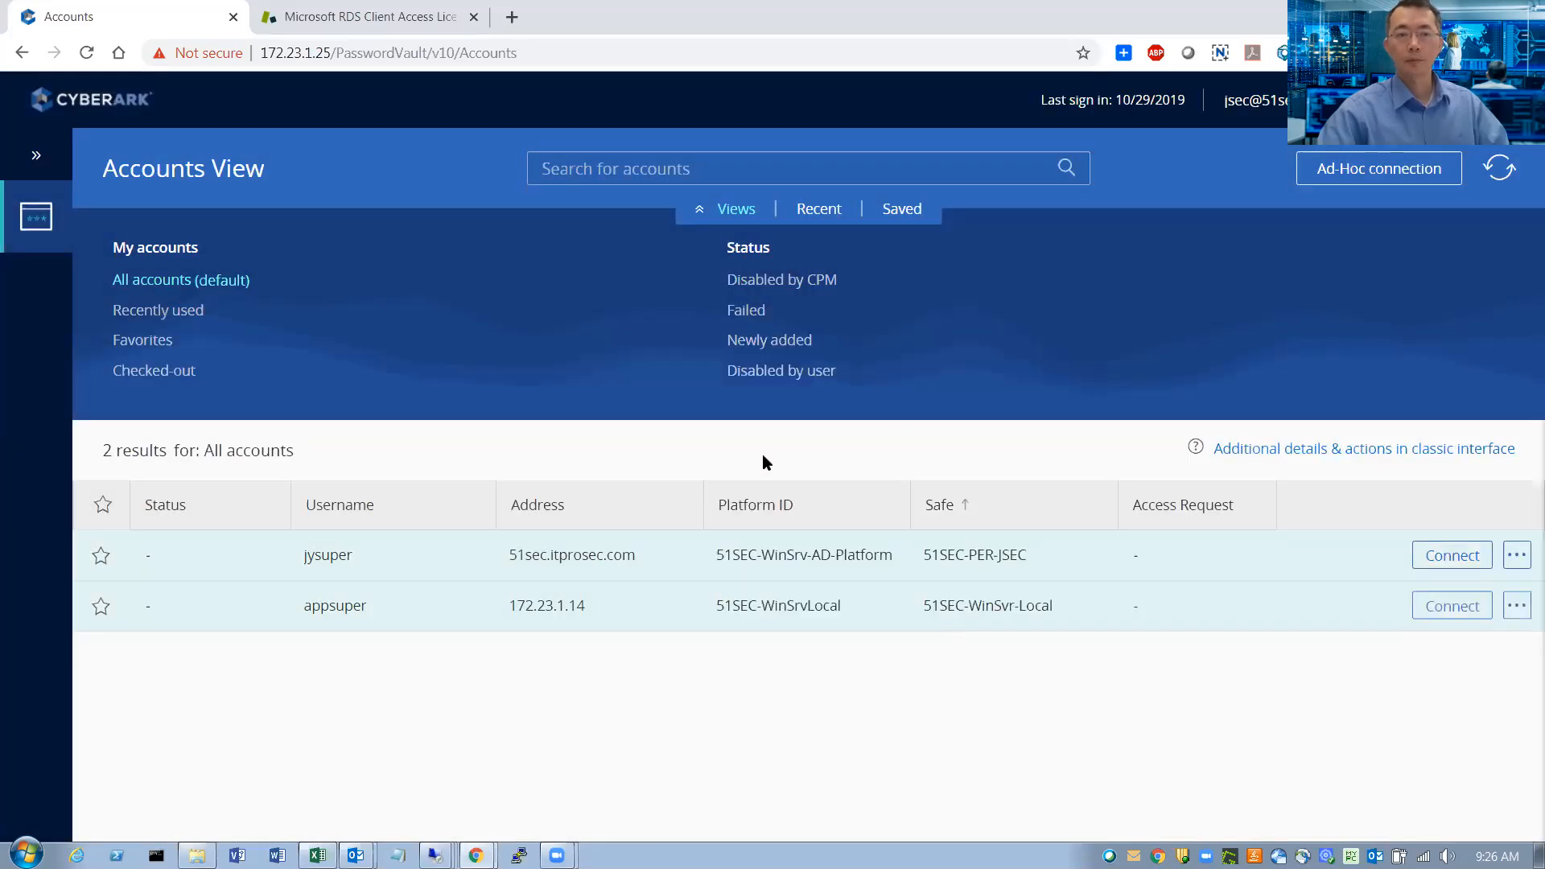
click(1451, 606)
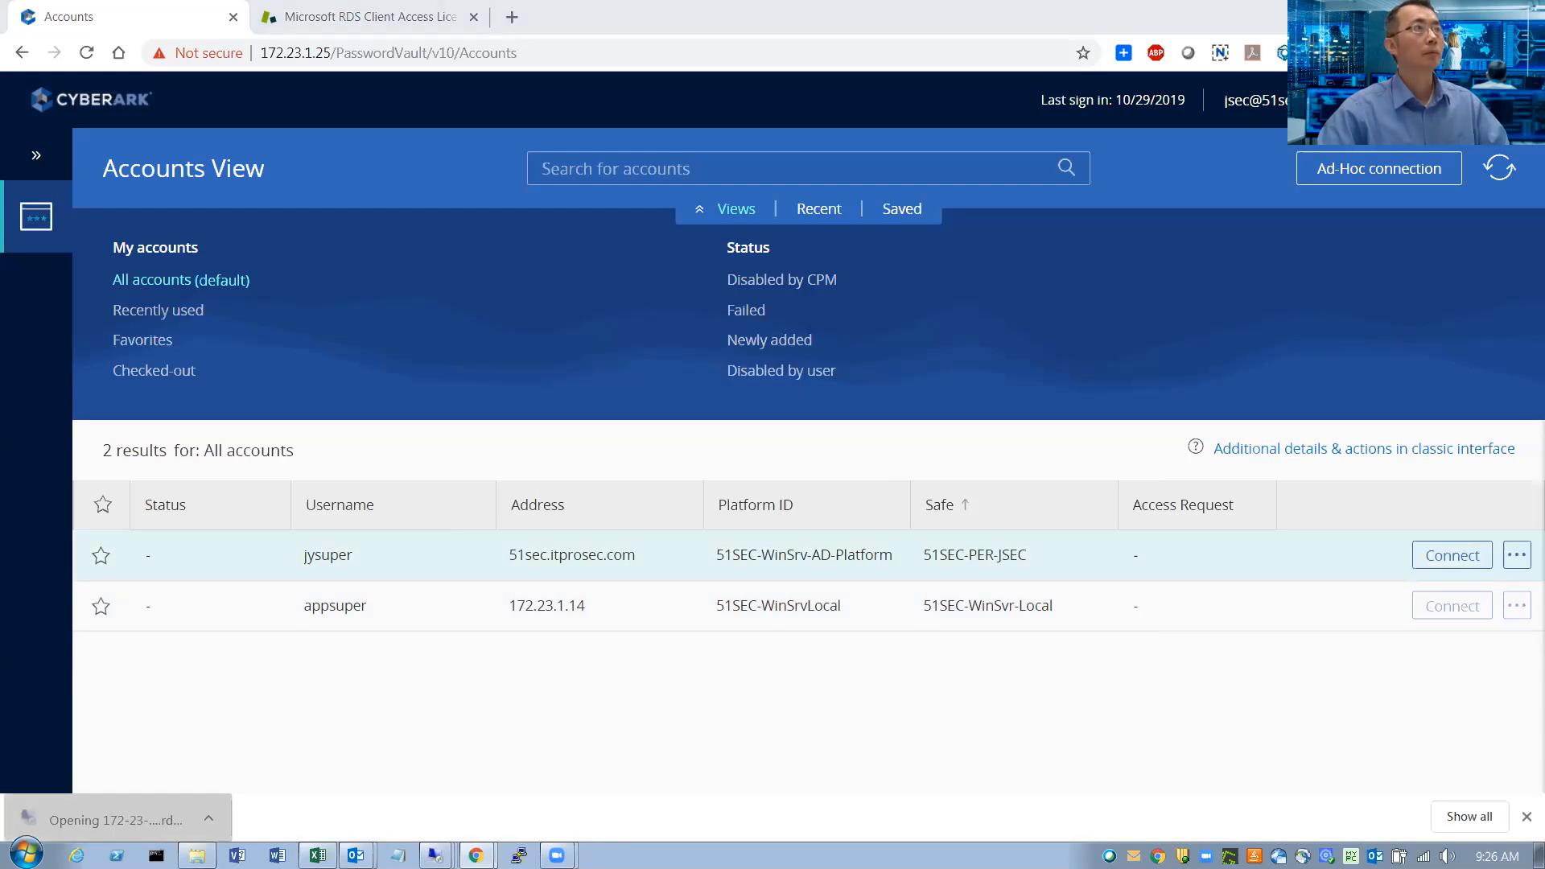
click(1450, 554)
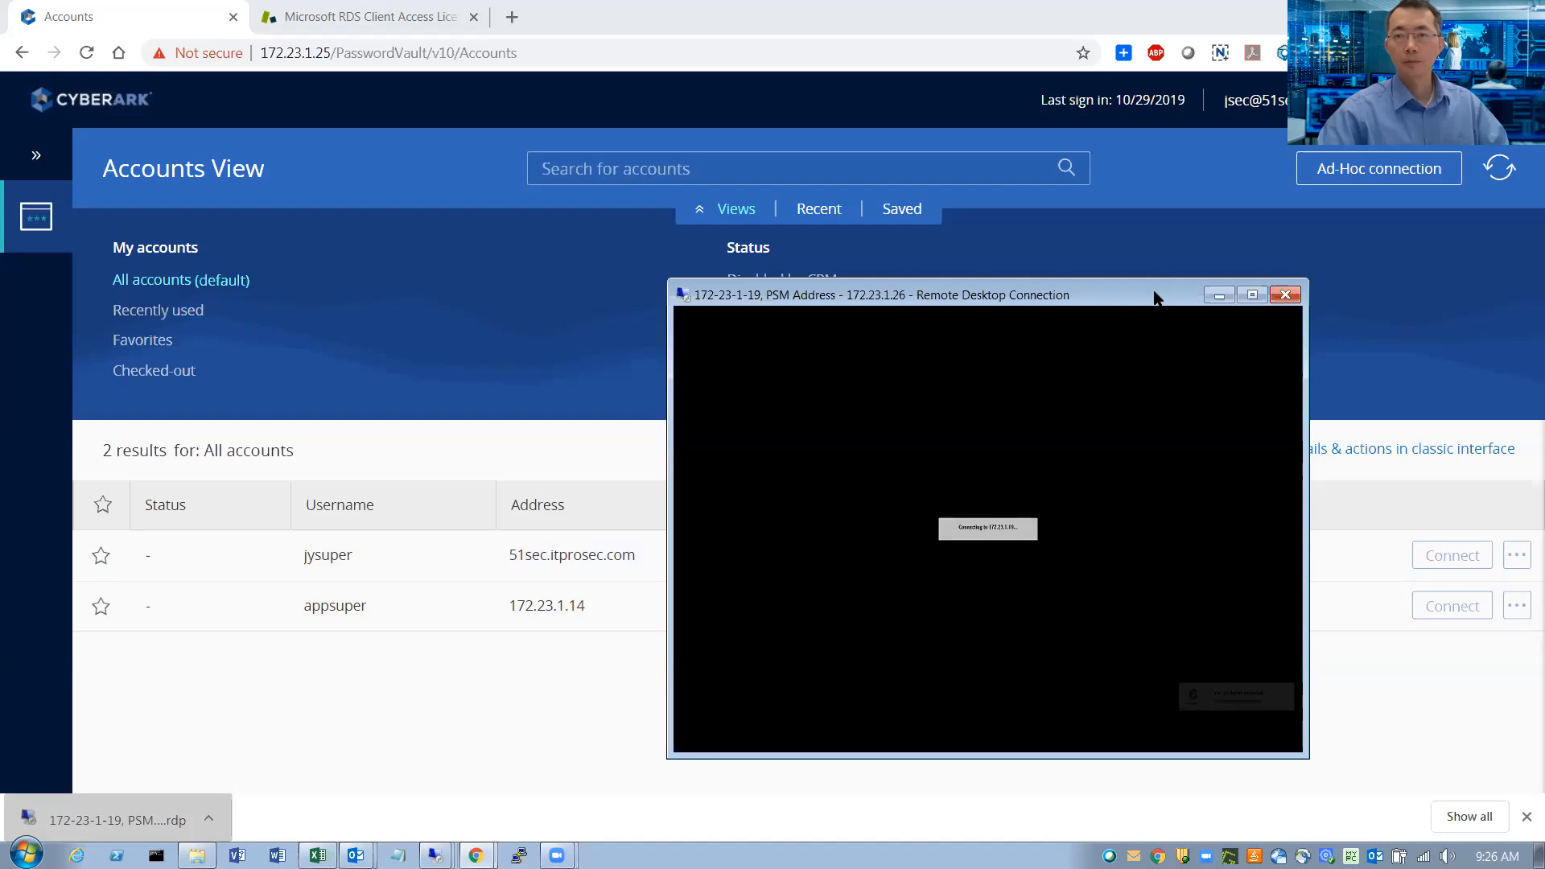
click(1286, 295)
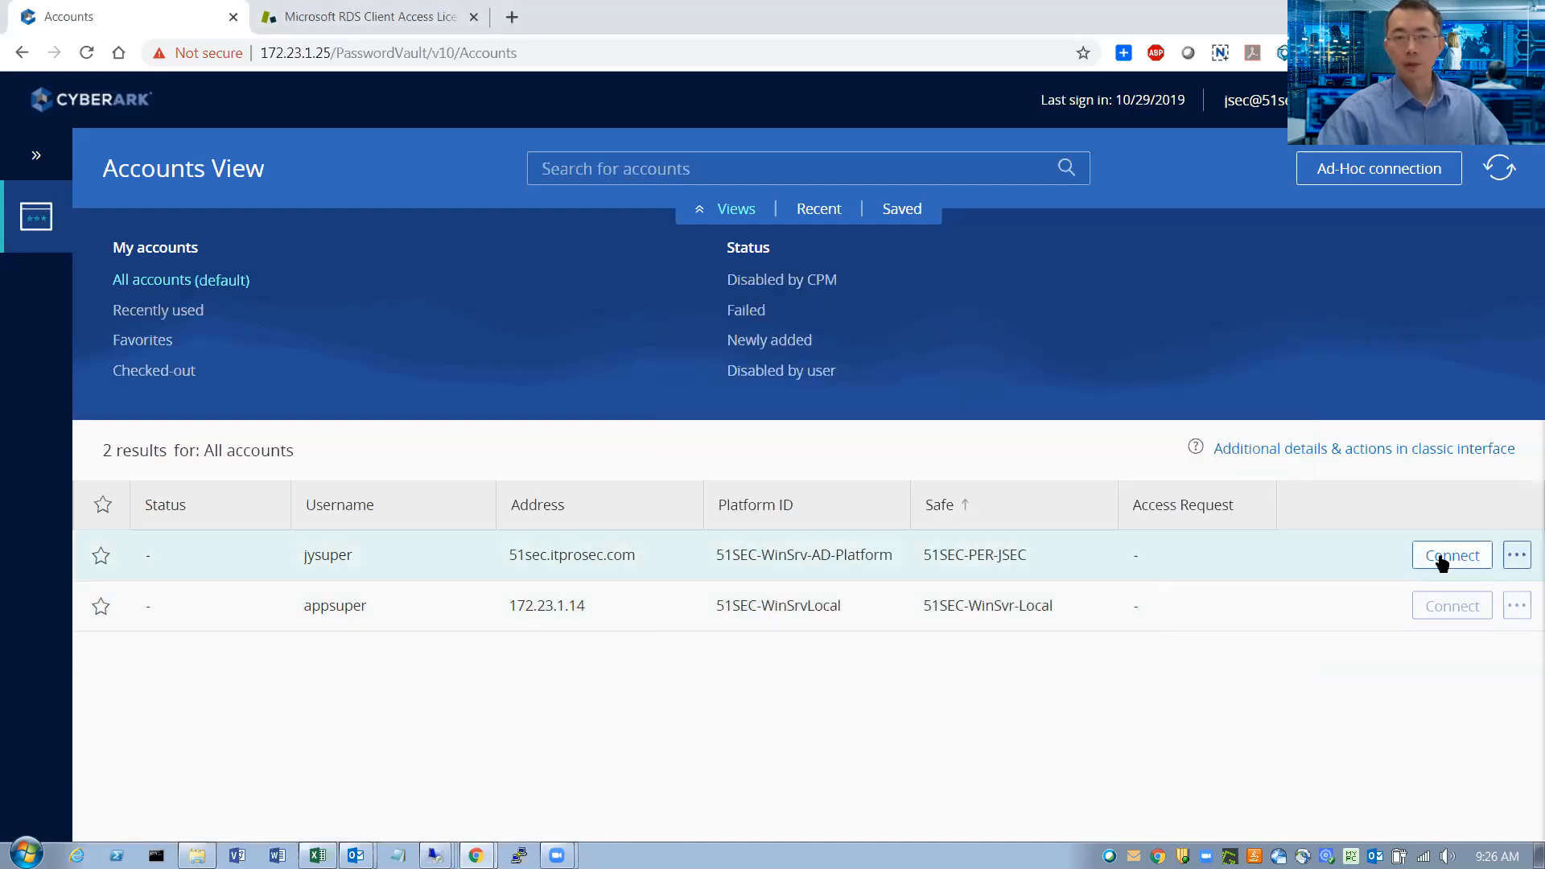
Step: Launch a PSM session for jysuper to 172.23.1.18 with reason test5 and minimize it
click(1451, 555)
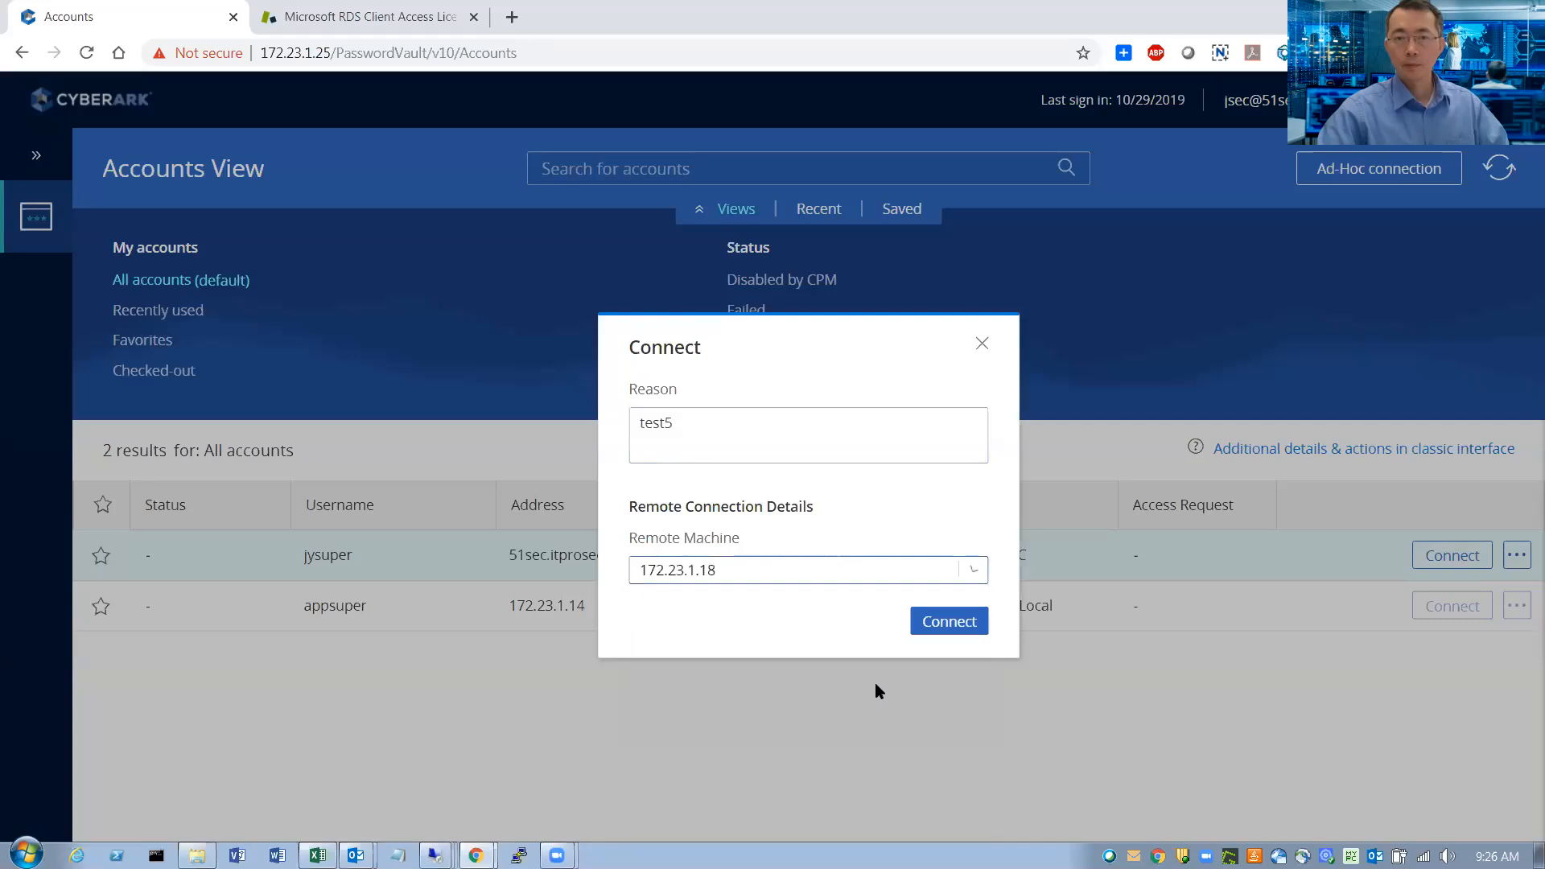
click(947, 621)
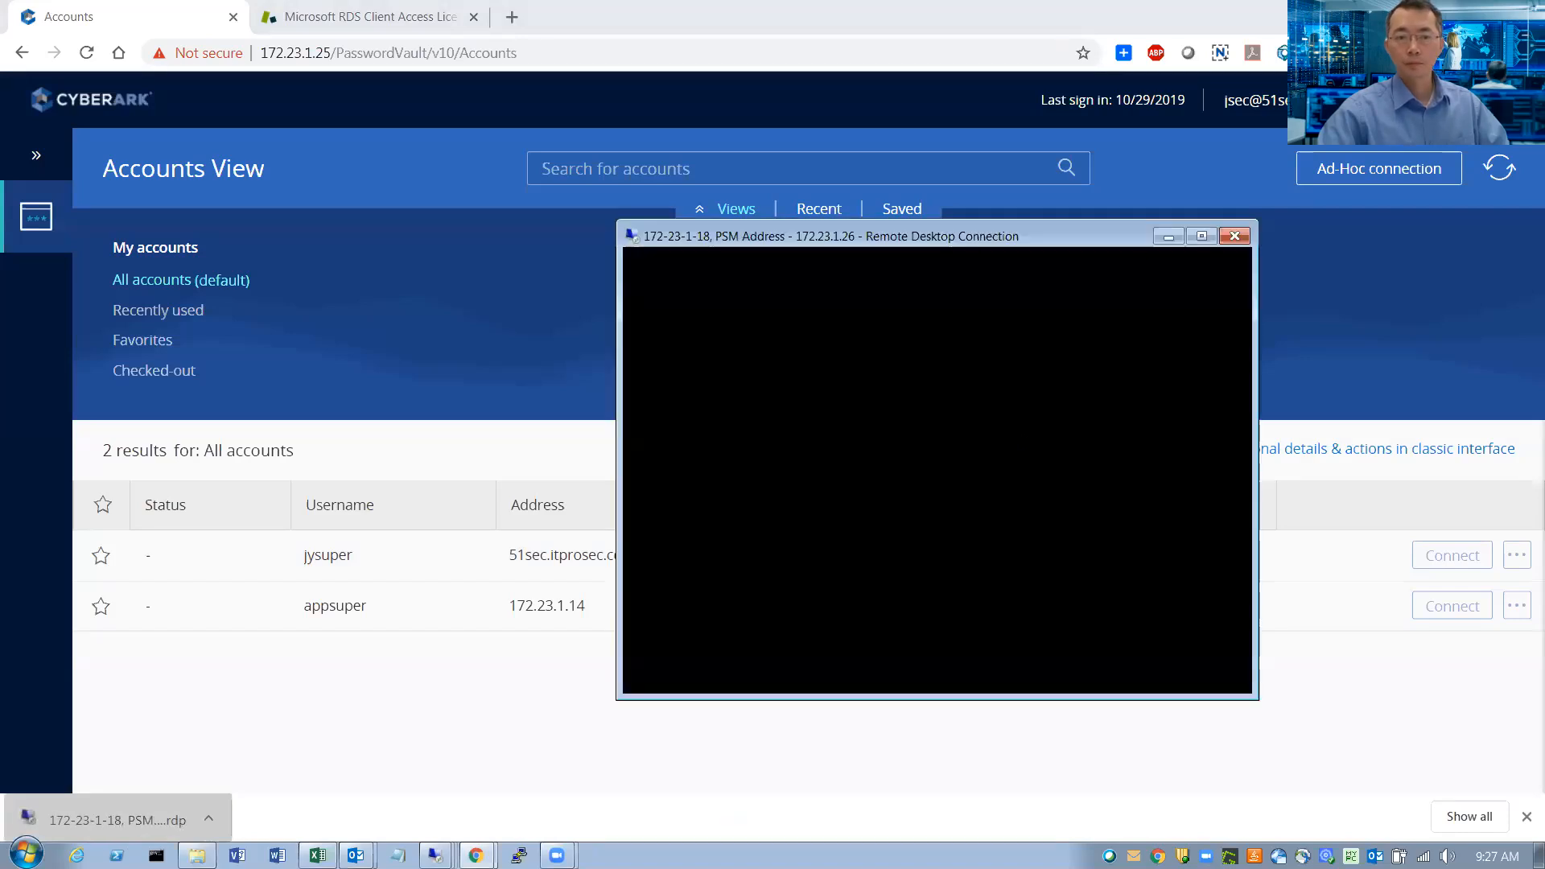
click(1234, 235)
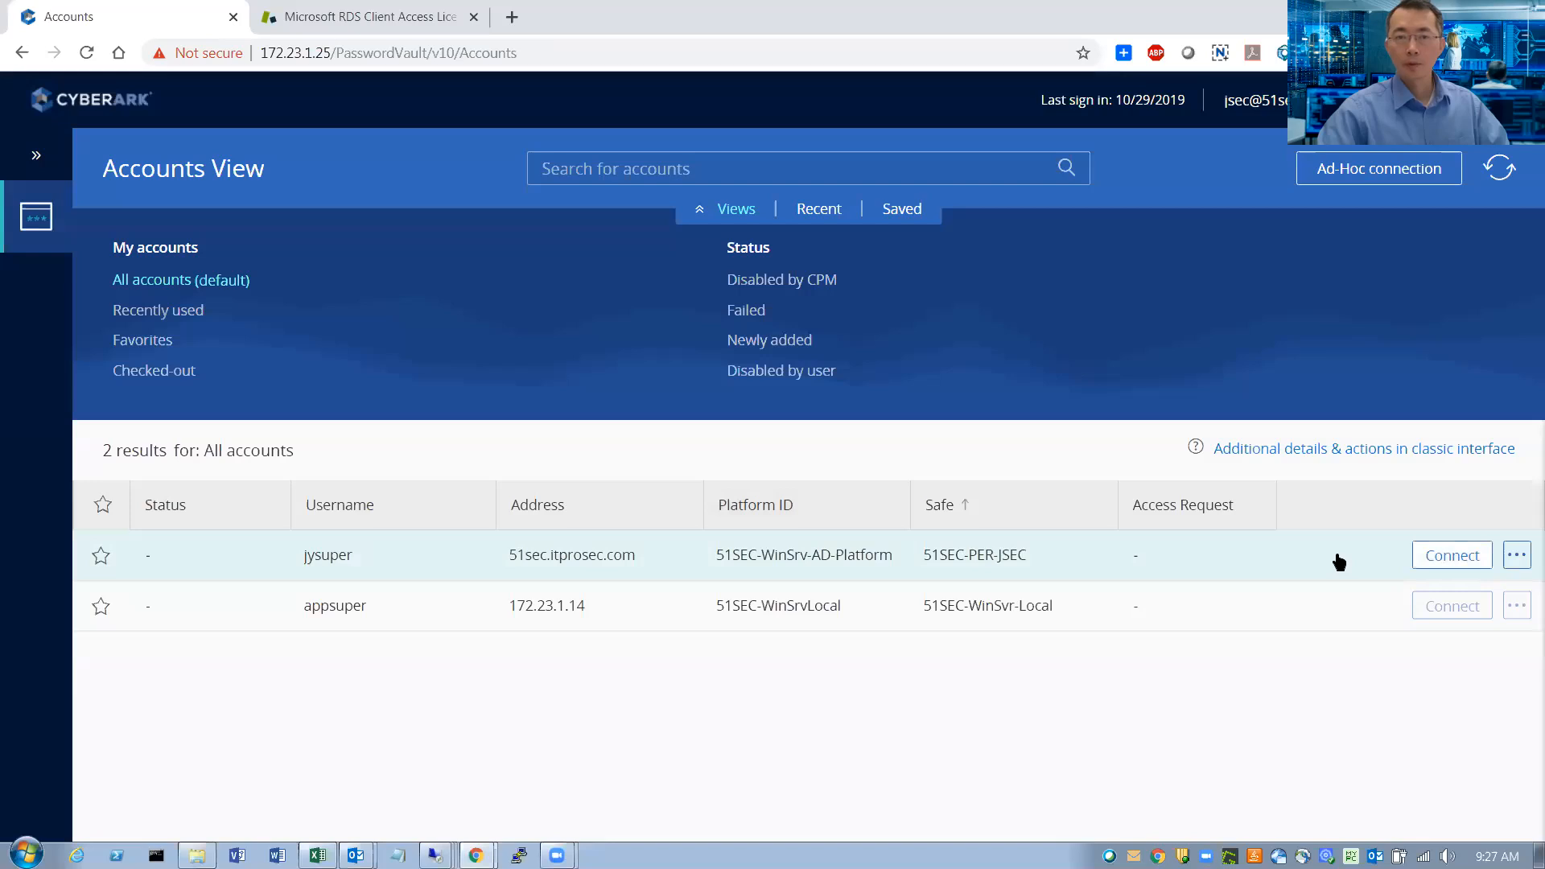
Step: Launch a PSM session for jysuper to 172.23.1.17 and move its window aside
click(1451, 555)
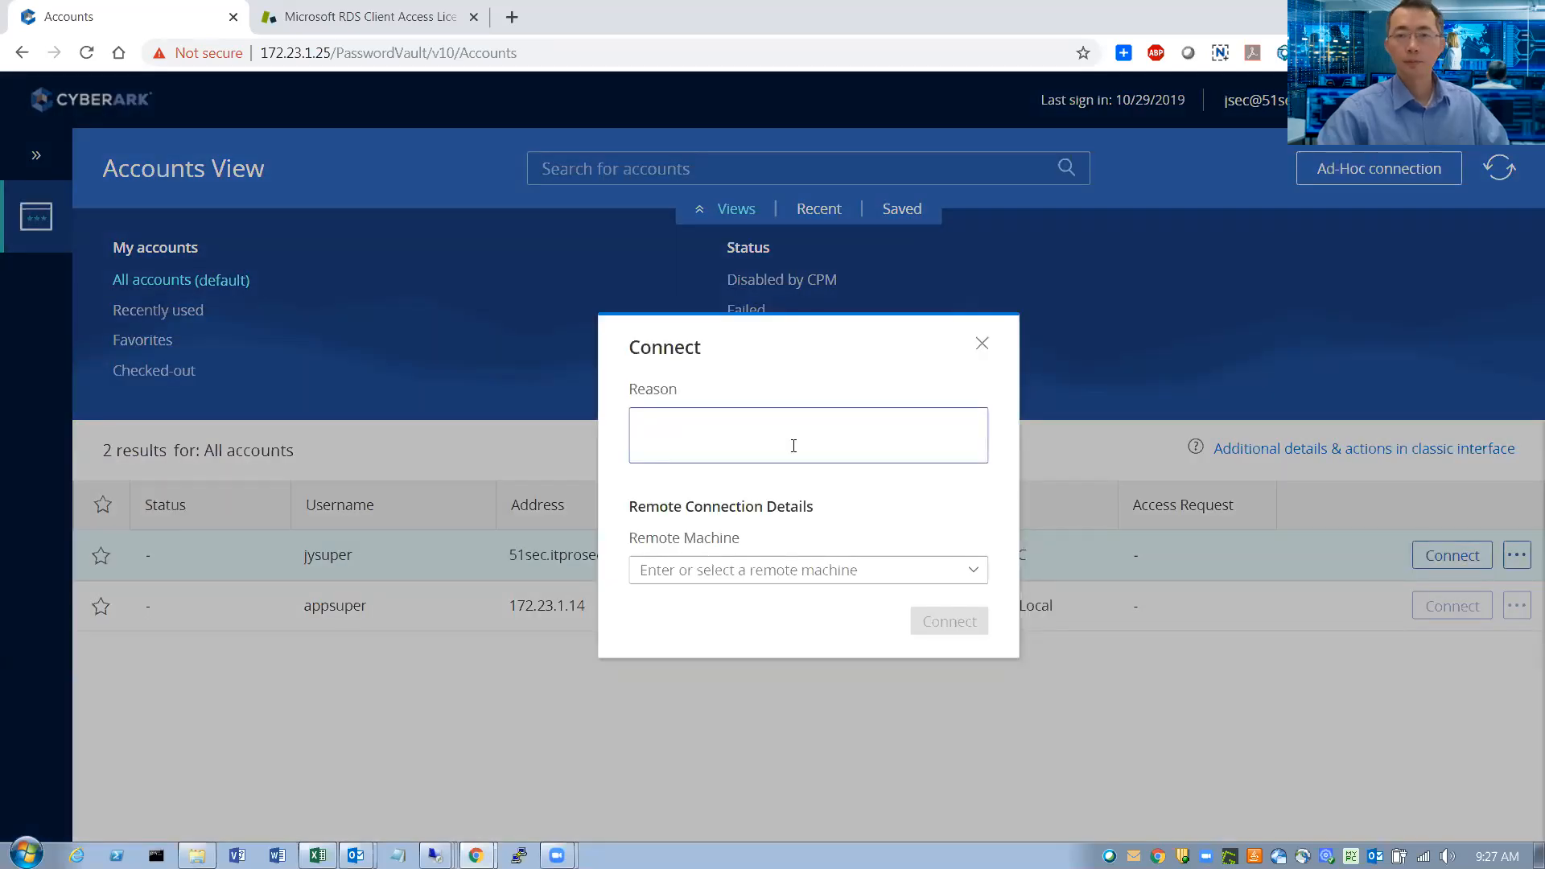
click(806, 570)
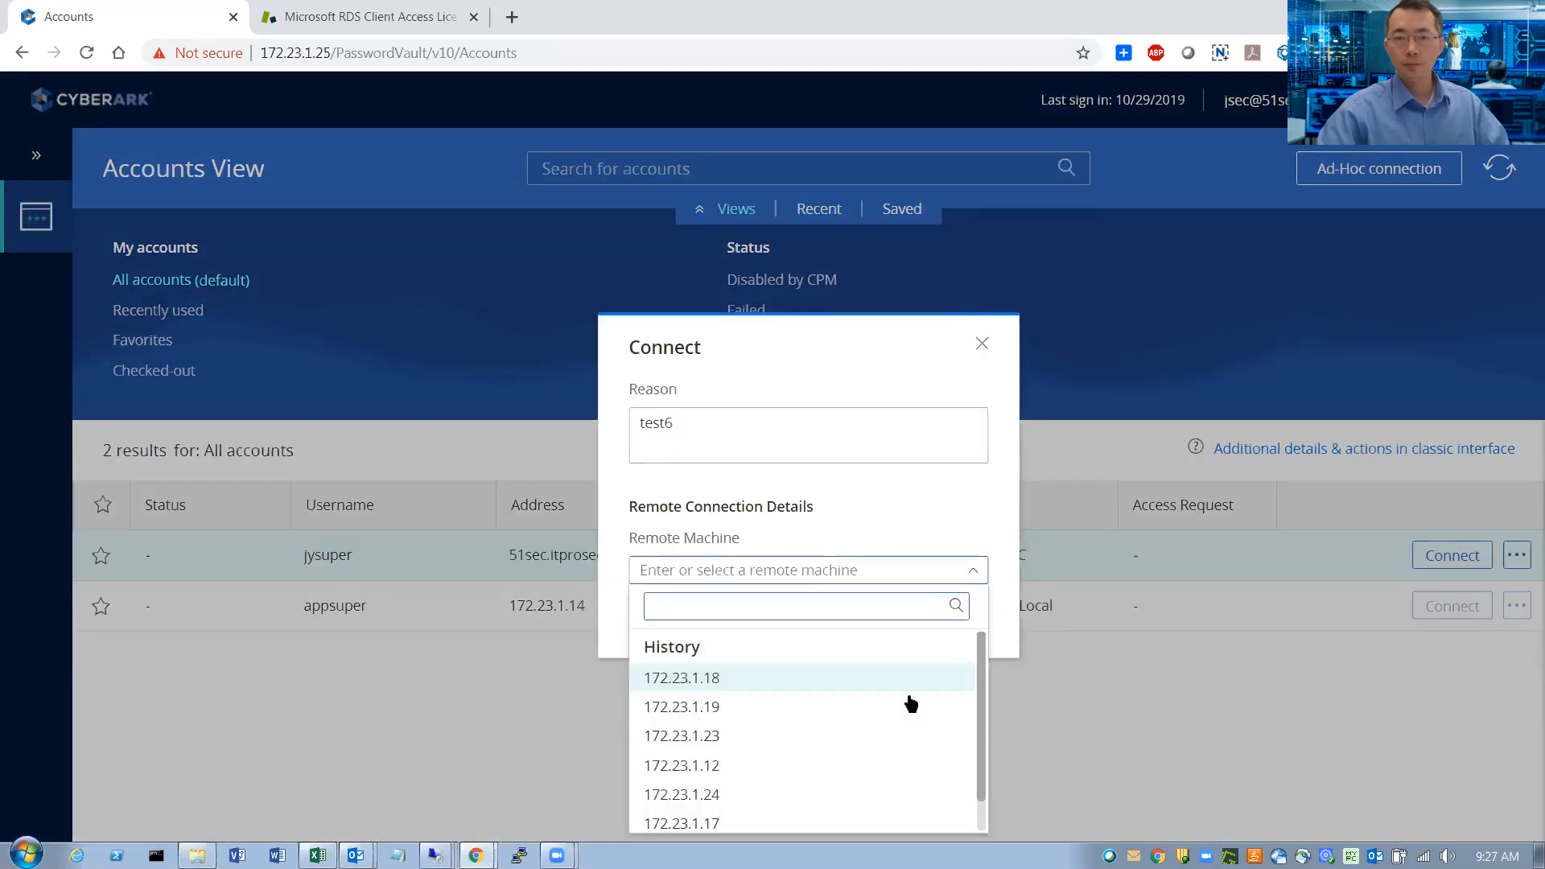
click(682, 823)
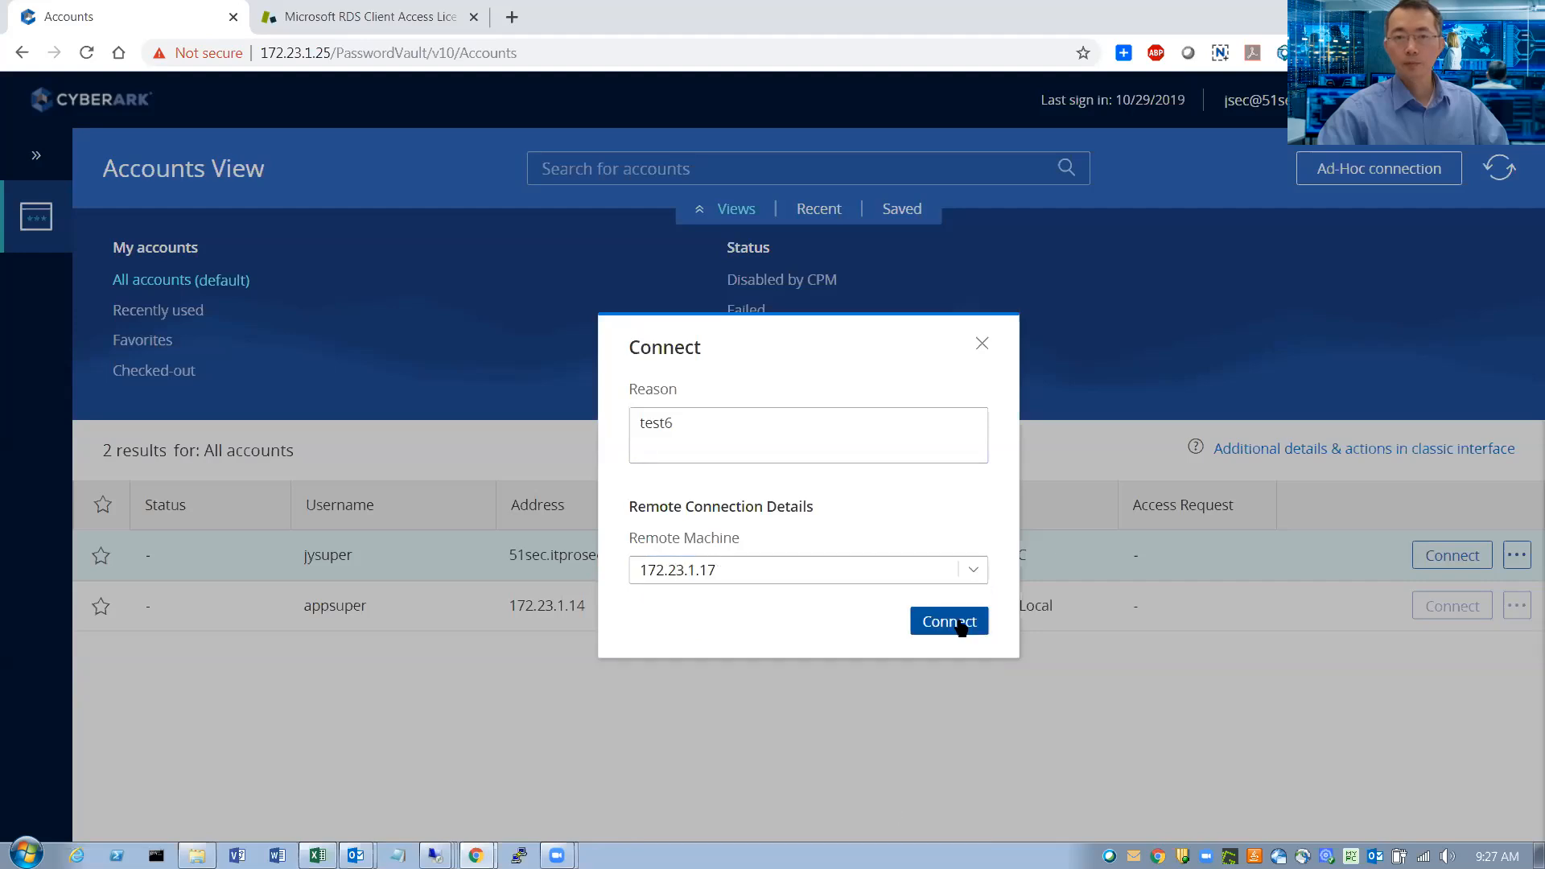
click(948, 621)
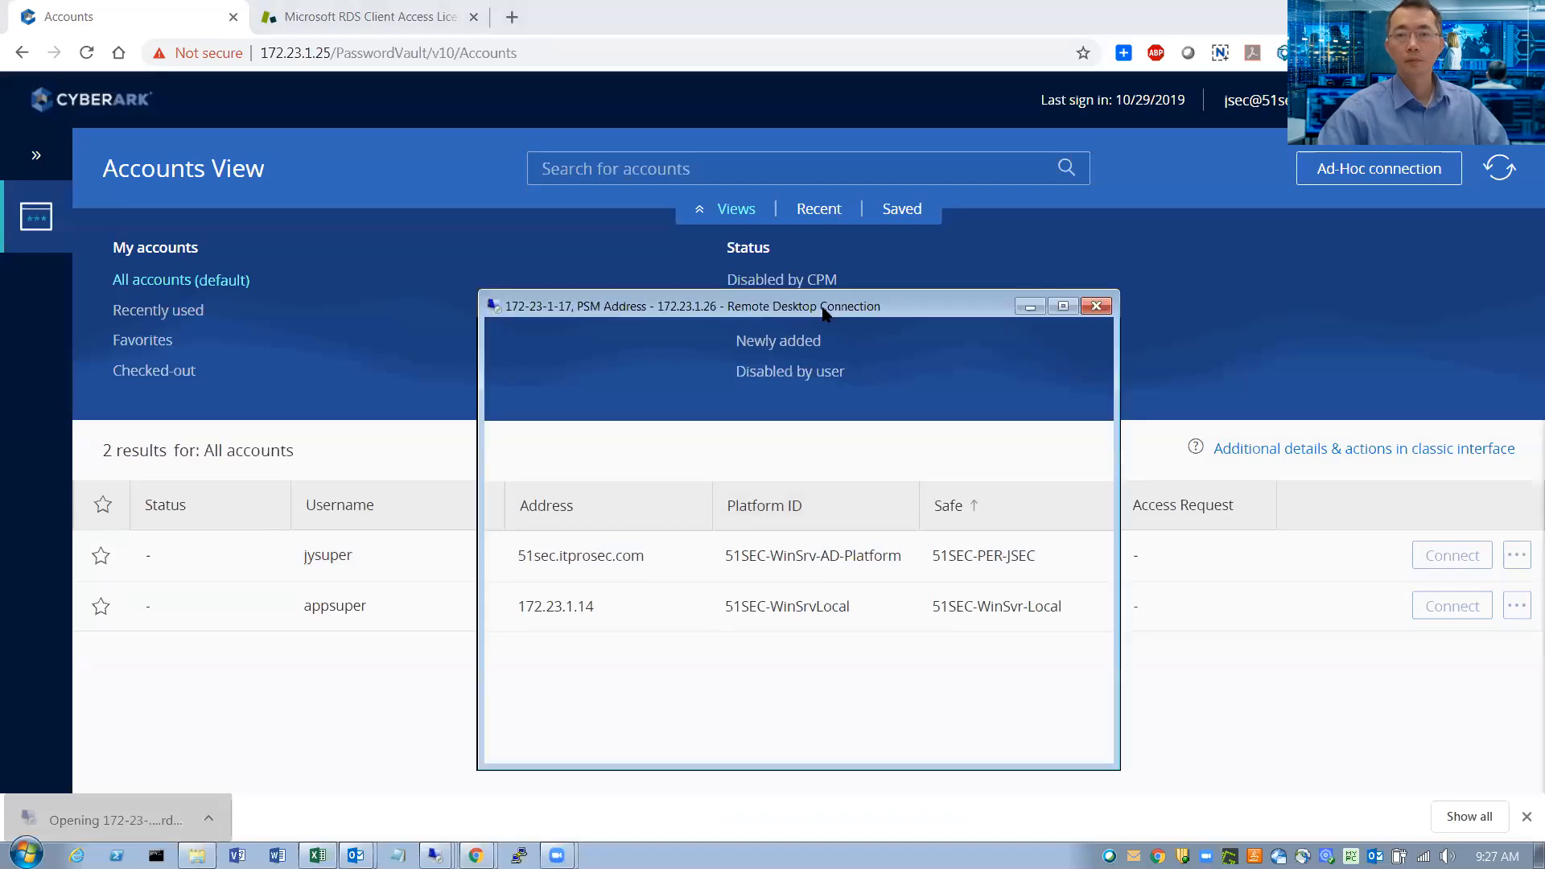
click(1096, 306)
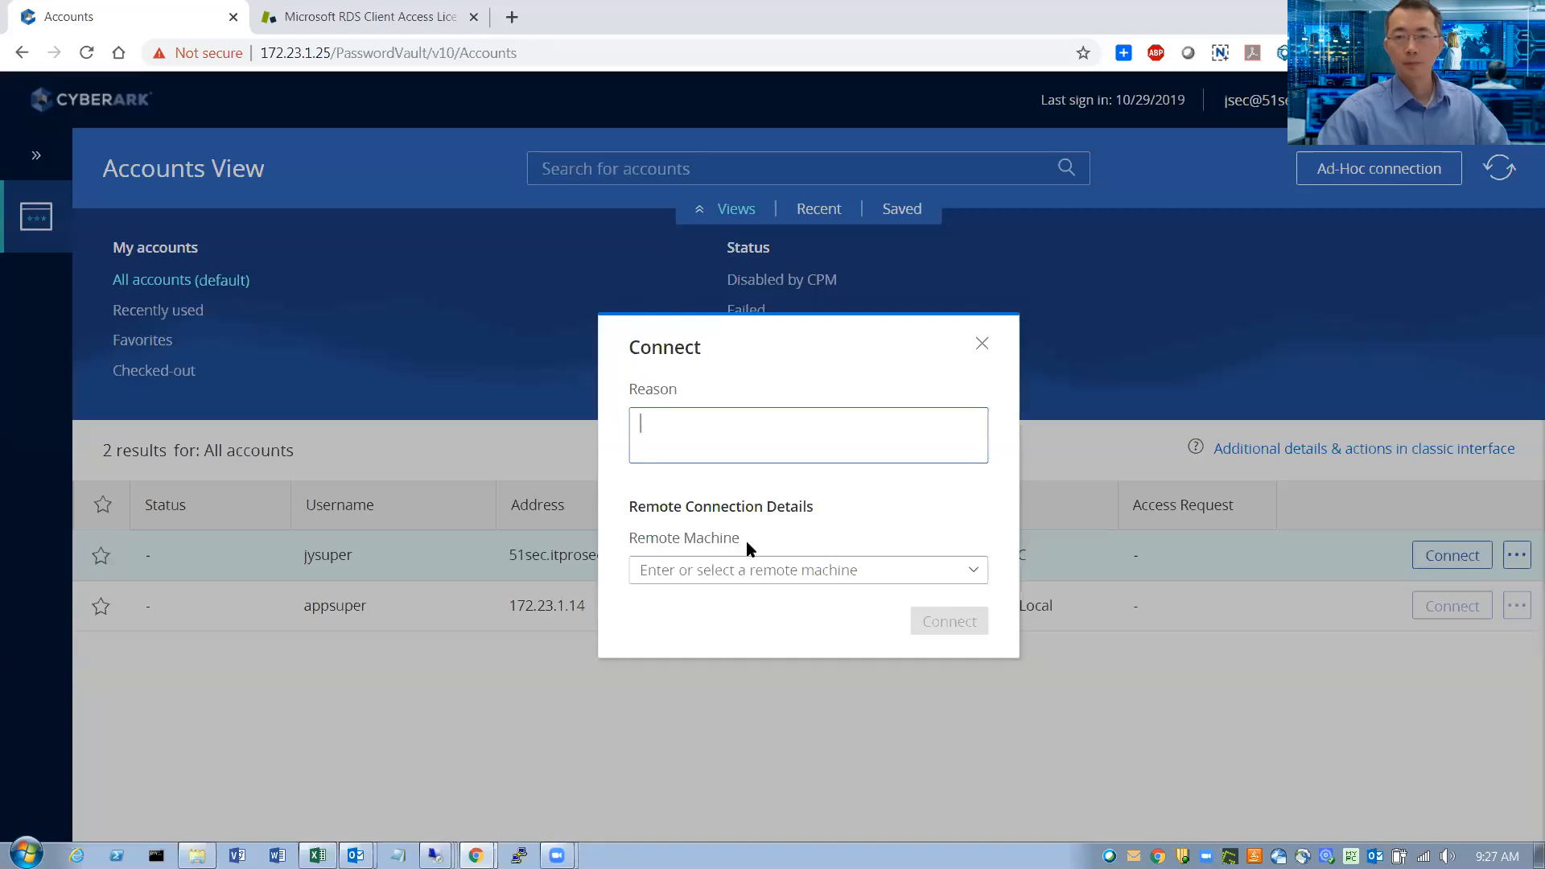
Step: Launch a PSM session for jysuper to 10.1.7.13 with reason test7 and move it out of view
click(807, 570)
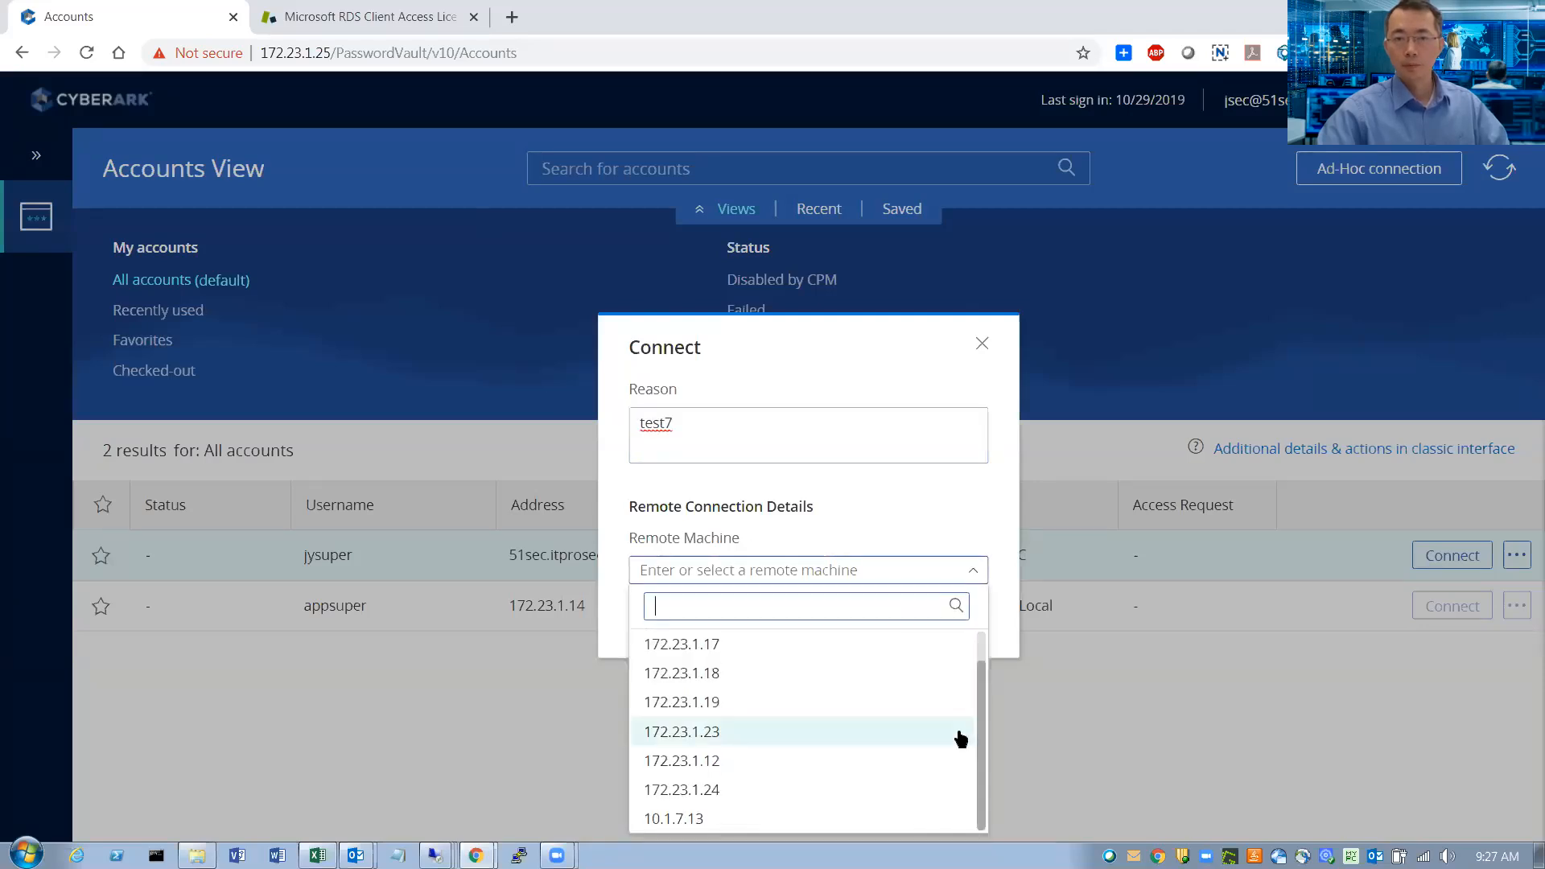
click(673, 818)
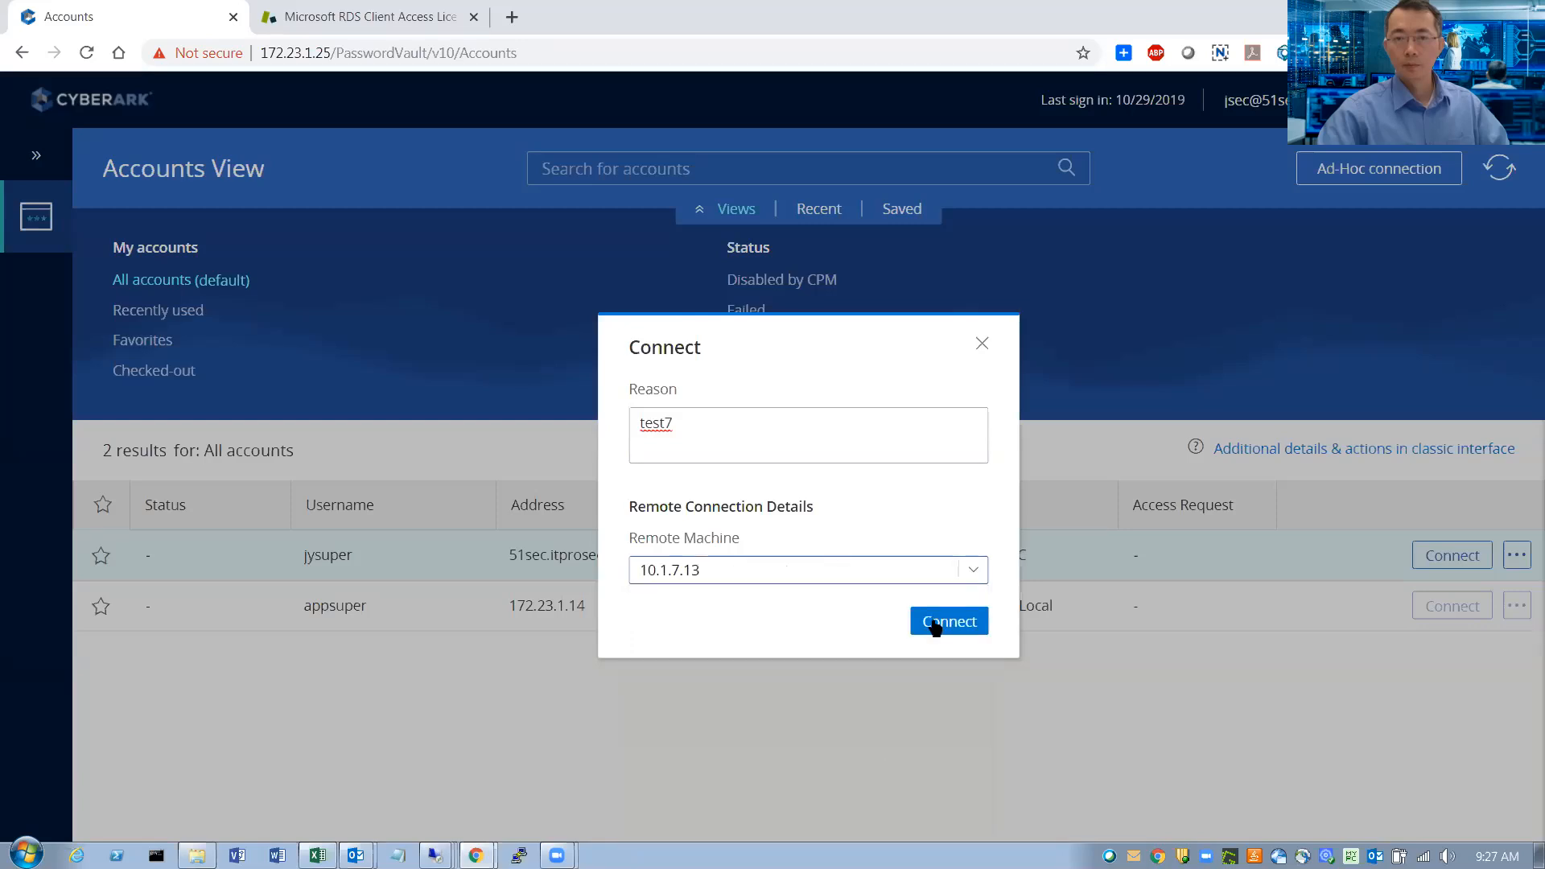
click(948, 622)
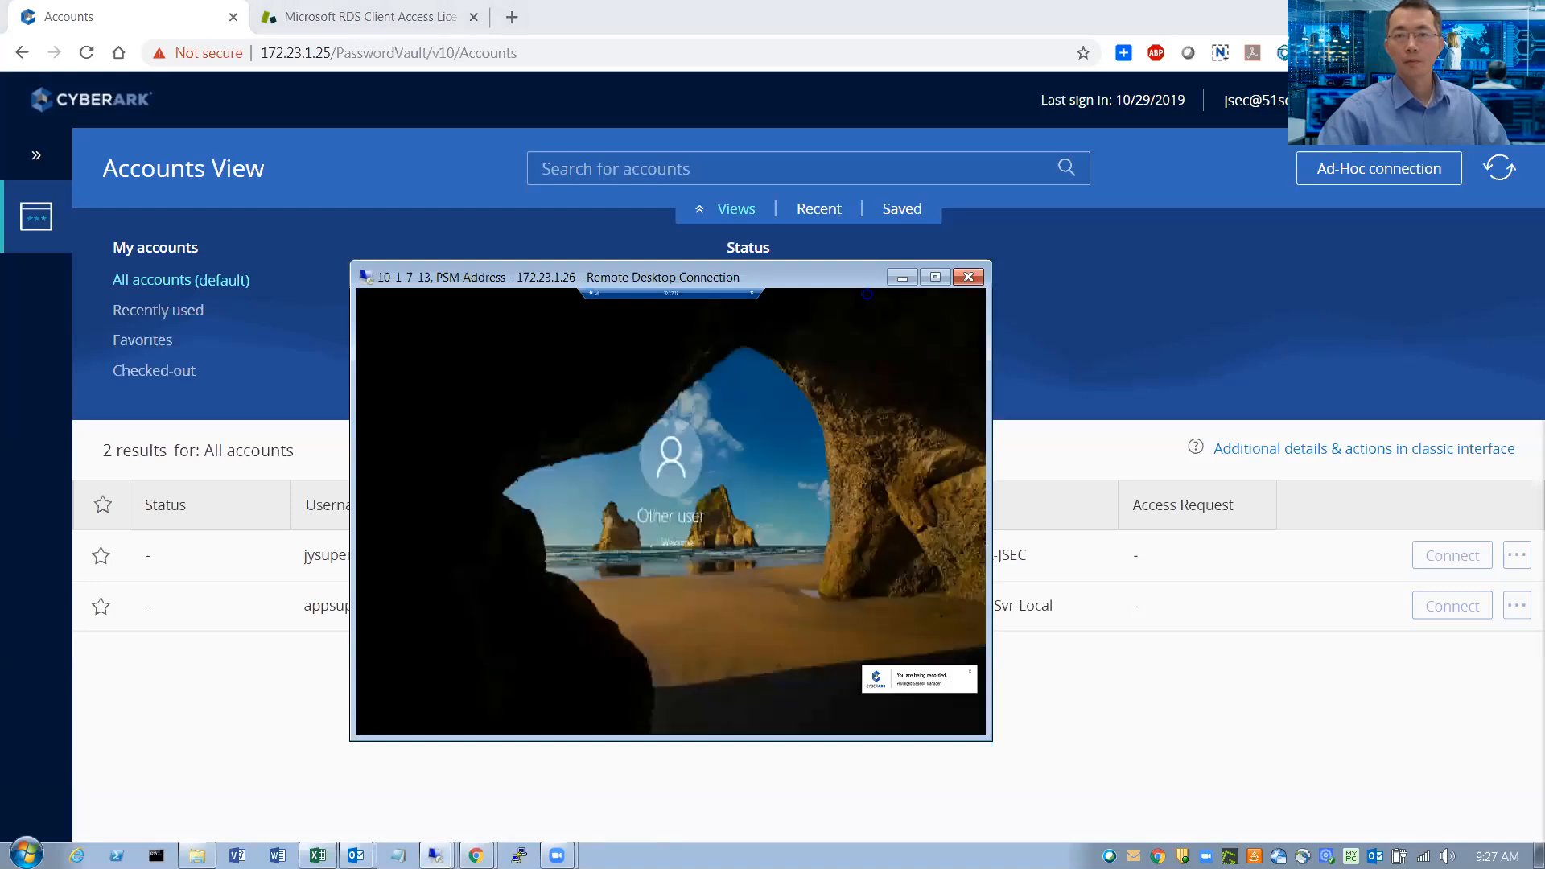
click(968, 277)
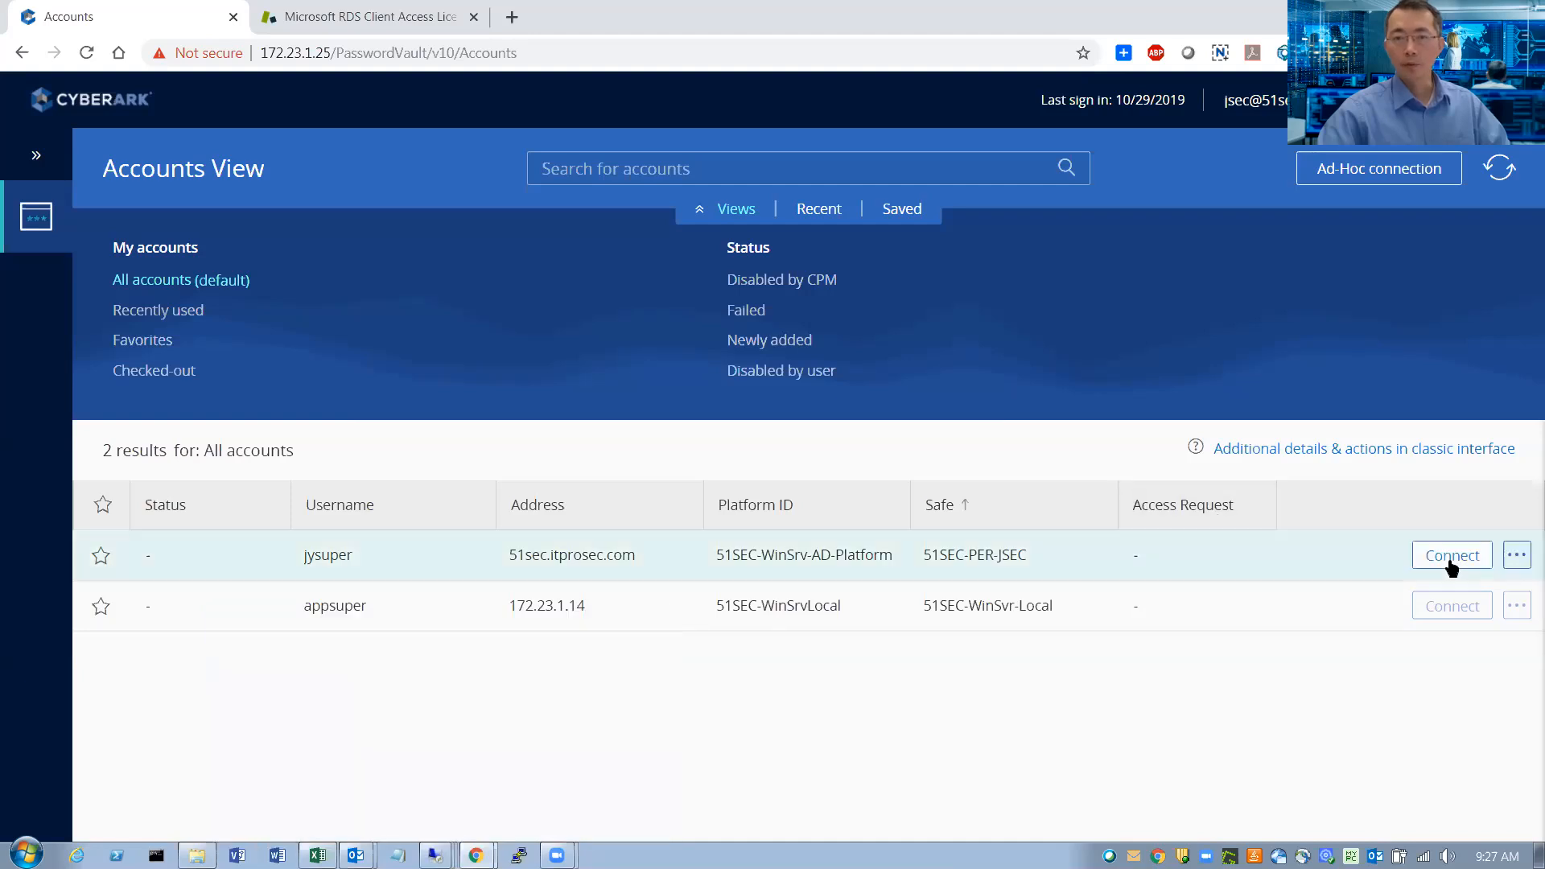
click(1450, 556)
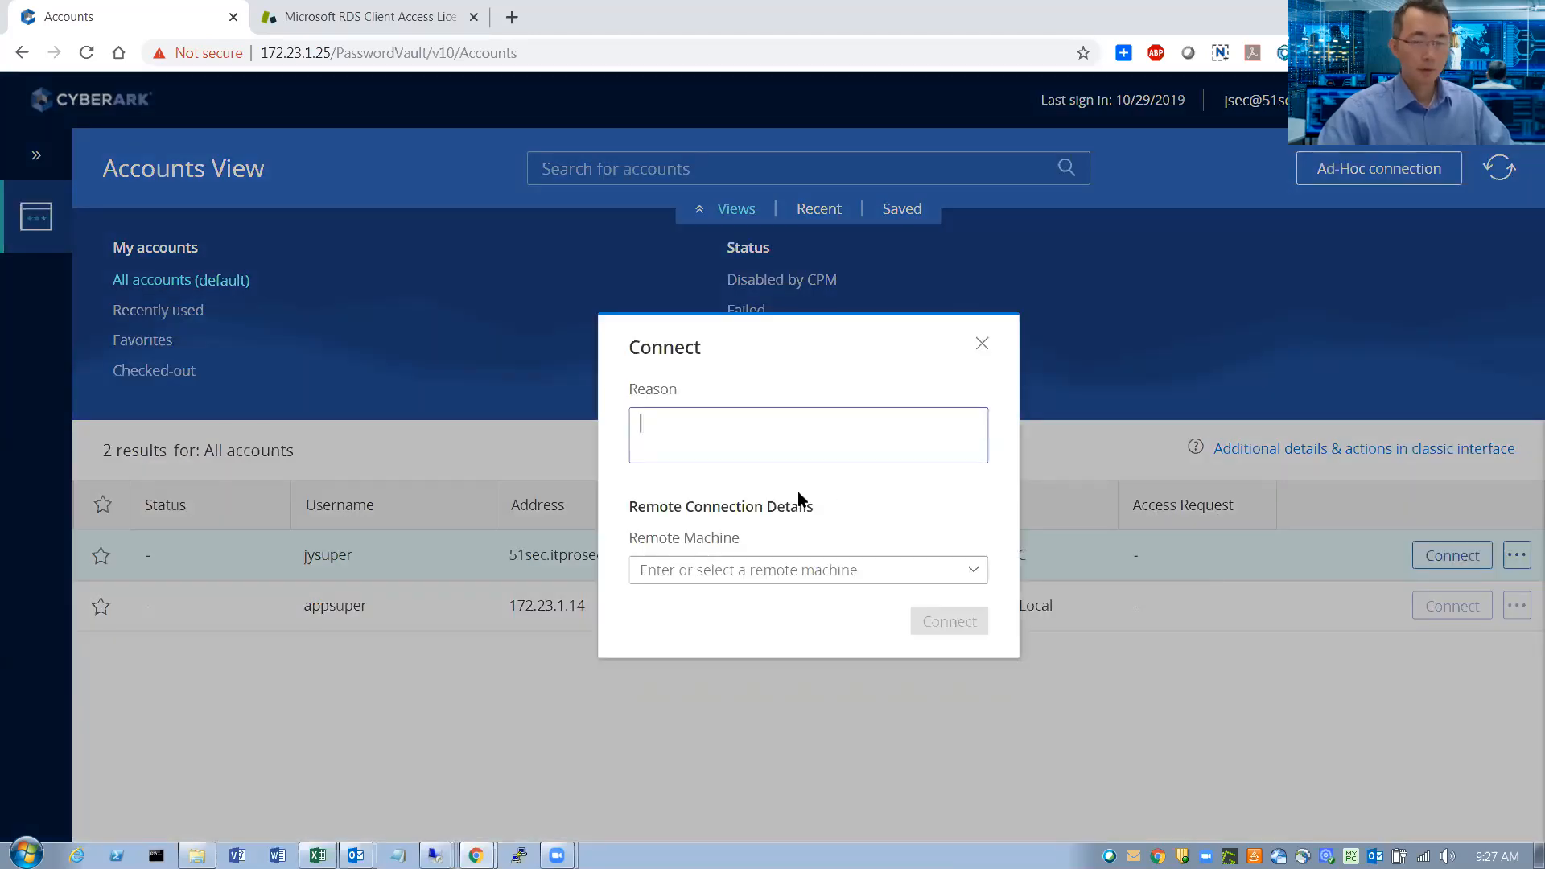
click(806, 570)
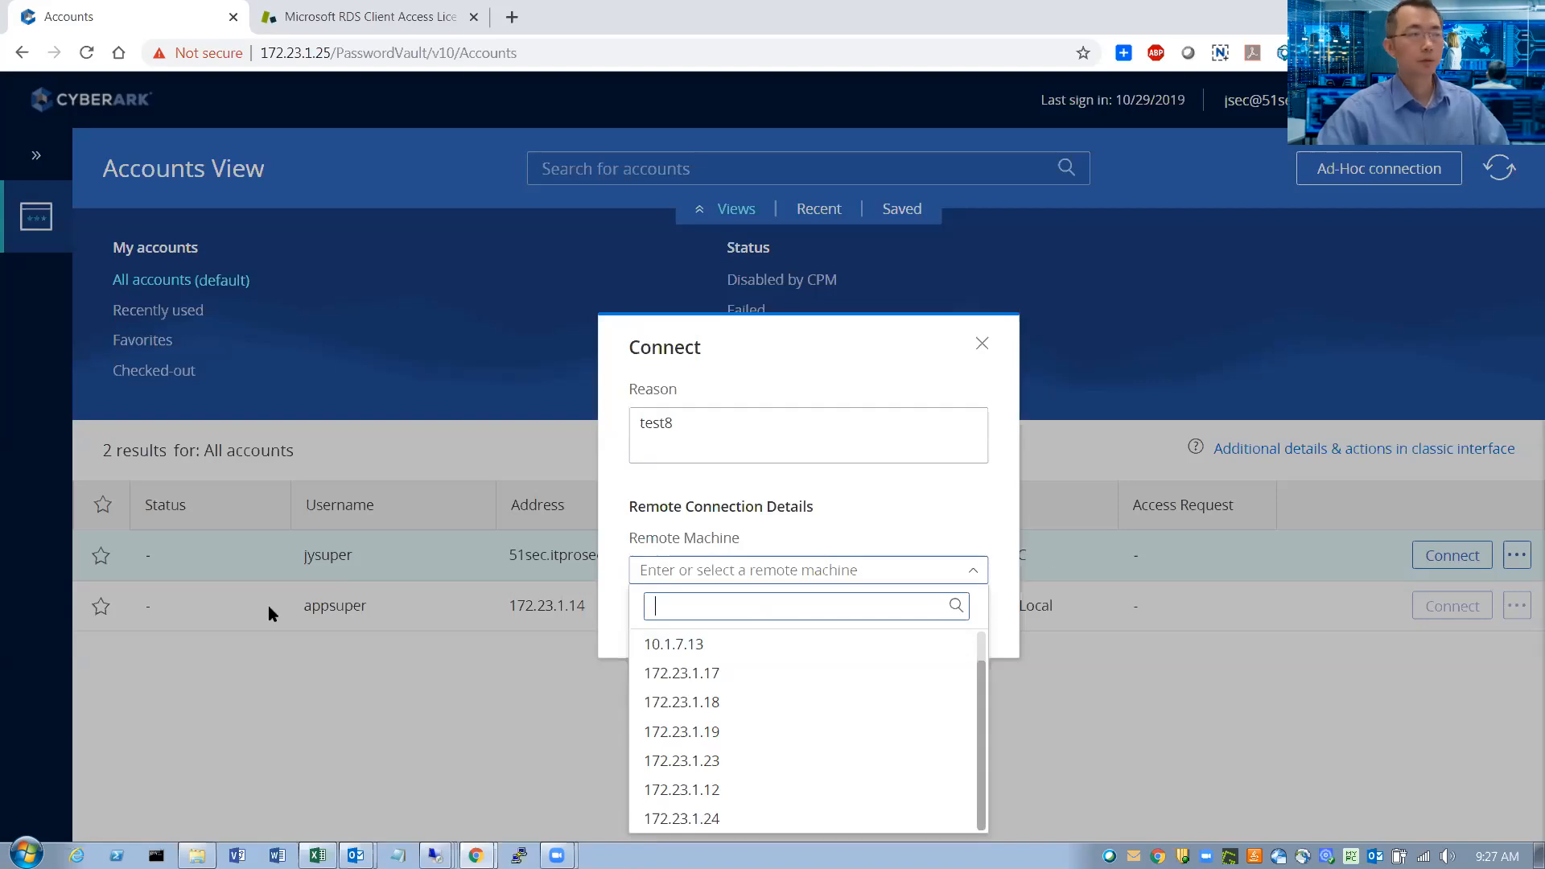
mouse_move(393, 732)
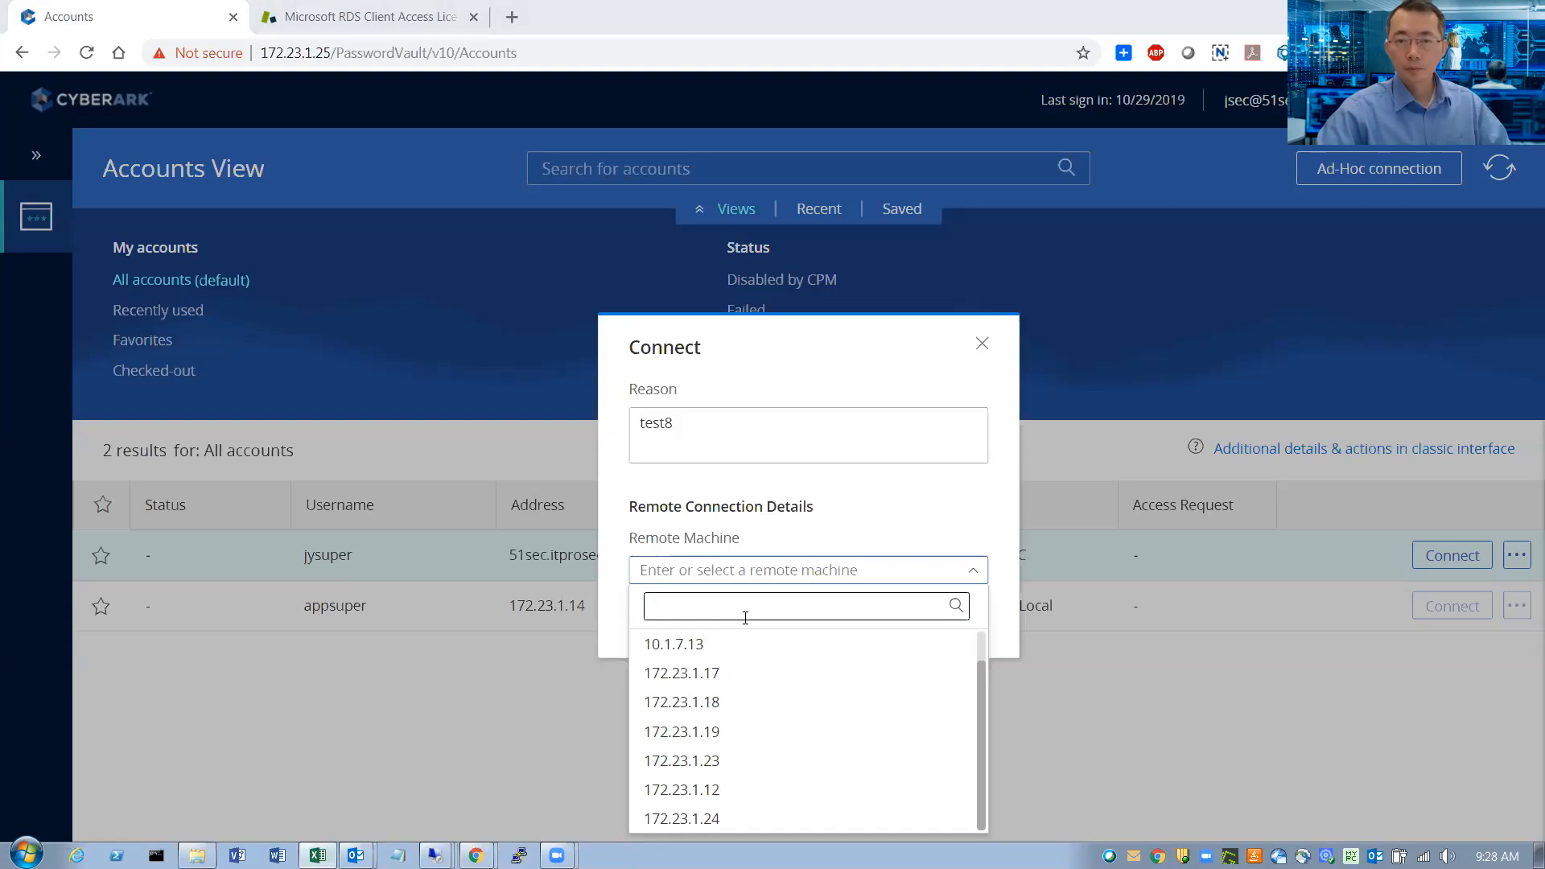
mouse_move(747, 560)
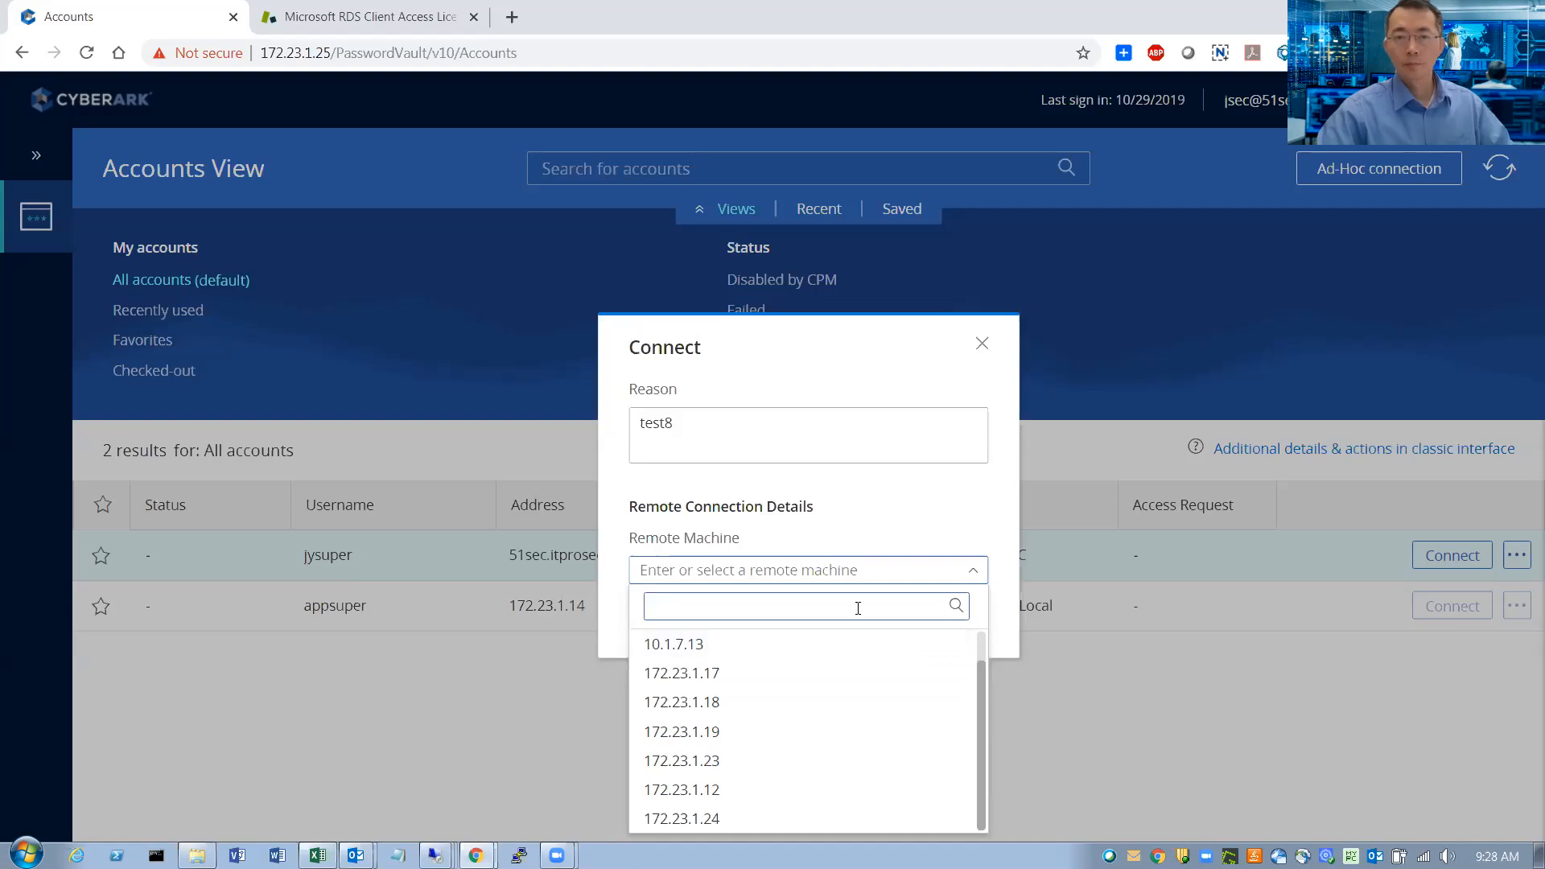
text(10.1)
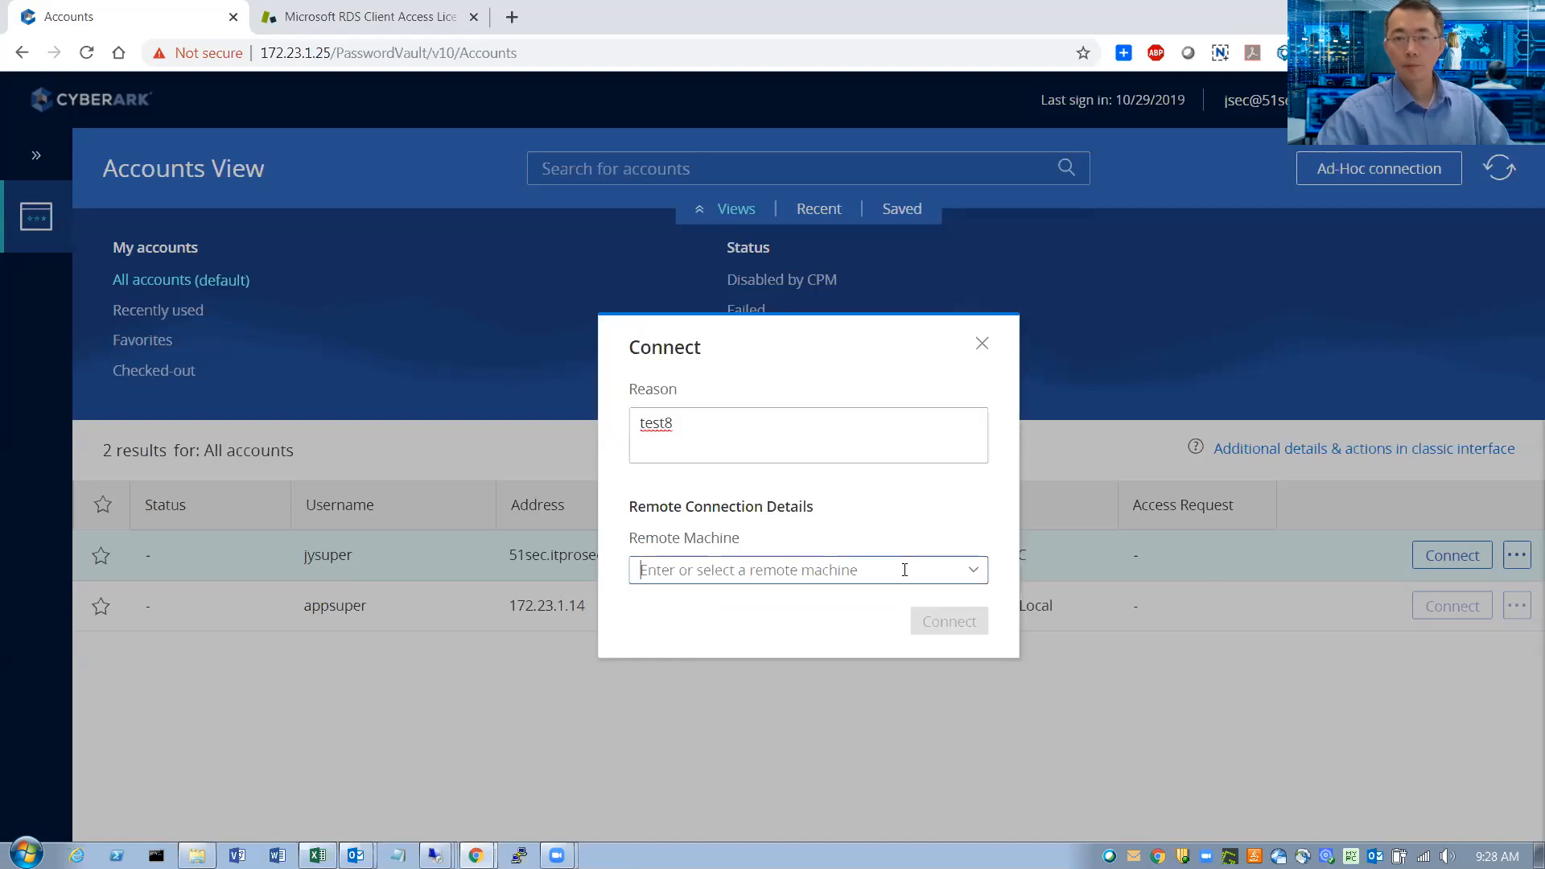
text(10.1.)
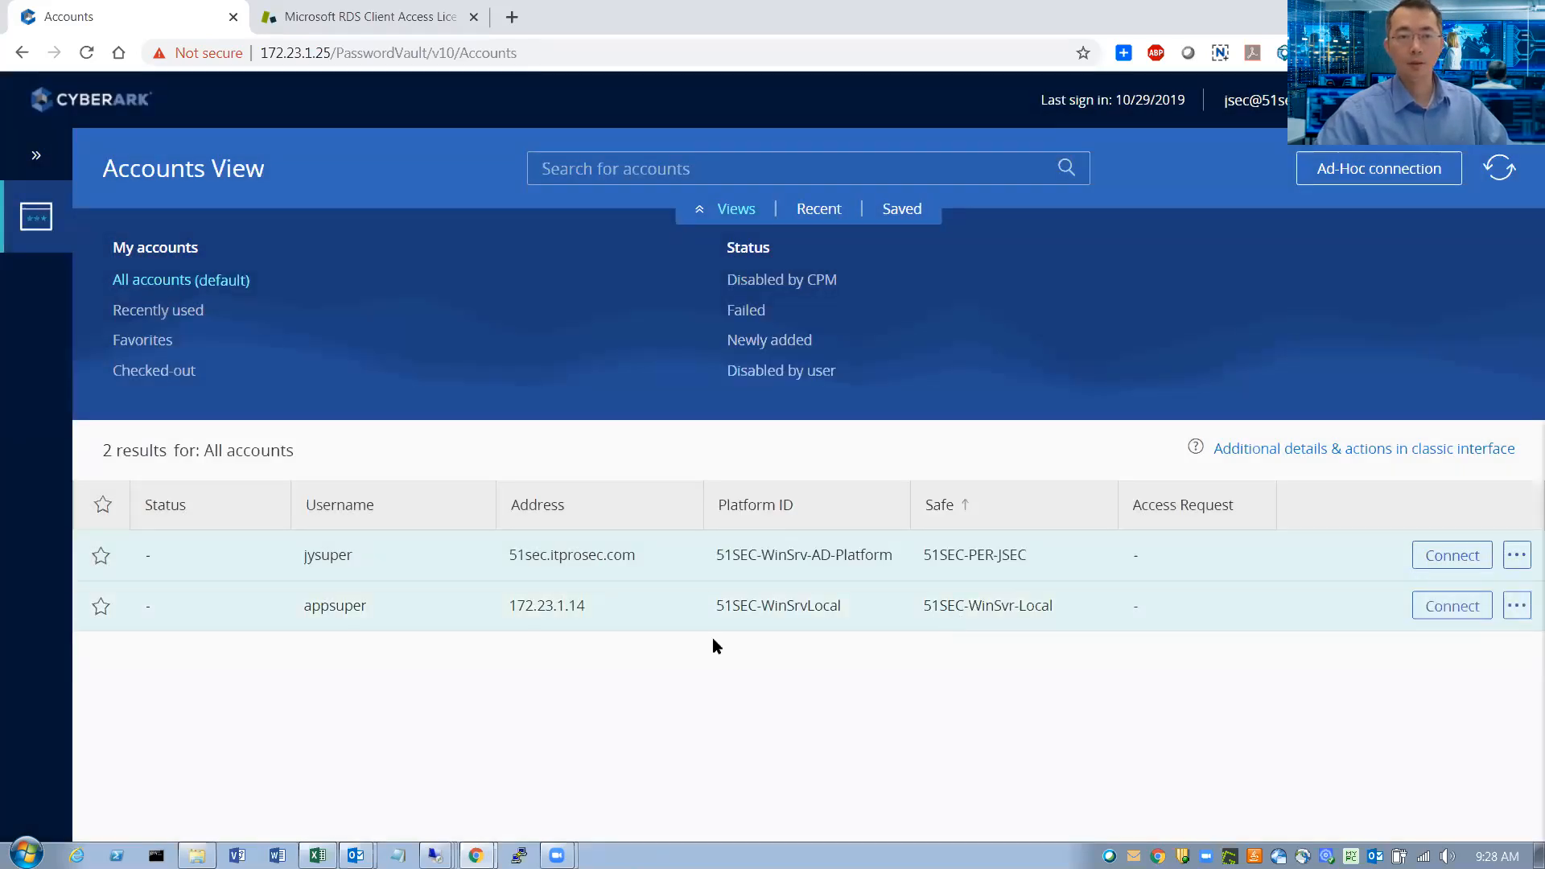
Step: Start a jysuper connection request with reason test9 and remote machine 10.1.7.18
click(1450, 554)
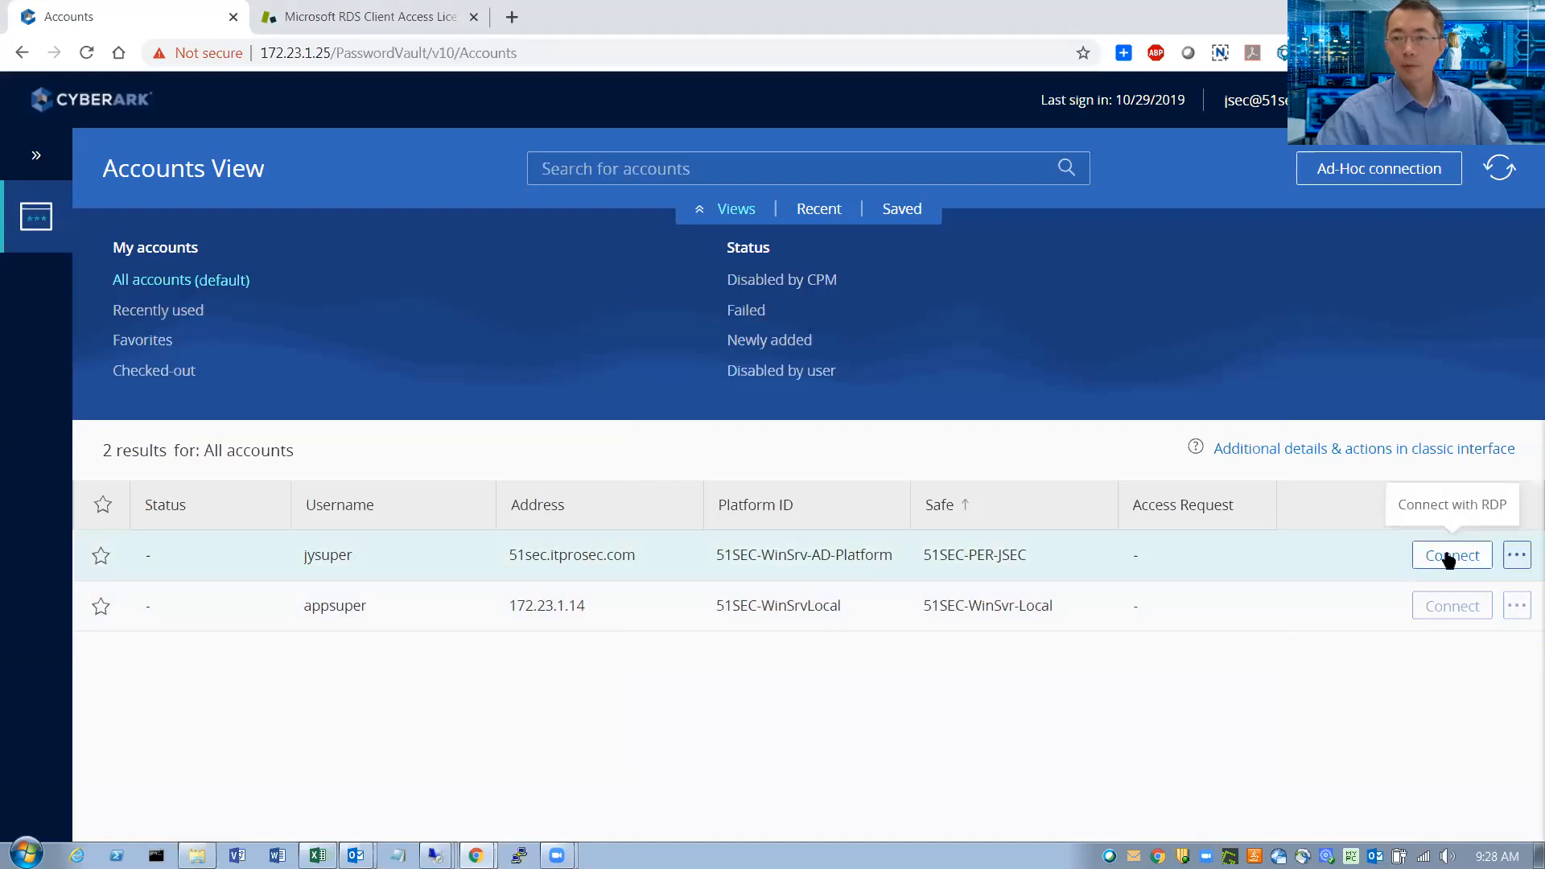
click(1450, 556)
text(test9)
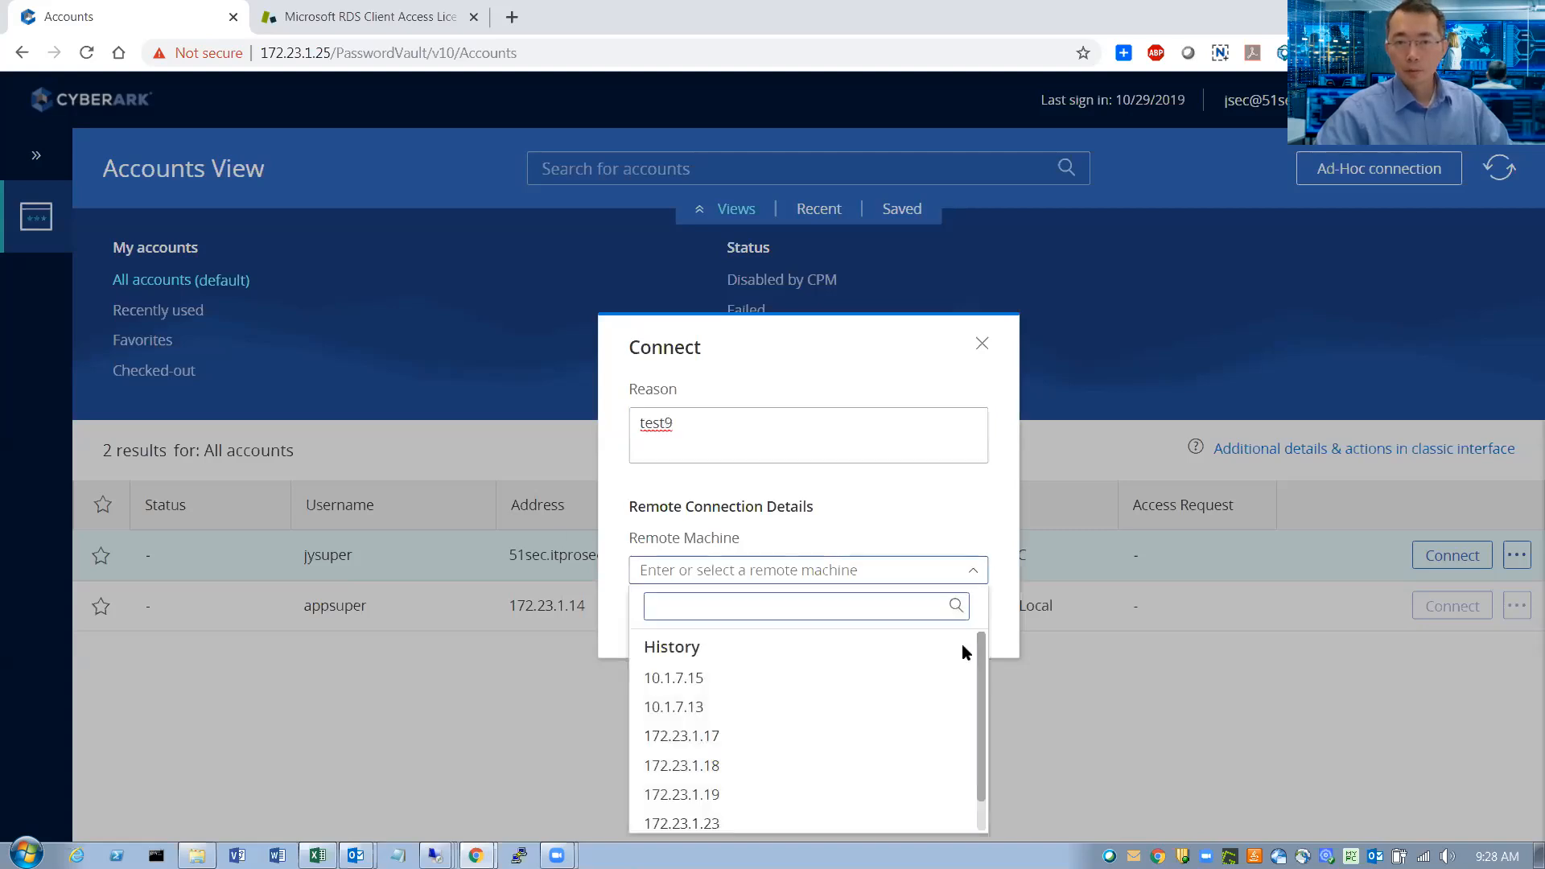
scroll(down, 3)
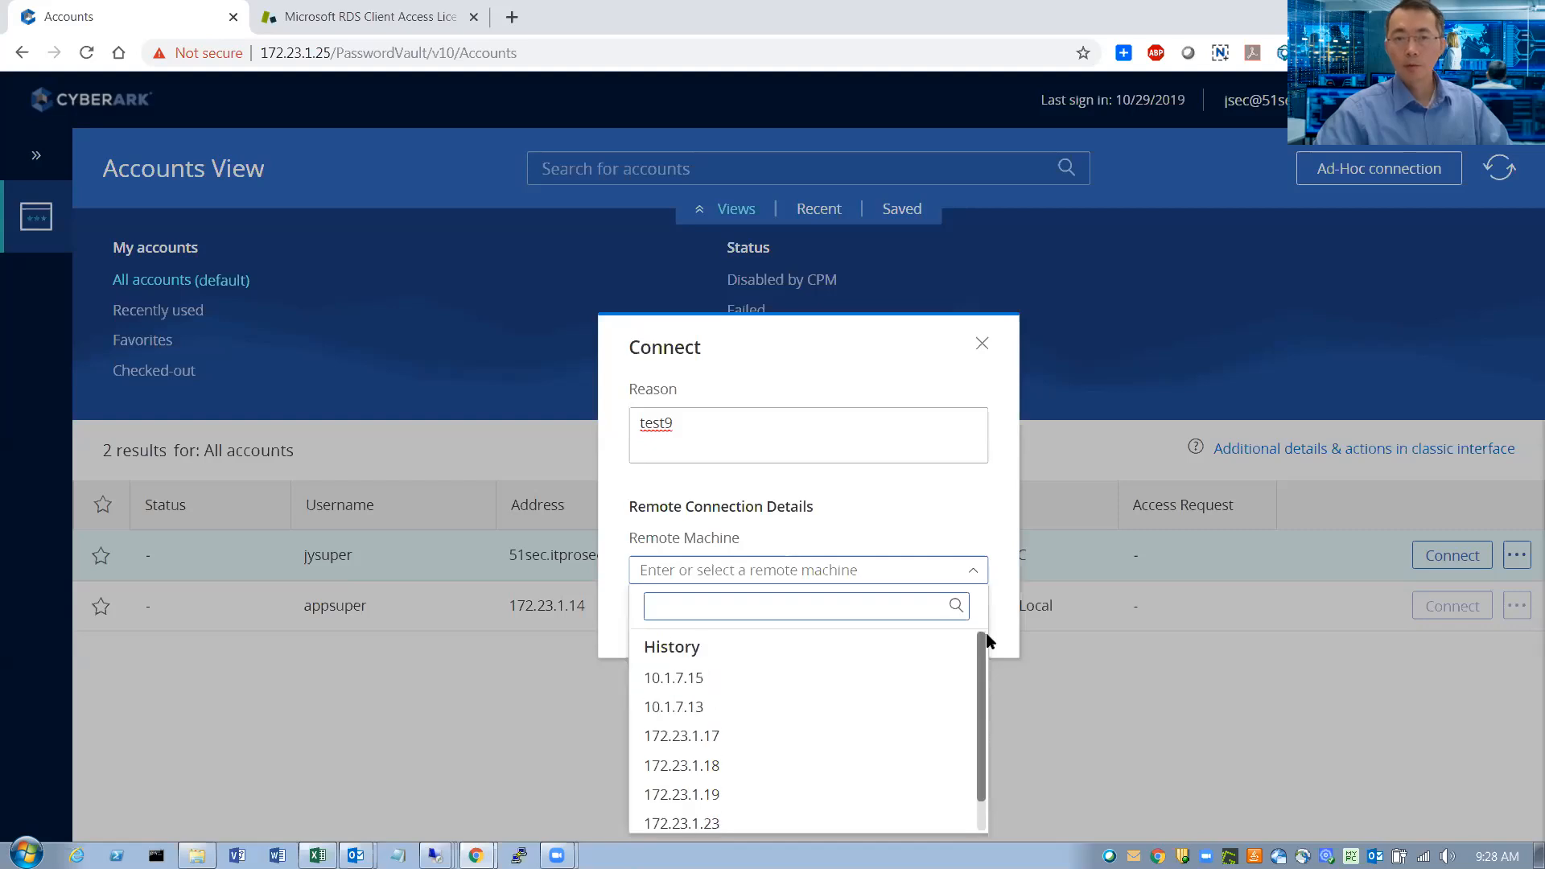
text(10)
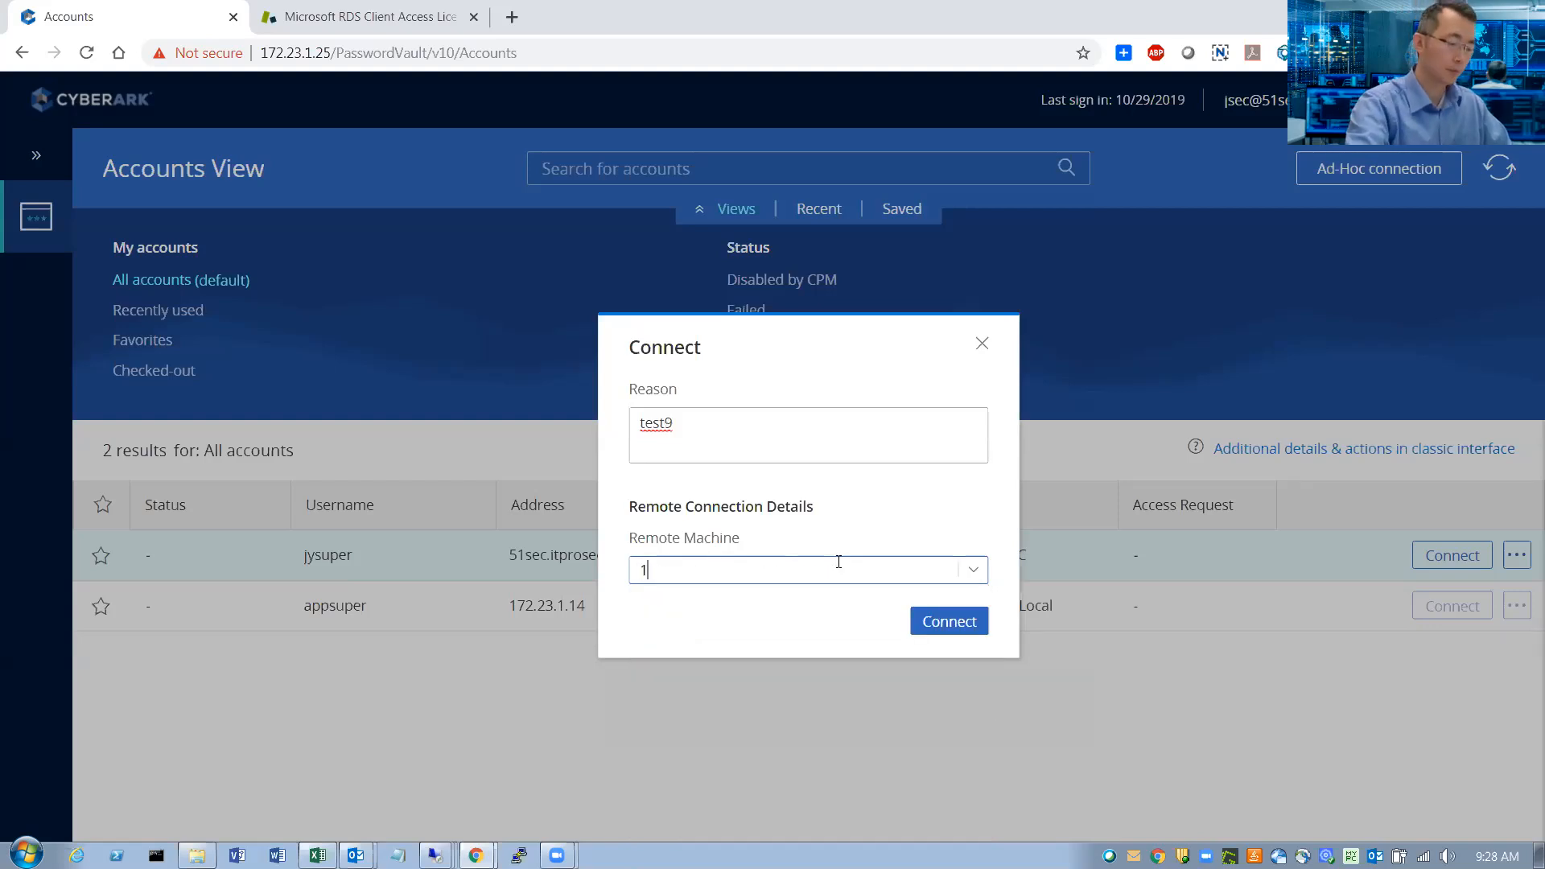
text(0.1.7.18)
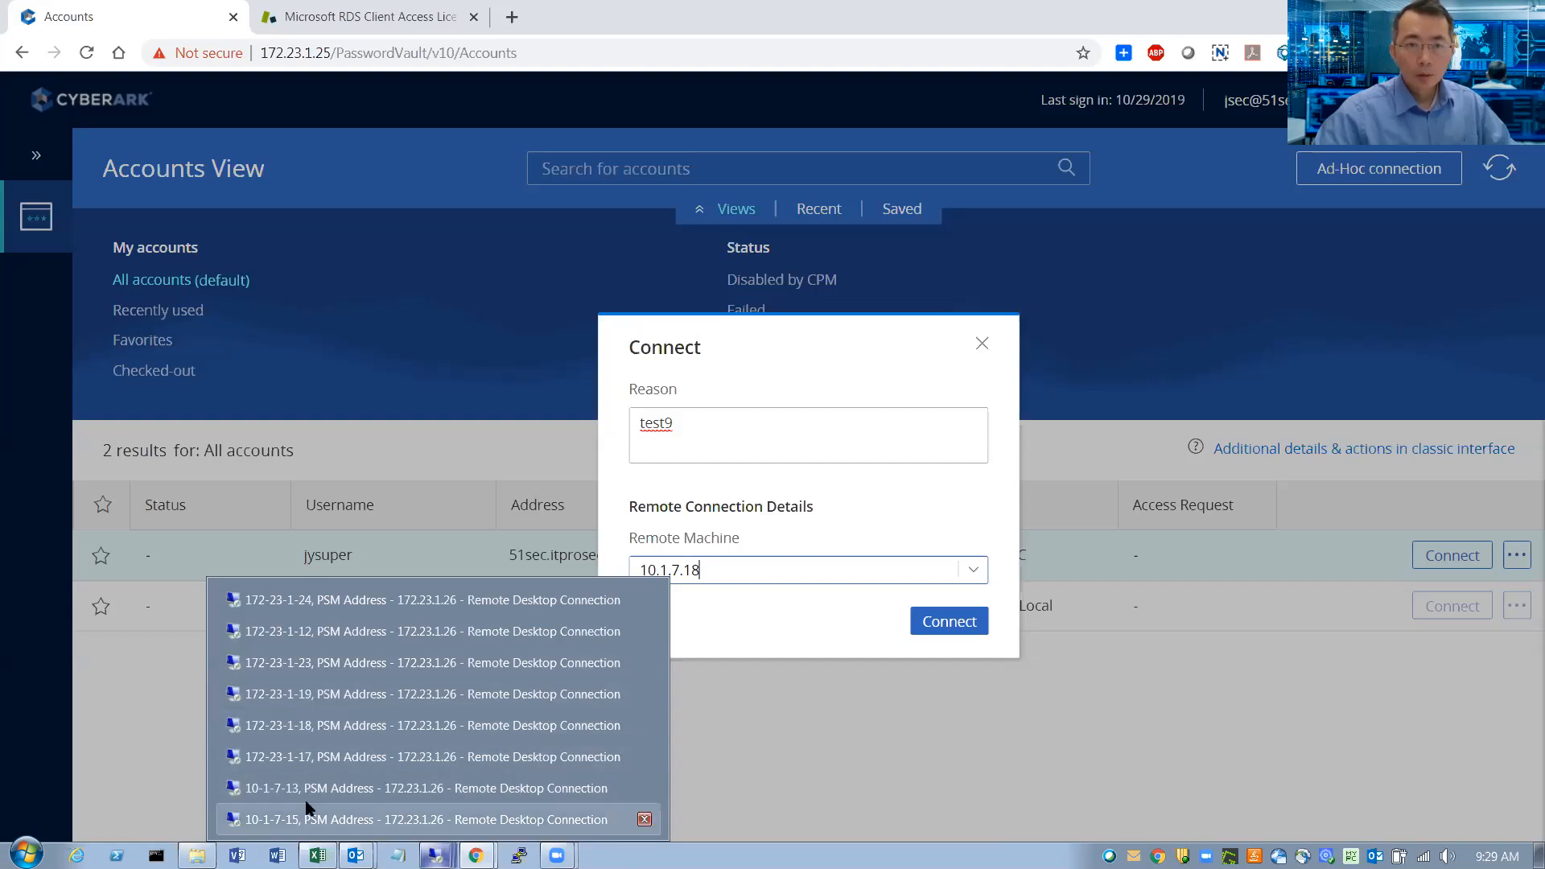
mouse_move(340, 737)
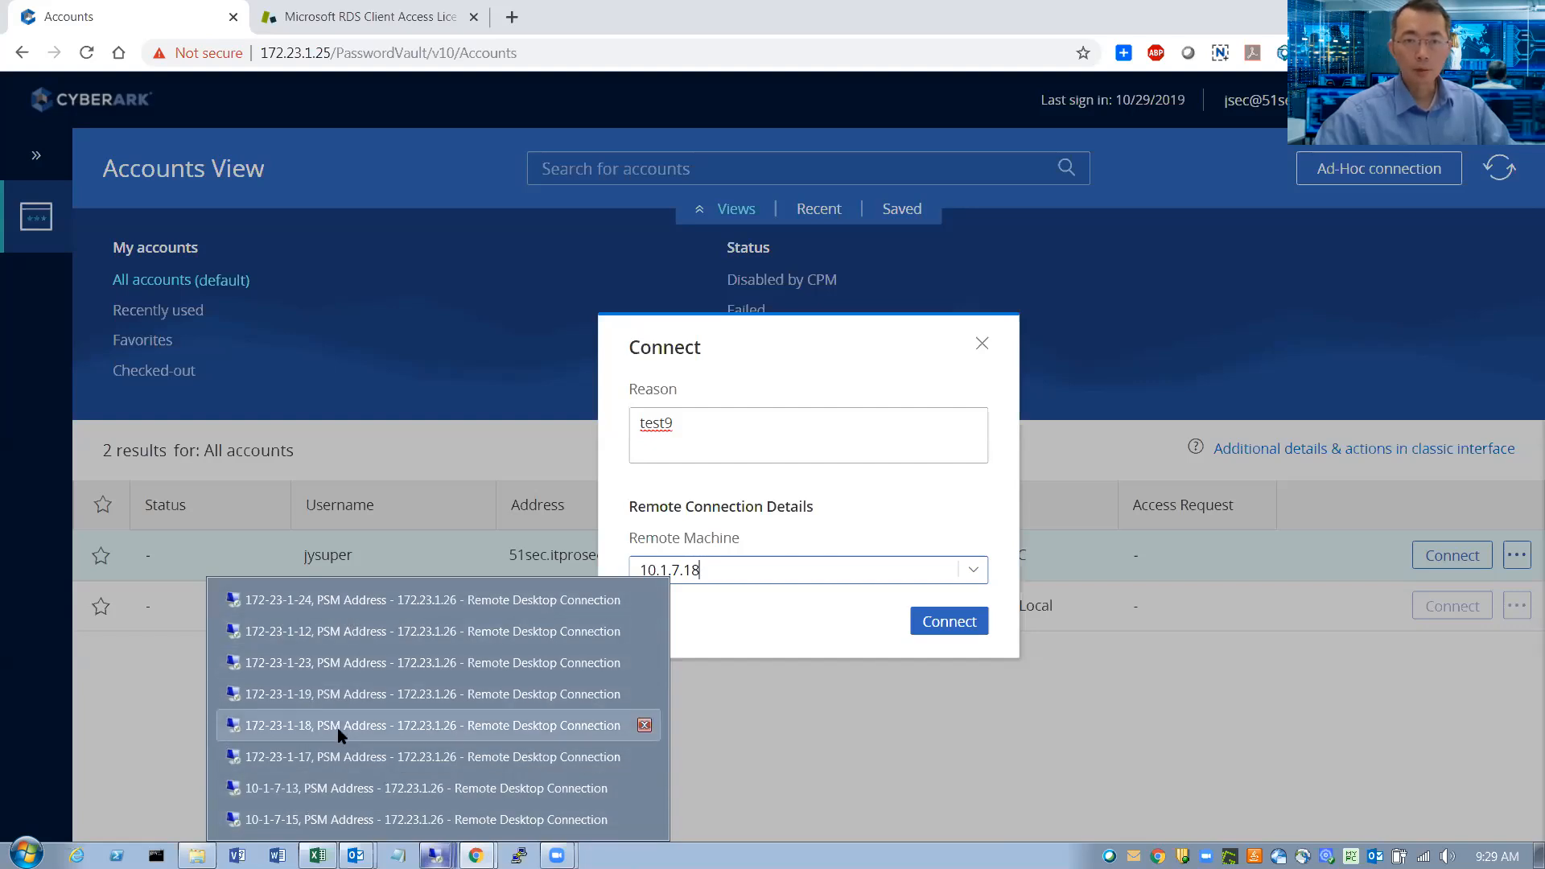
Step: Launch the 10.1.7.18 session and begin another connection request for jysuper
click(947, 622)
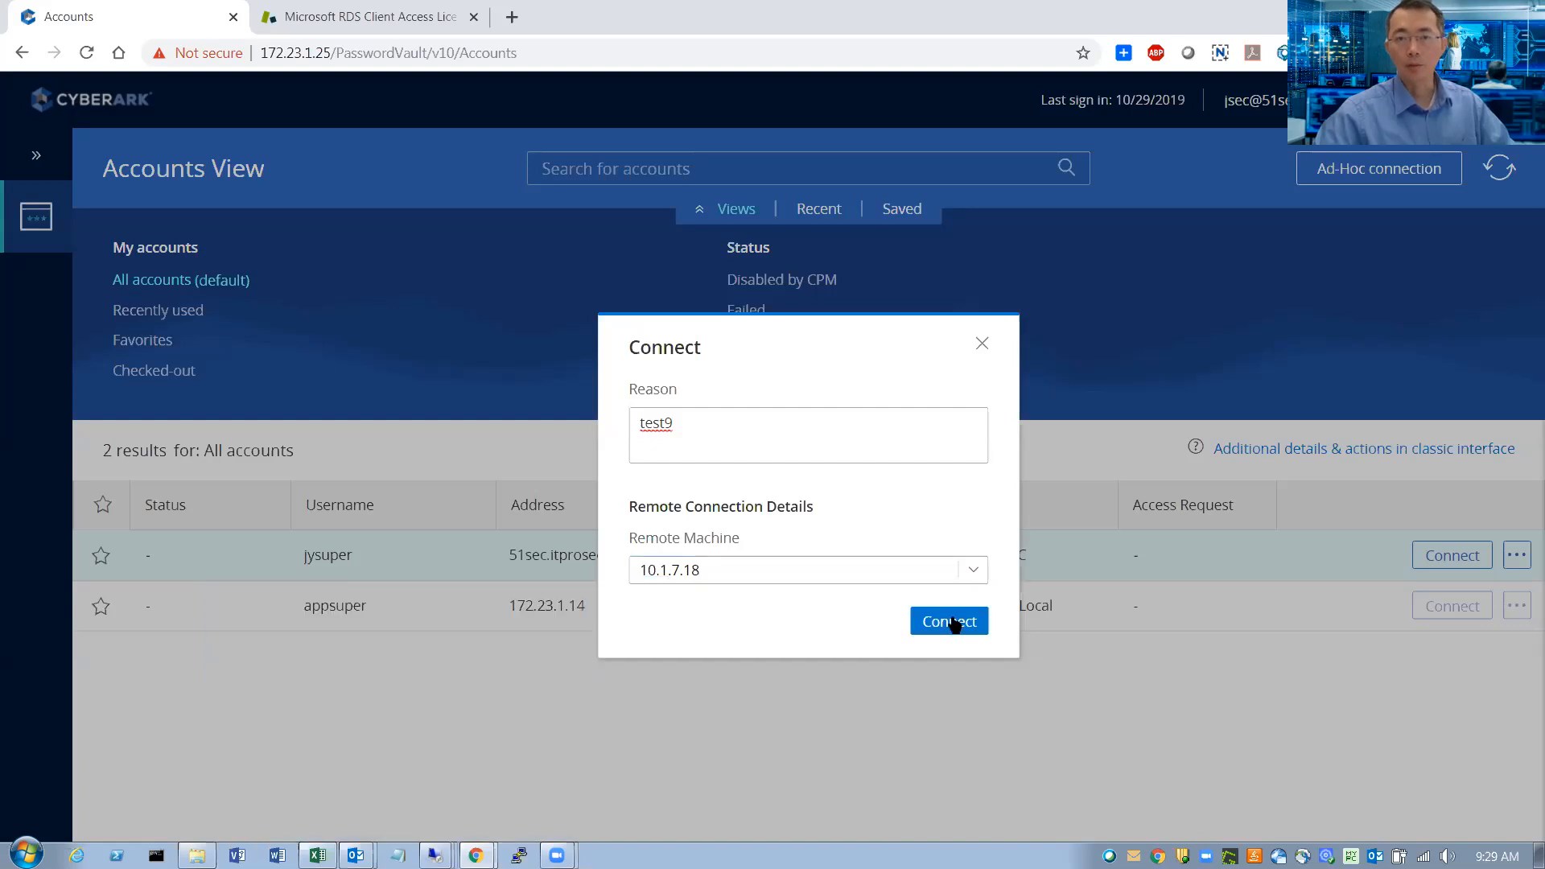
click(946, 621)
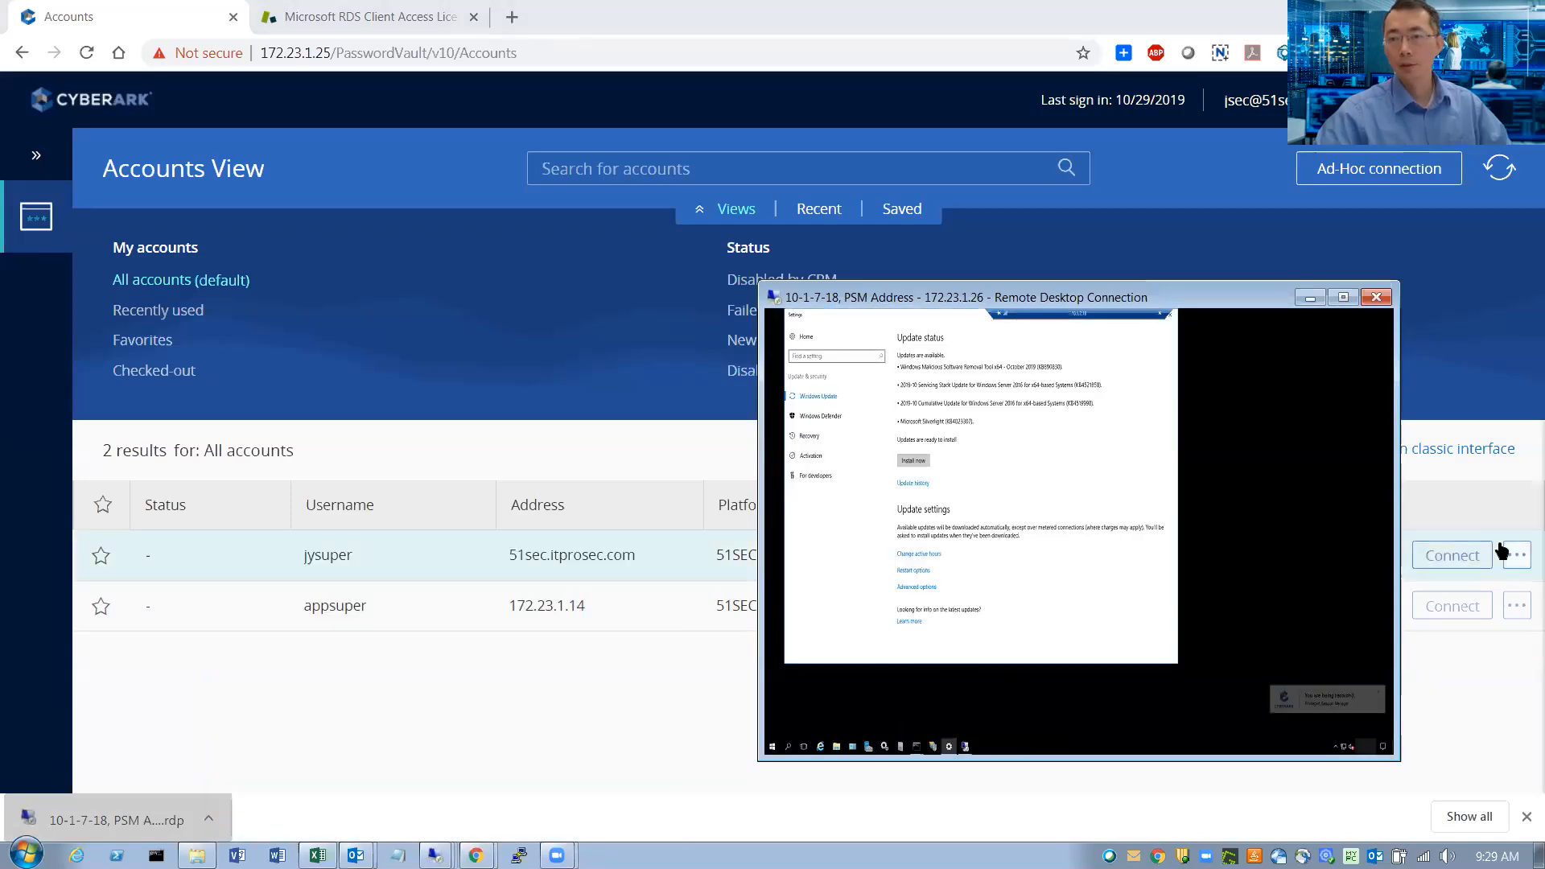
click(1450, 555)
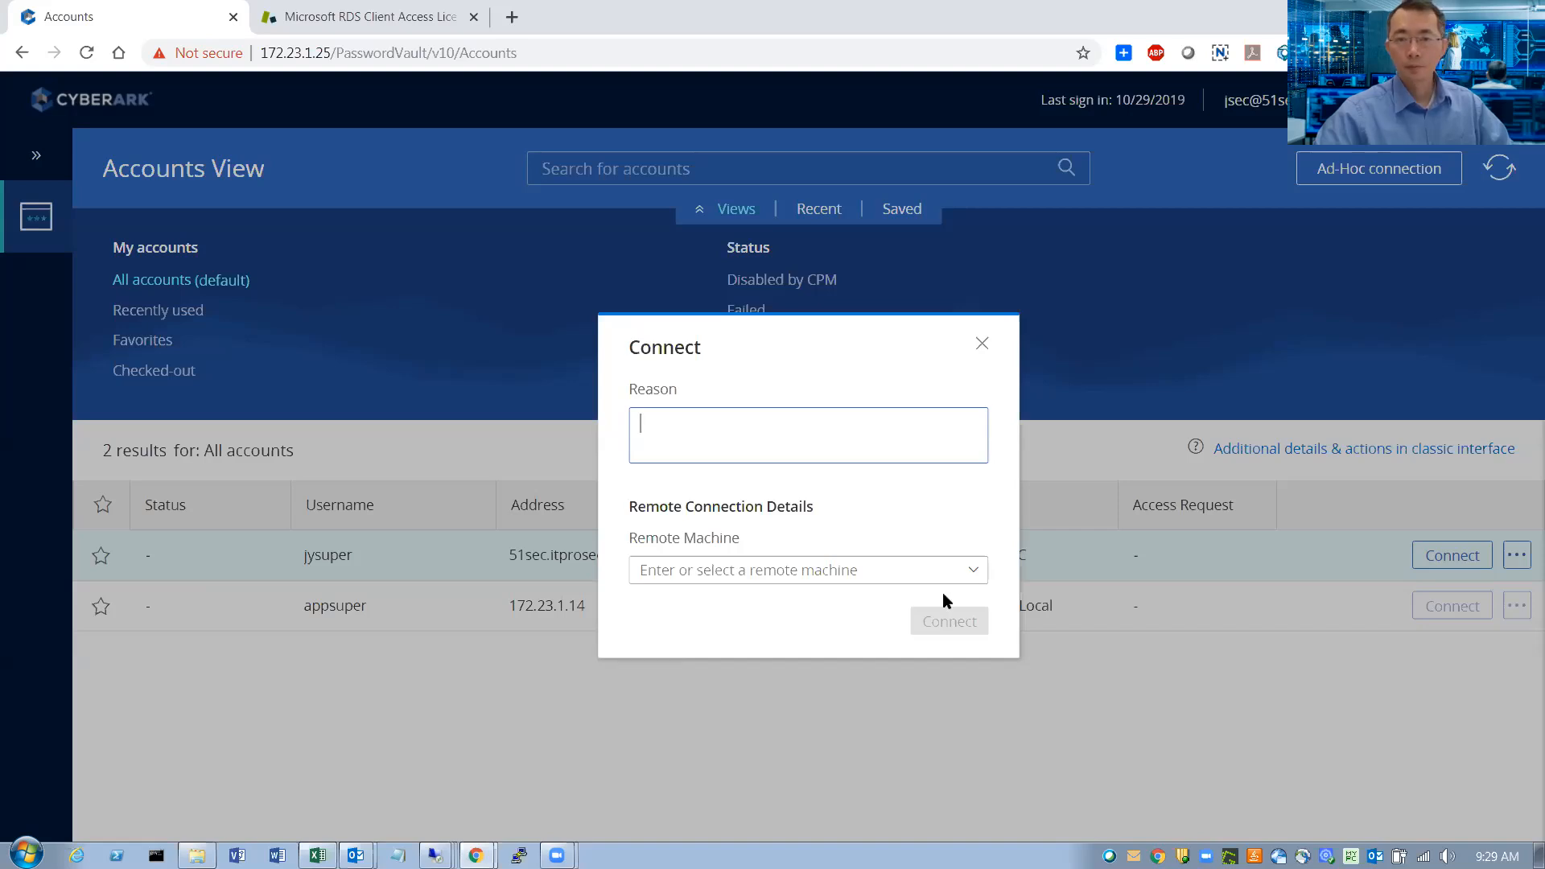
Step: Fill reason test10 in the jysuper connection form and check the list of open remote sessions
text(test10)
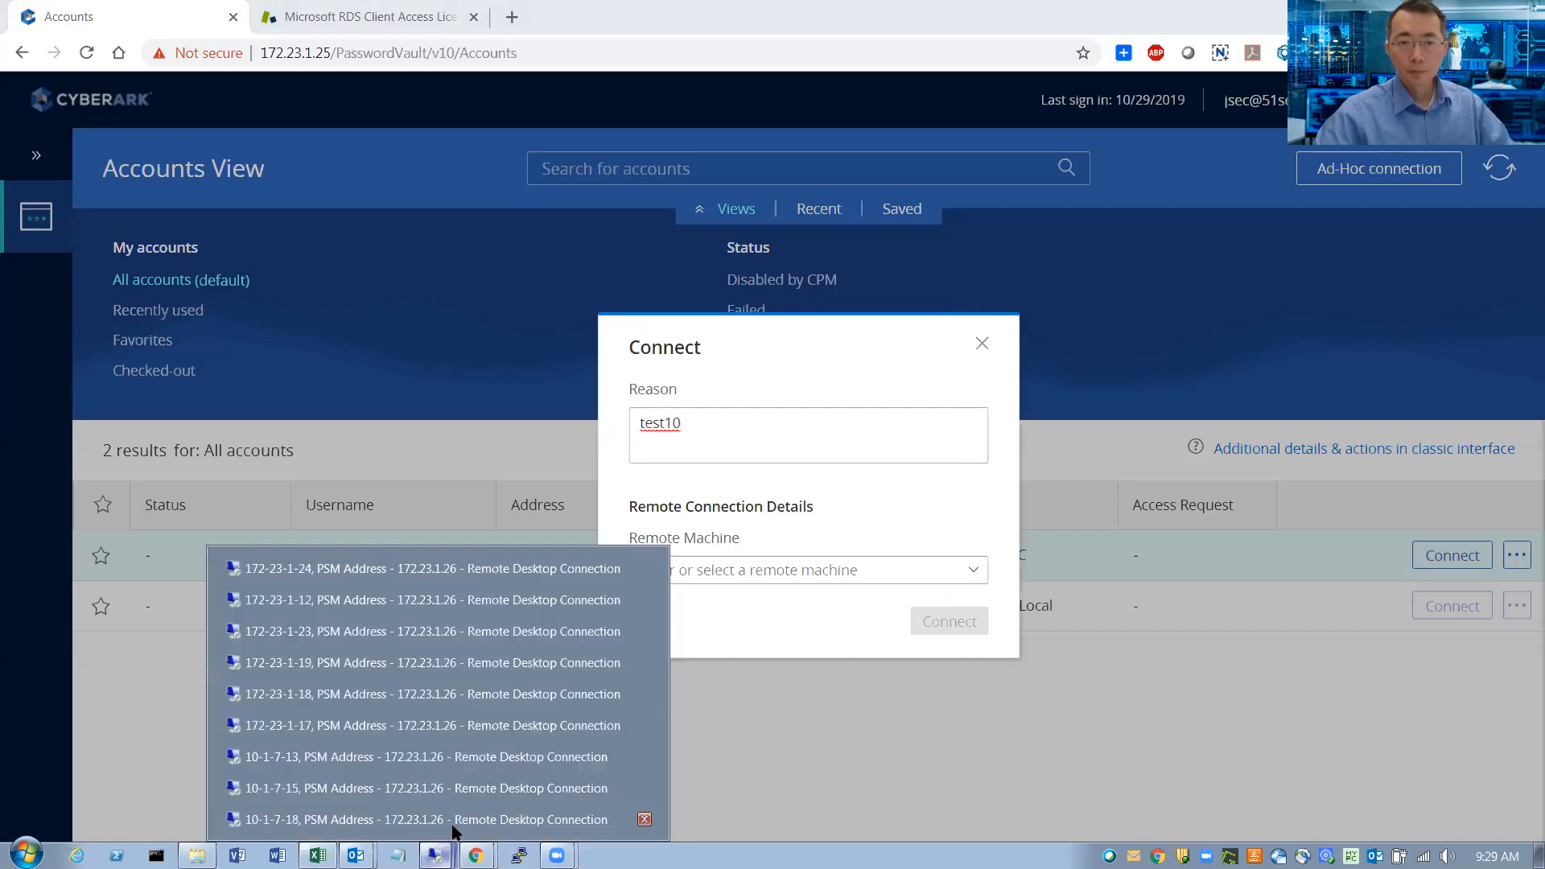
mouse_move(438, 569)
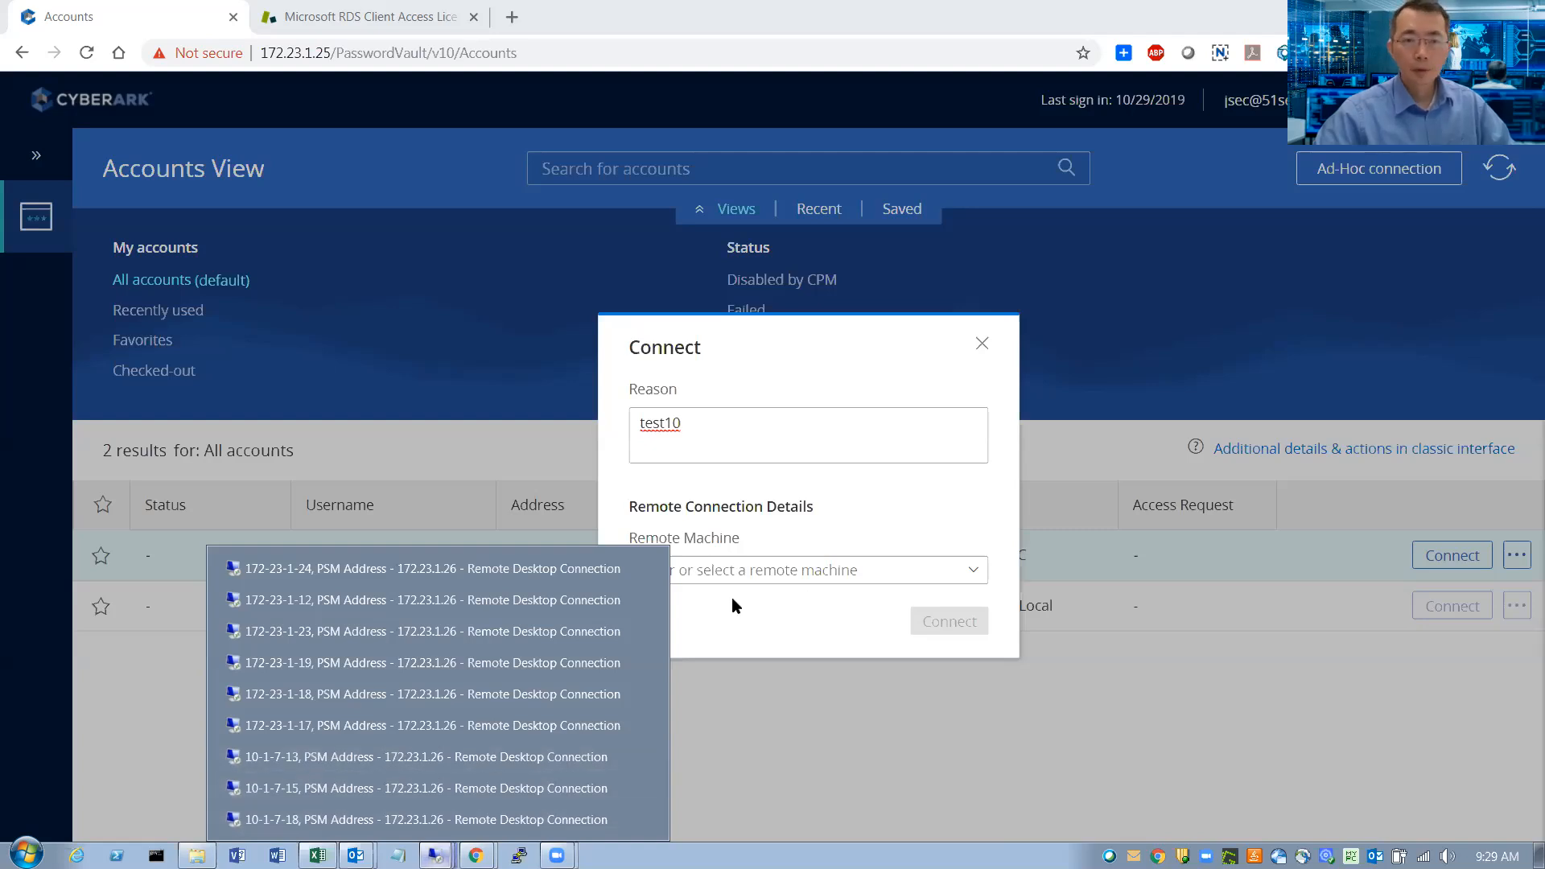
text(172.23.1.16)
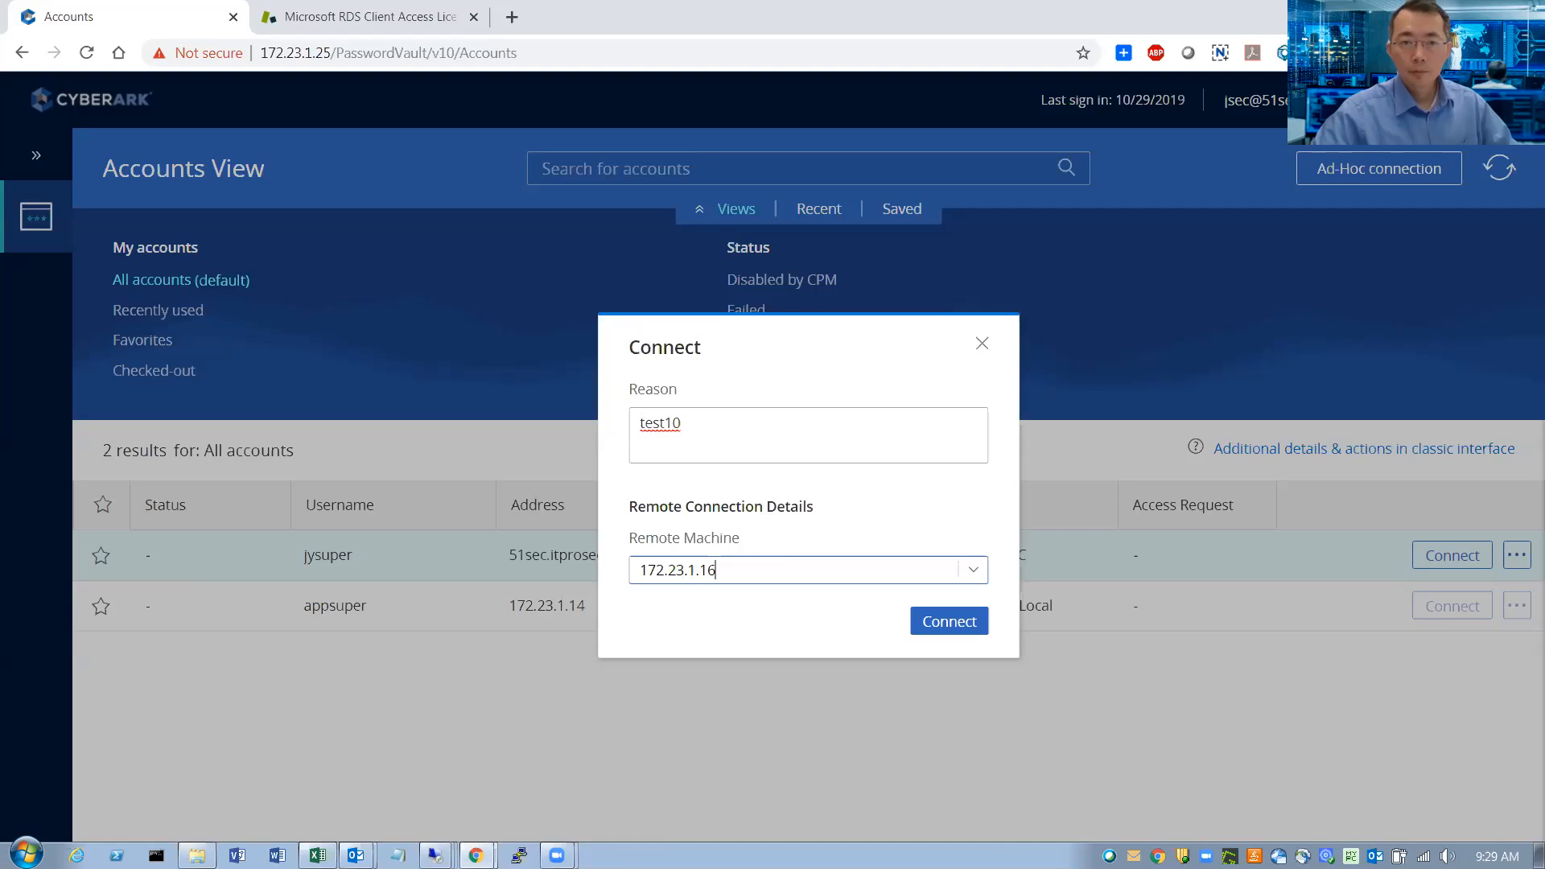
click(971, 570)
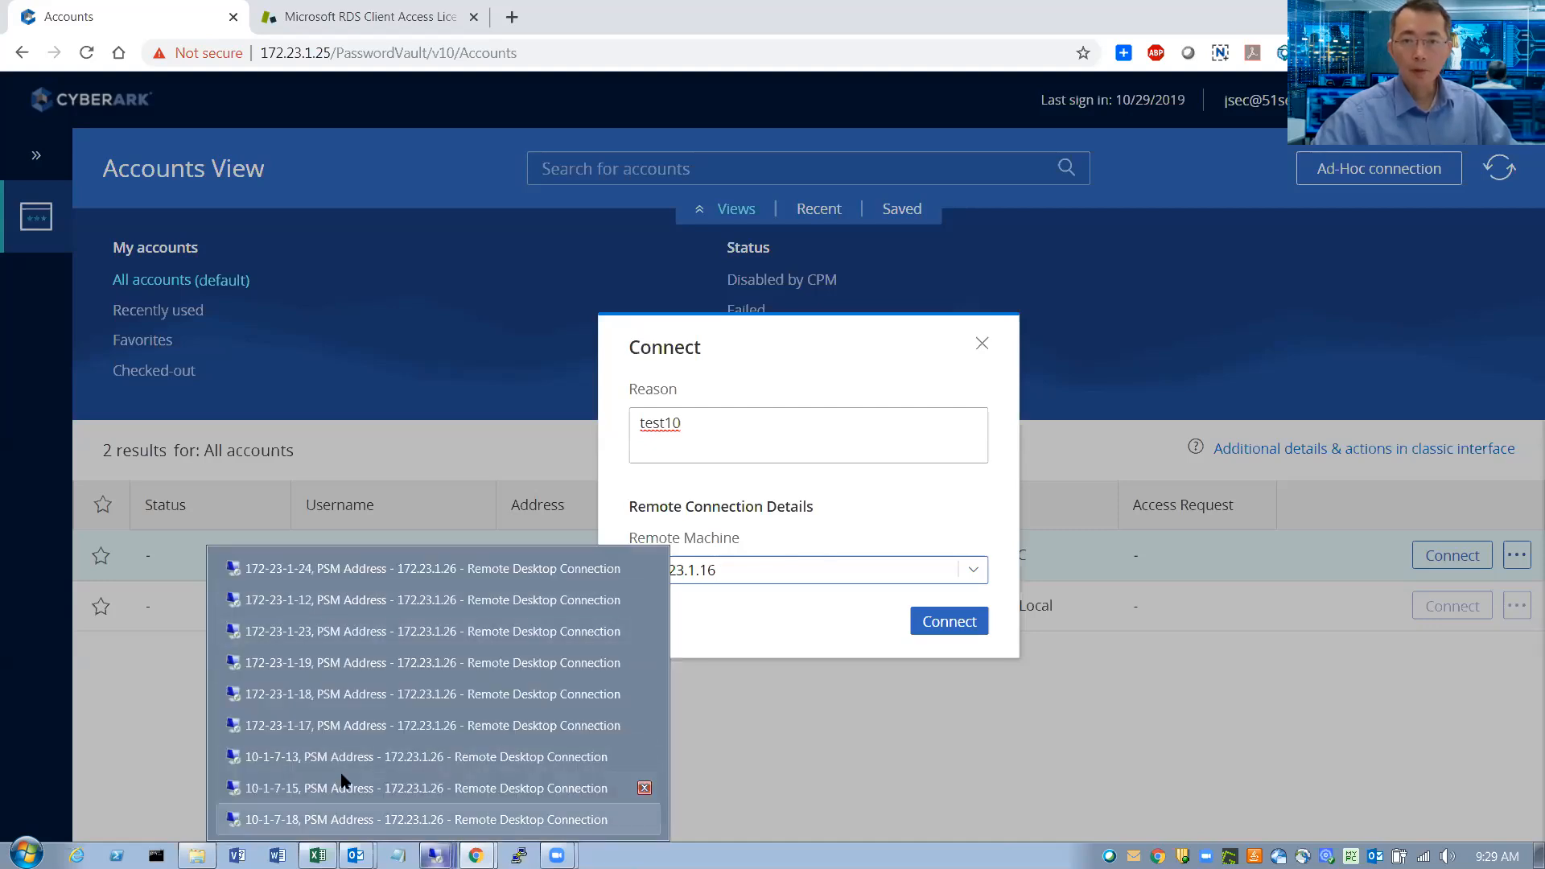
click(982, 342)
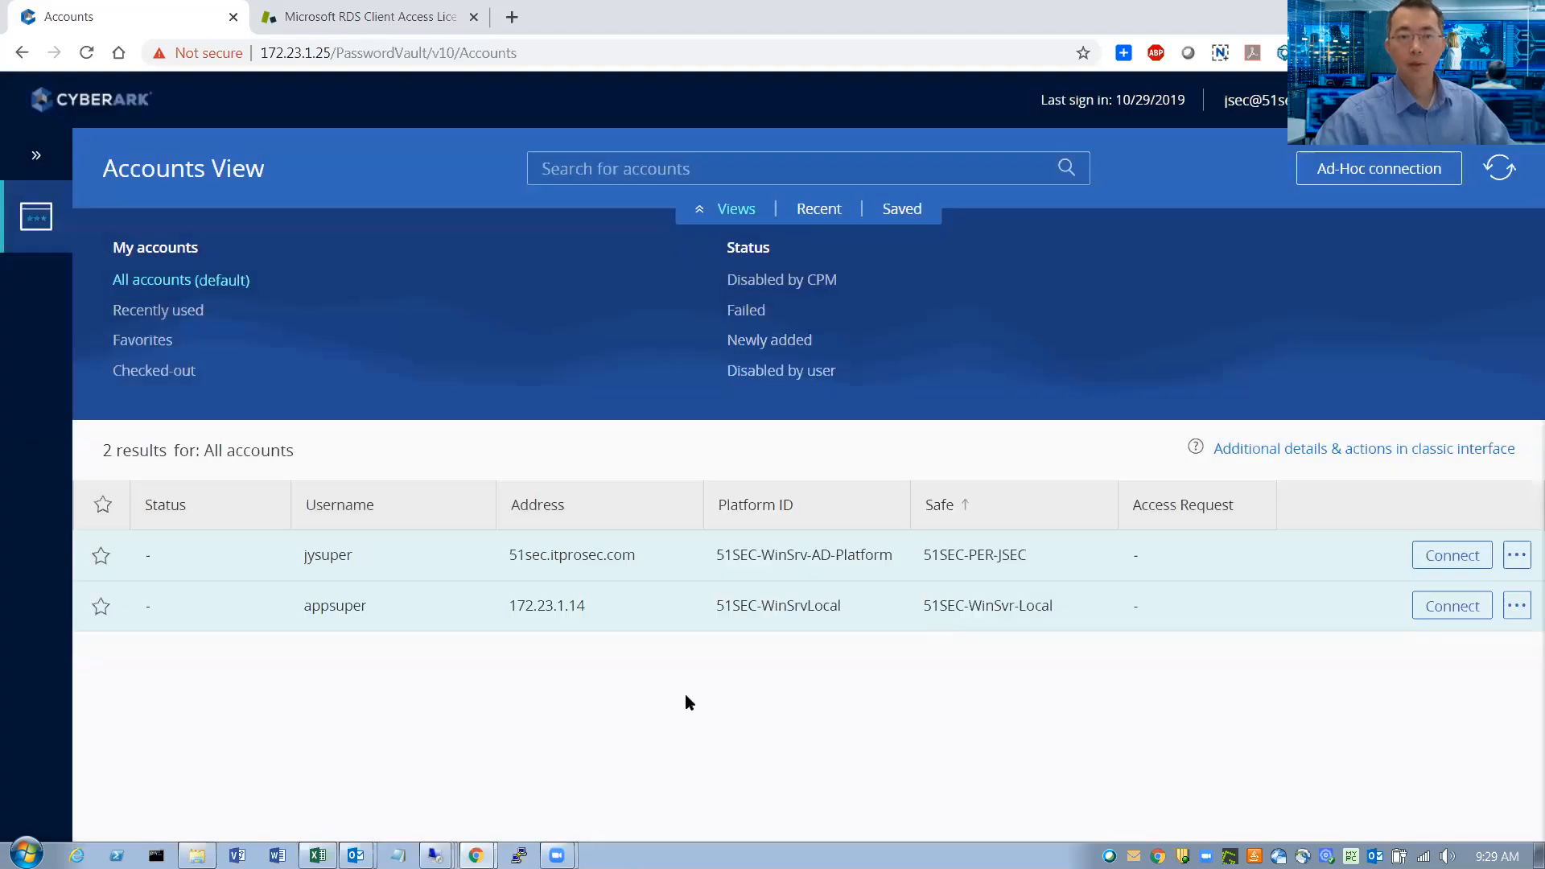
Step: Open the downloaded PSM .rdp session file and start a new connection request for jysuper
click(1450, 555)
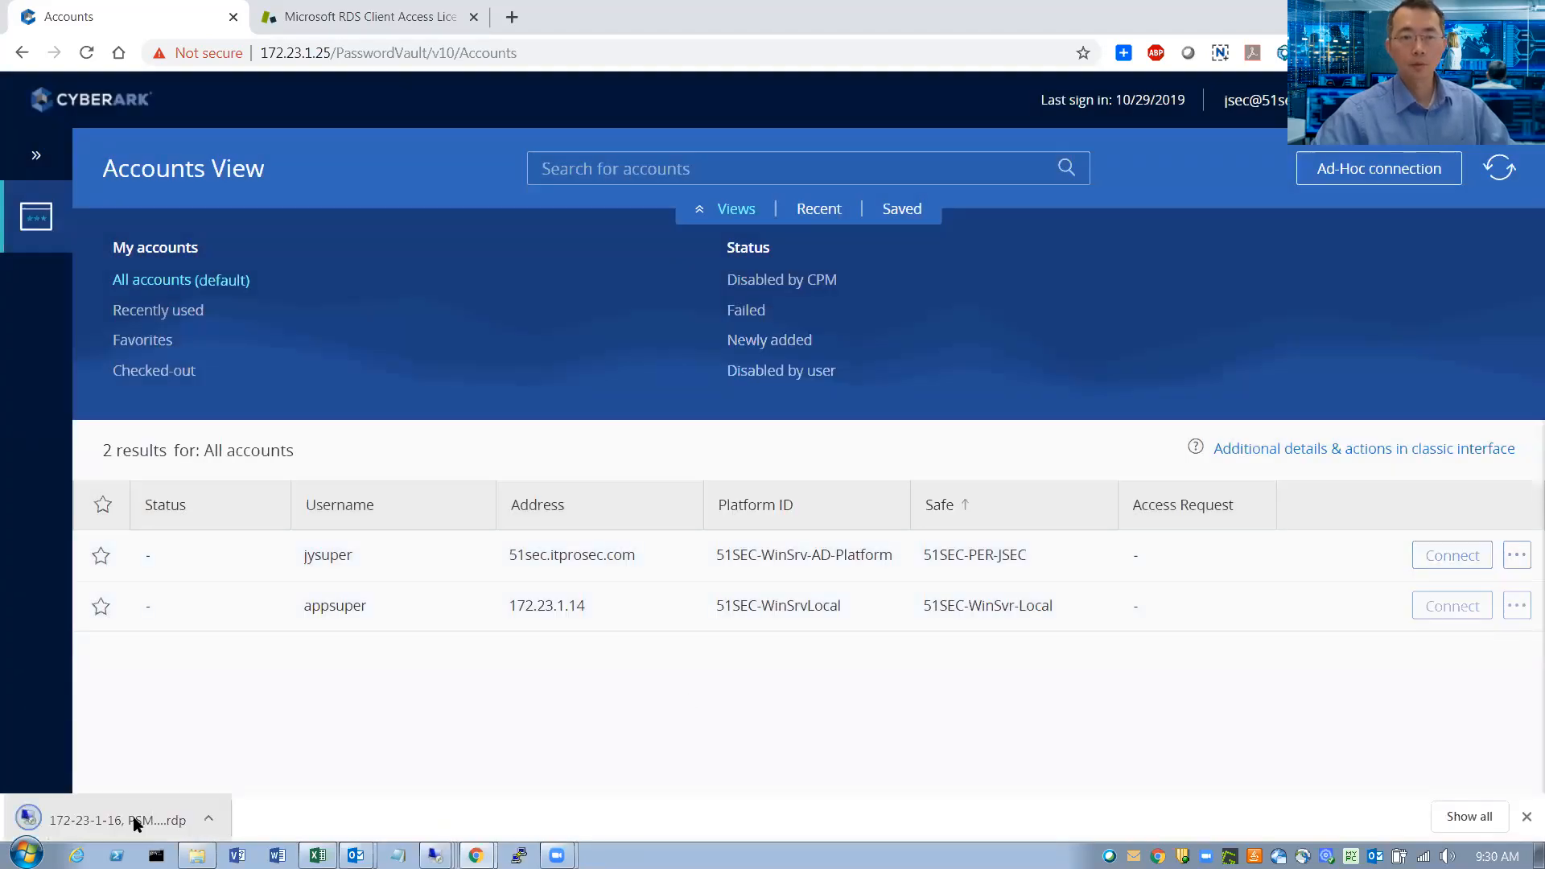
click(117, 820)
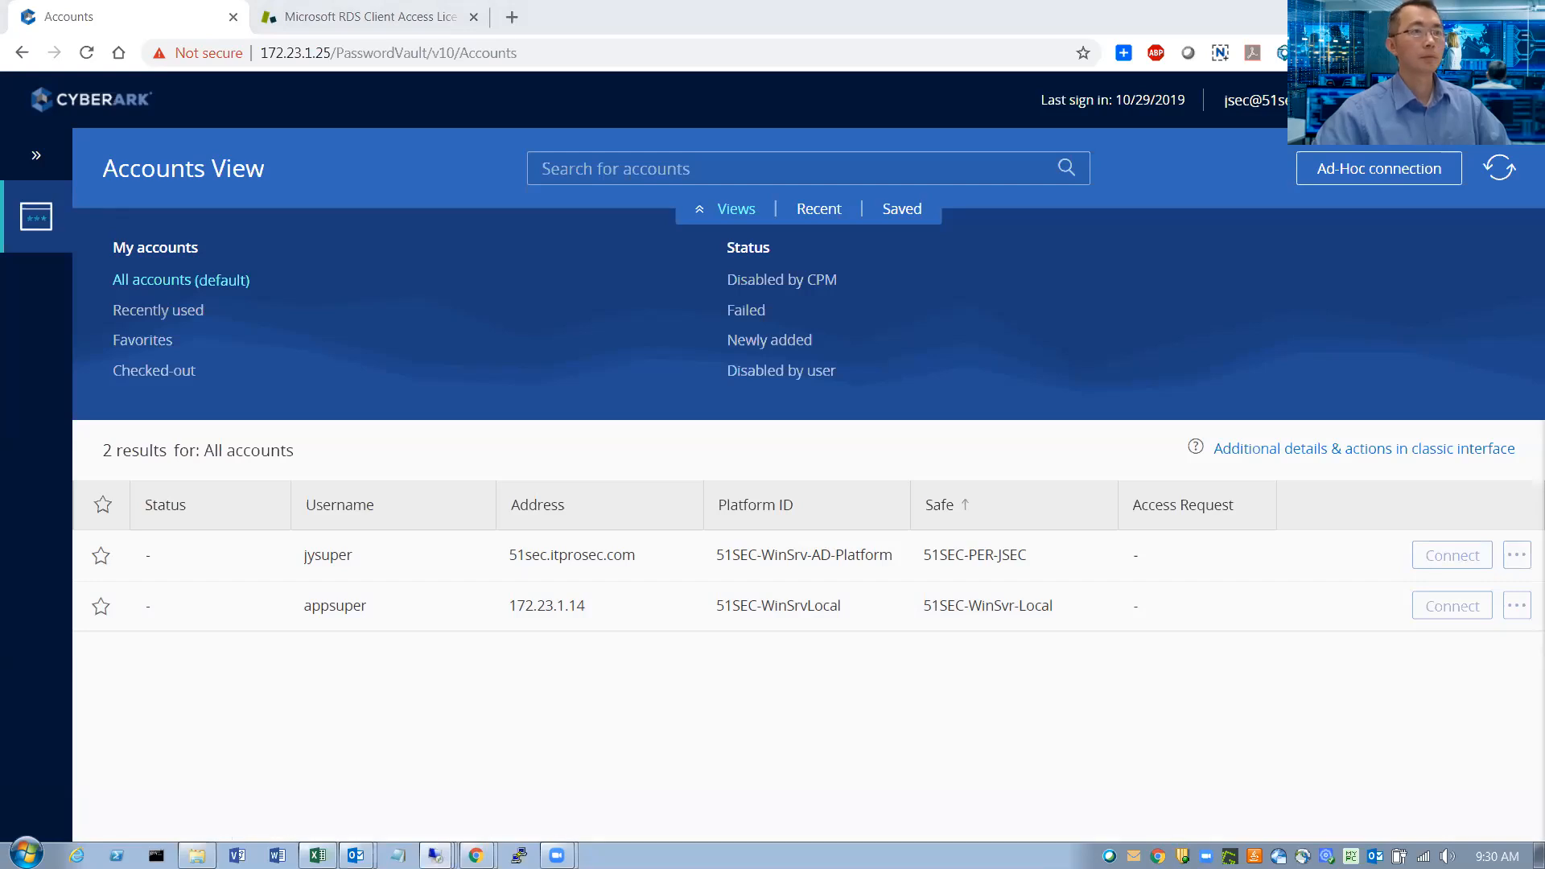
click(1450, 555)
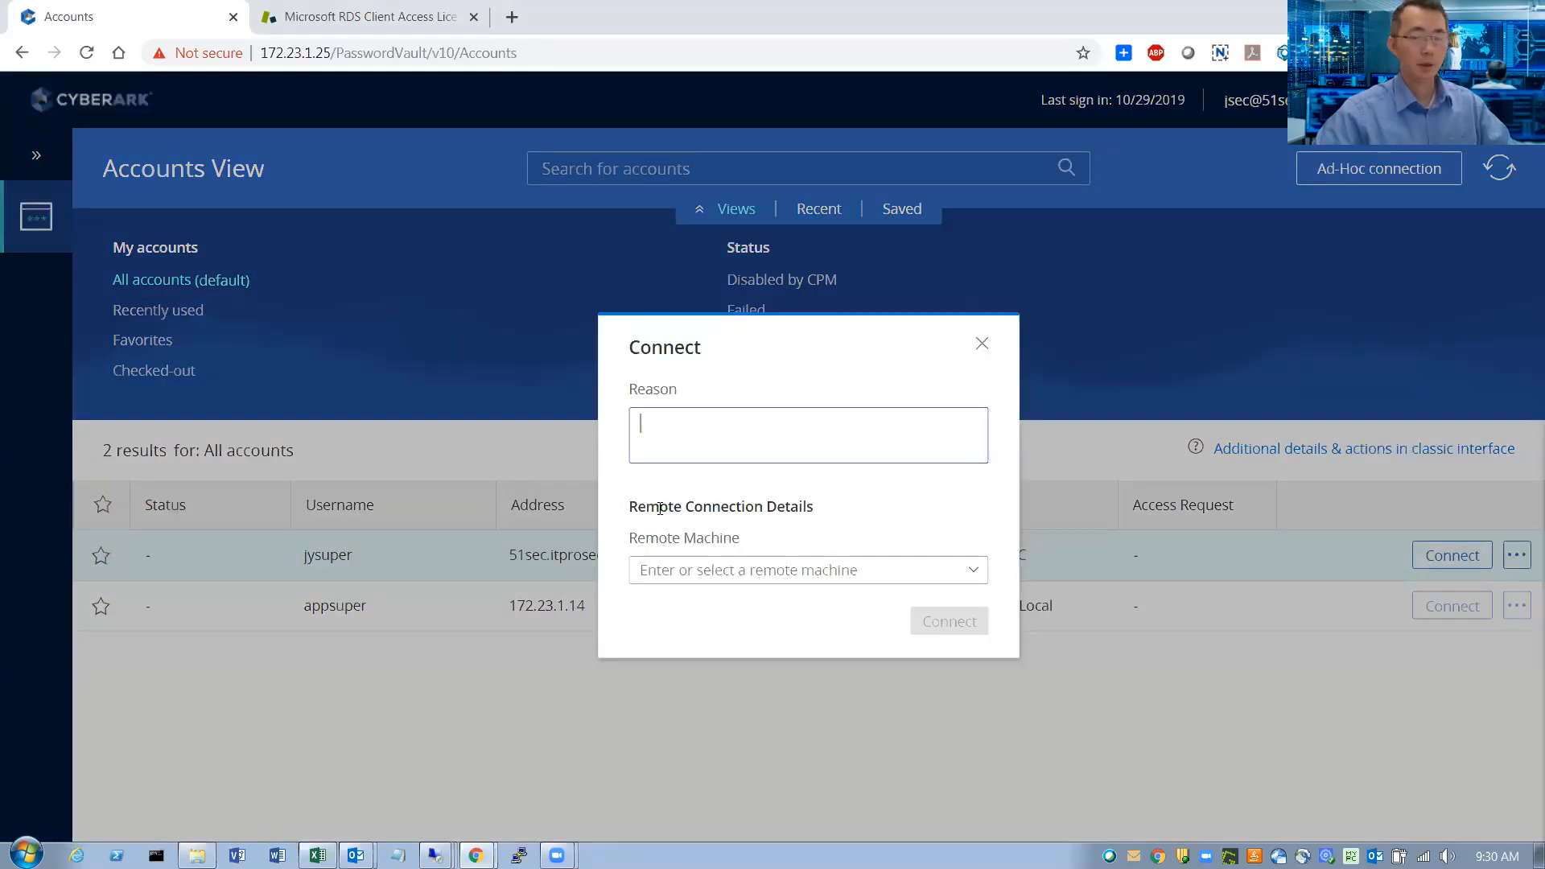
Step: Connect jysuper to 172.23.1.16 with reason test10, then begin the test11 request
text(1)
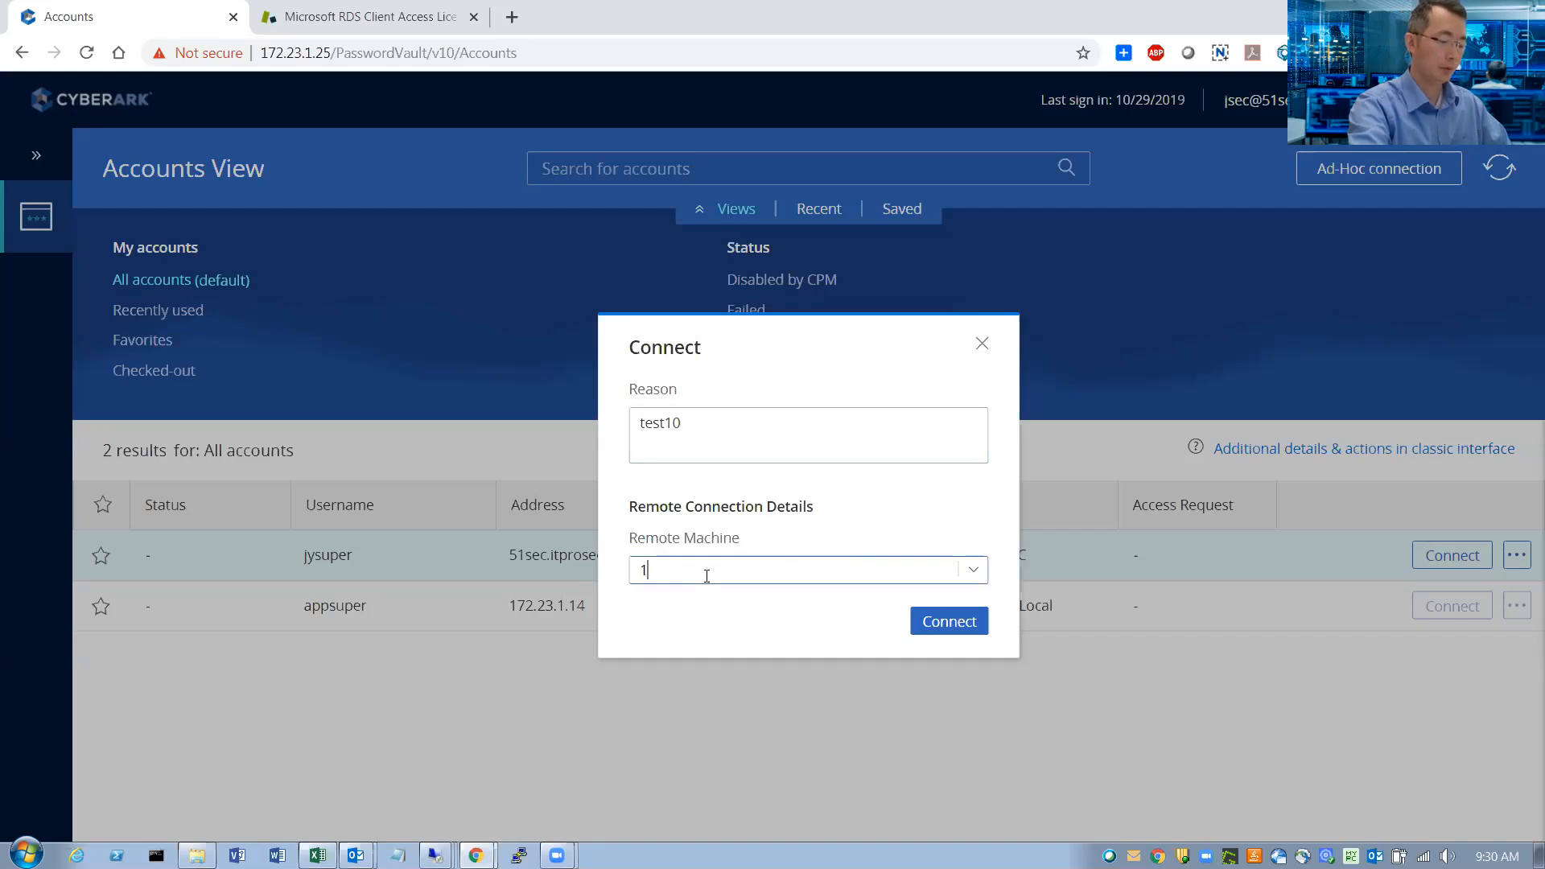
text(72.23.1.16)
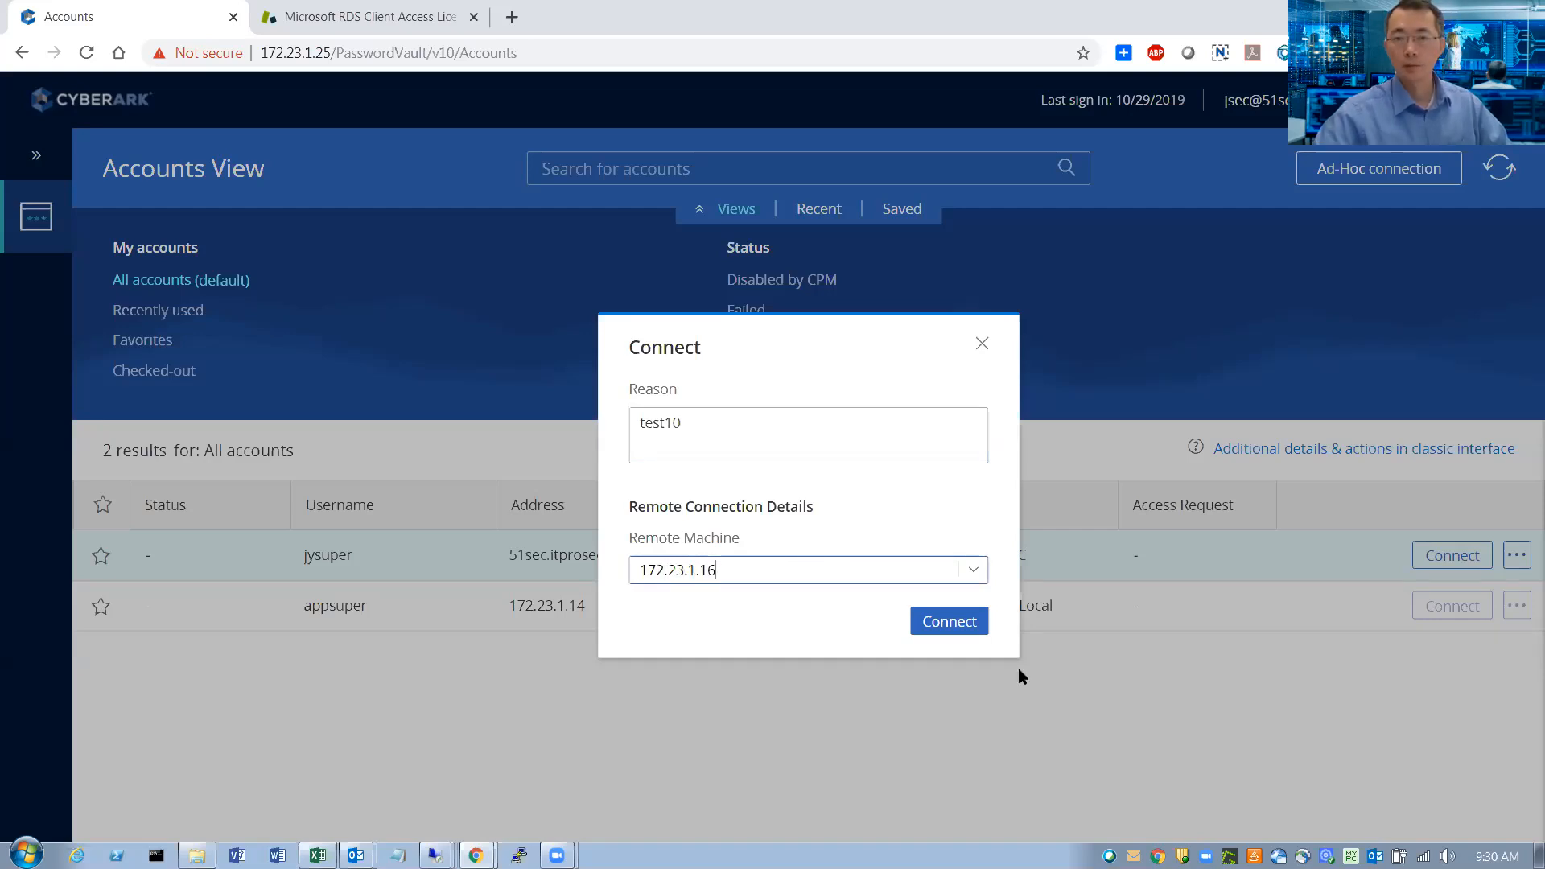
click(947, 622)
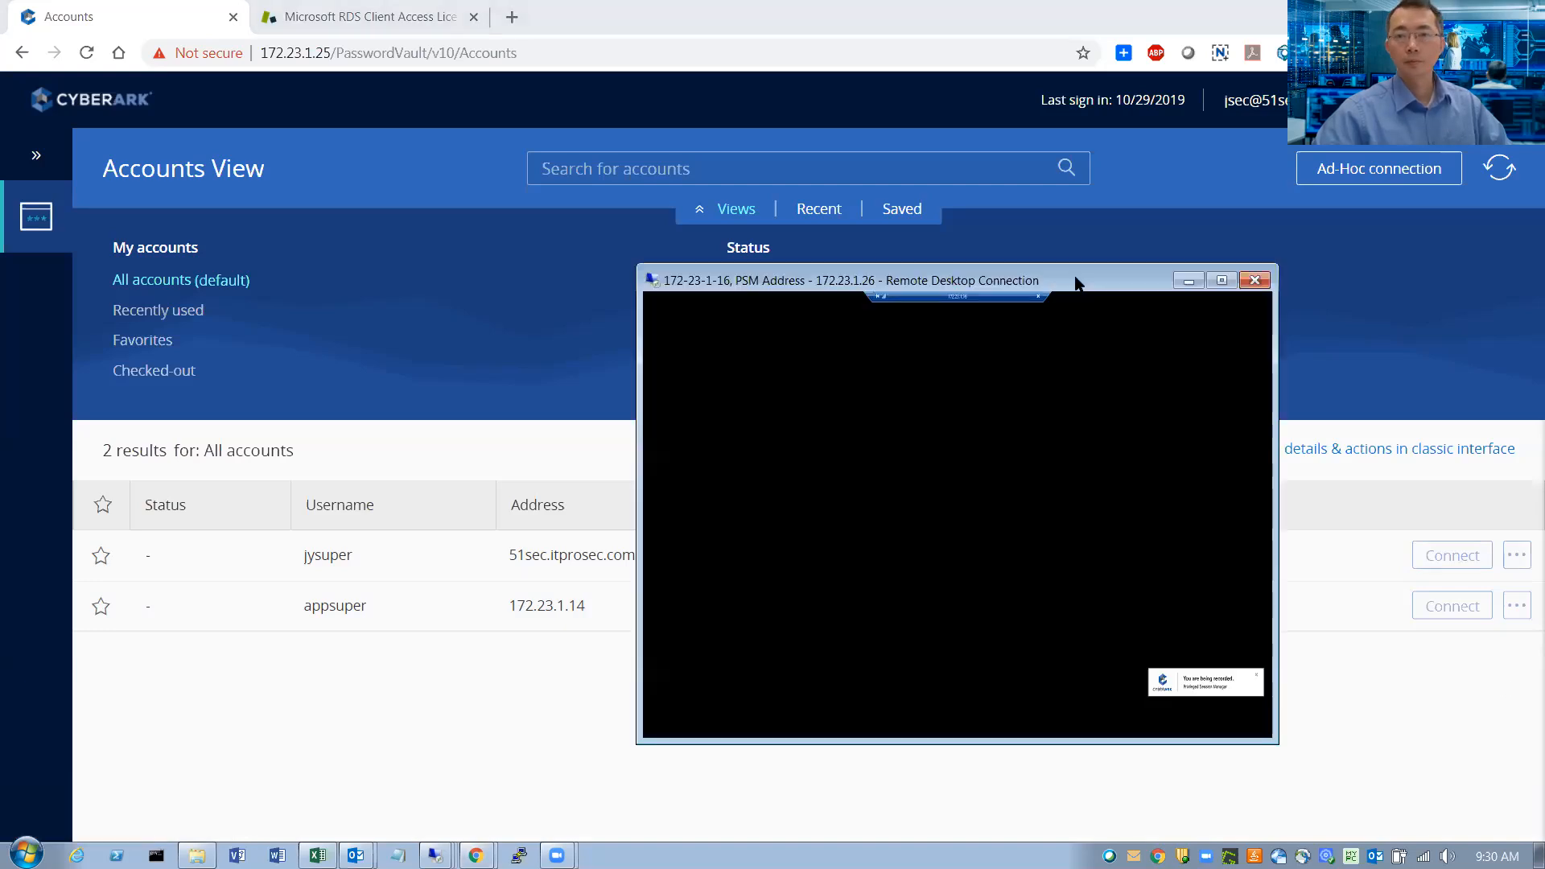
mouse_move(383, 795)
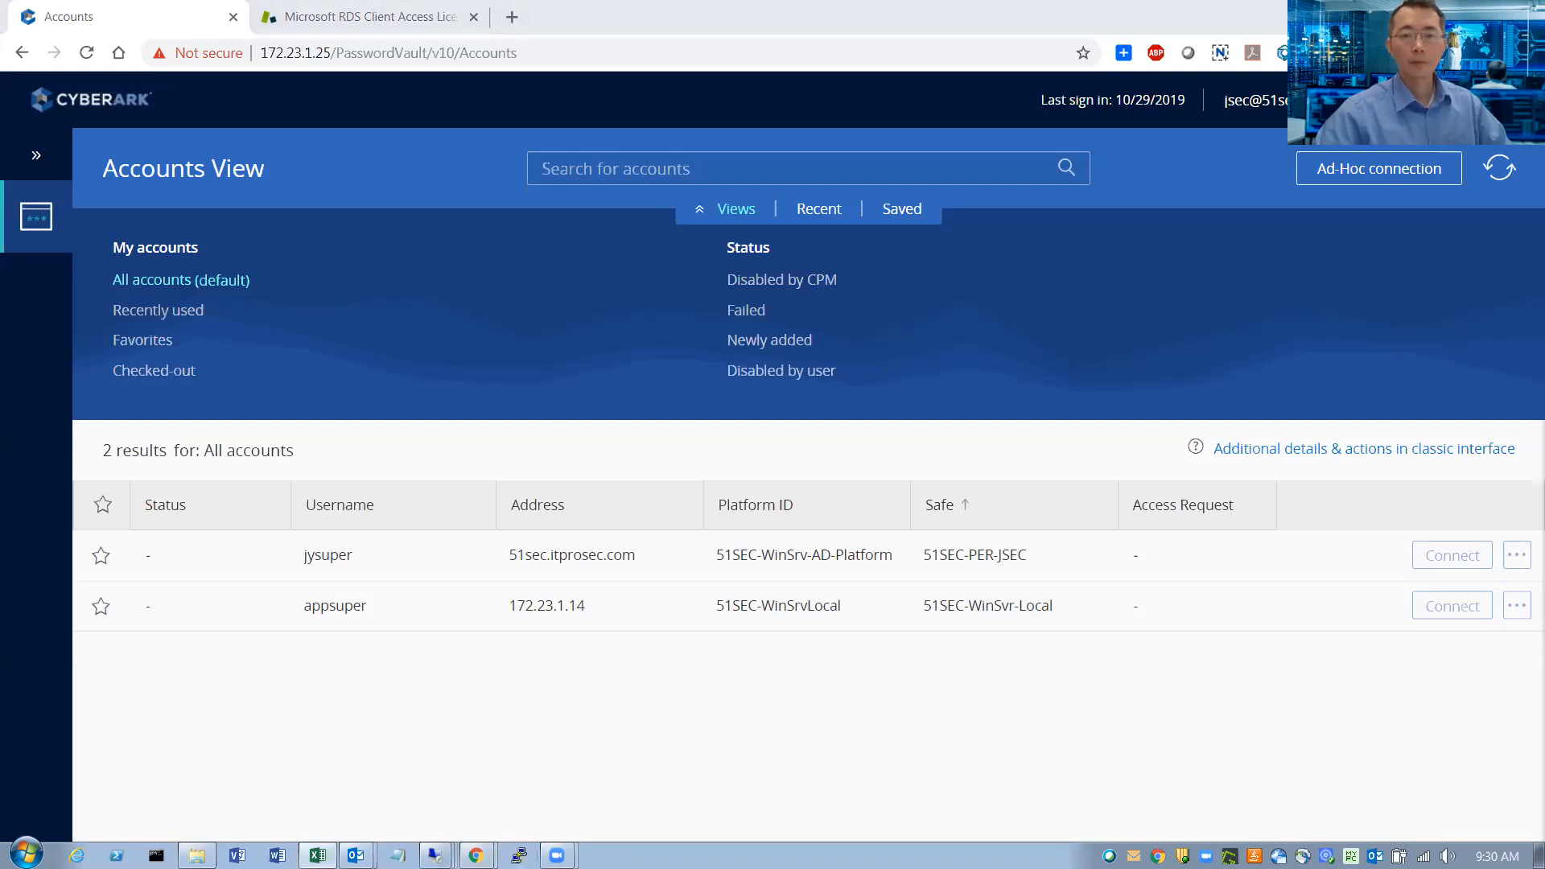
click(1450, 556)
text(test1)
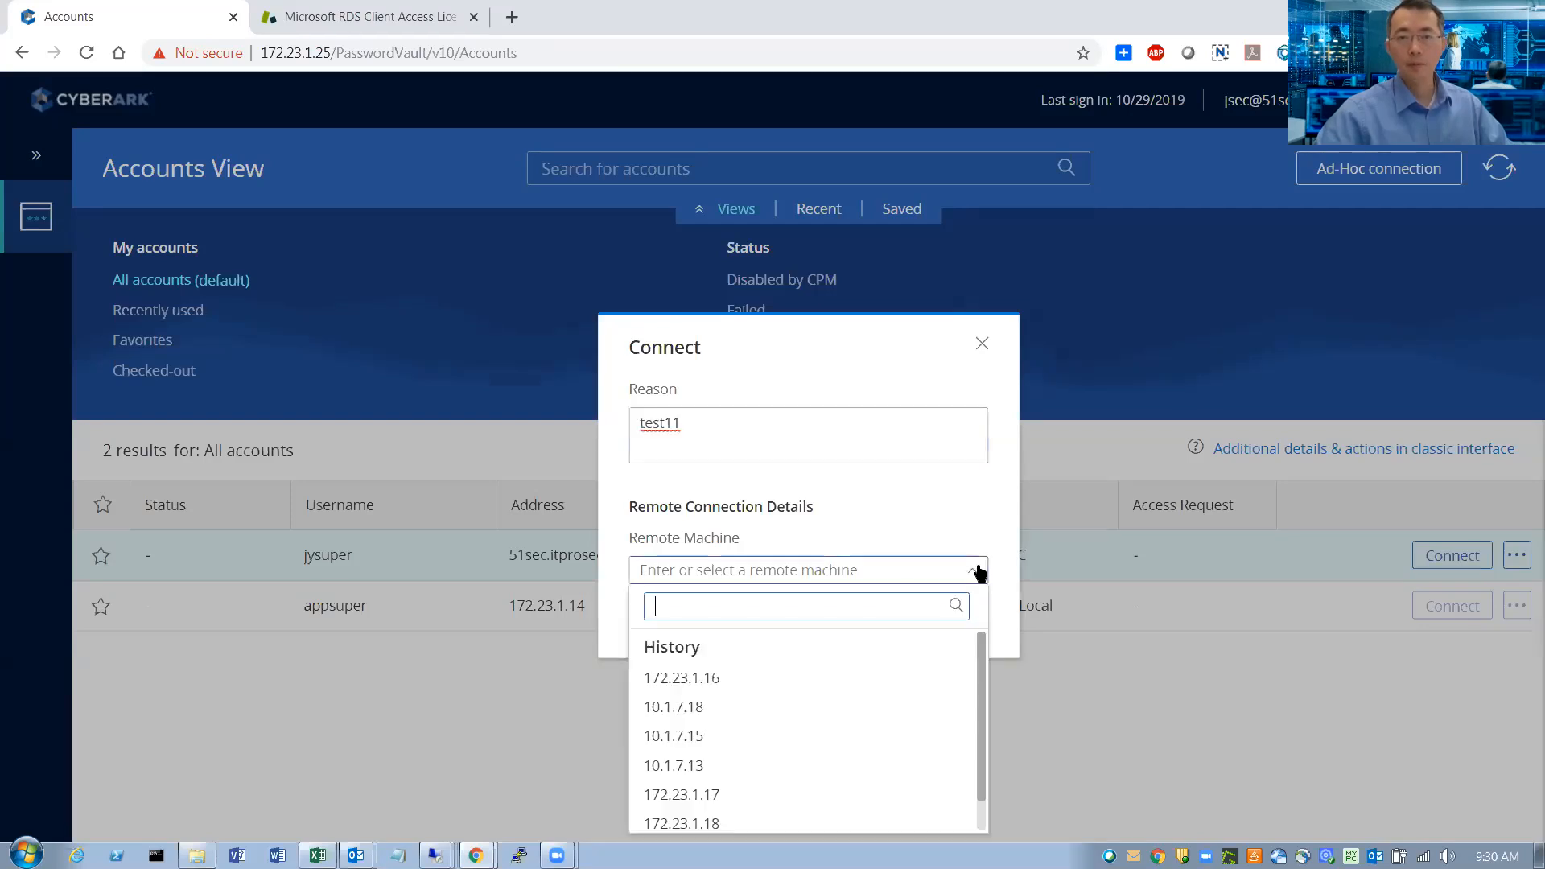
Step: Submit the test11 connection to 172.21.2.153 and open its downloaded PSM session file
text(172.)
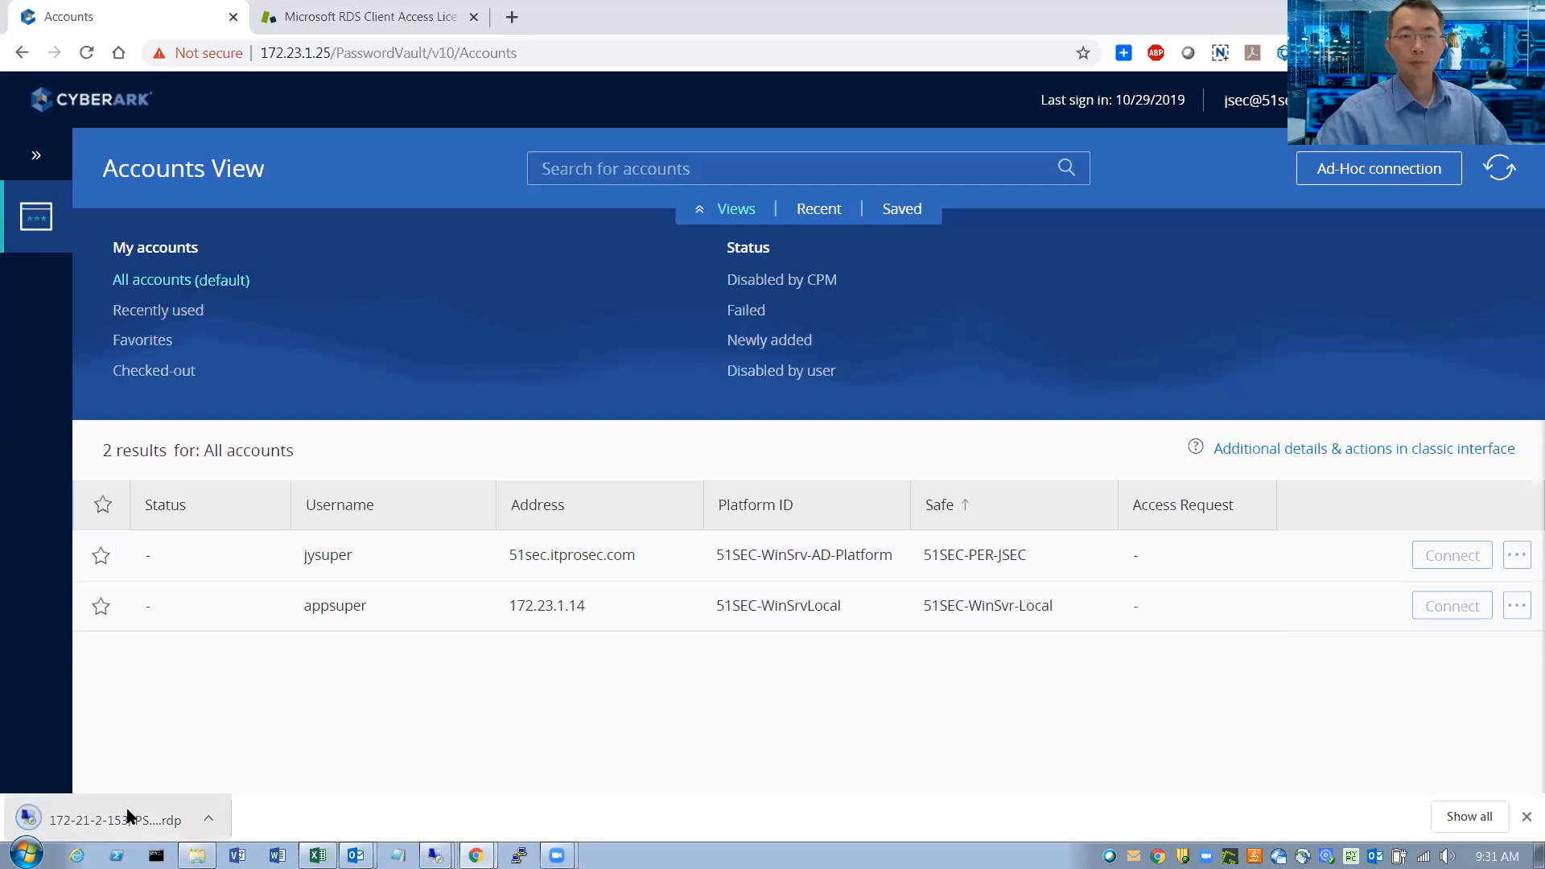
click(103, 819)
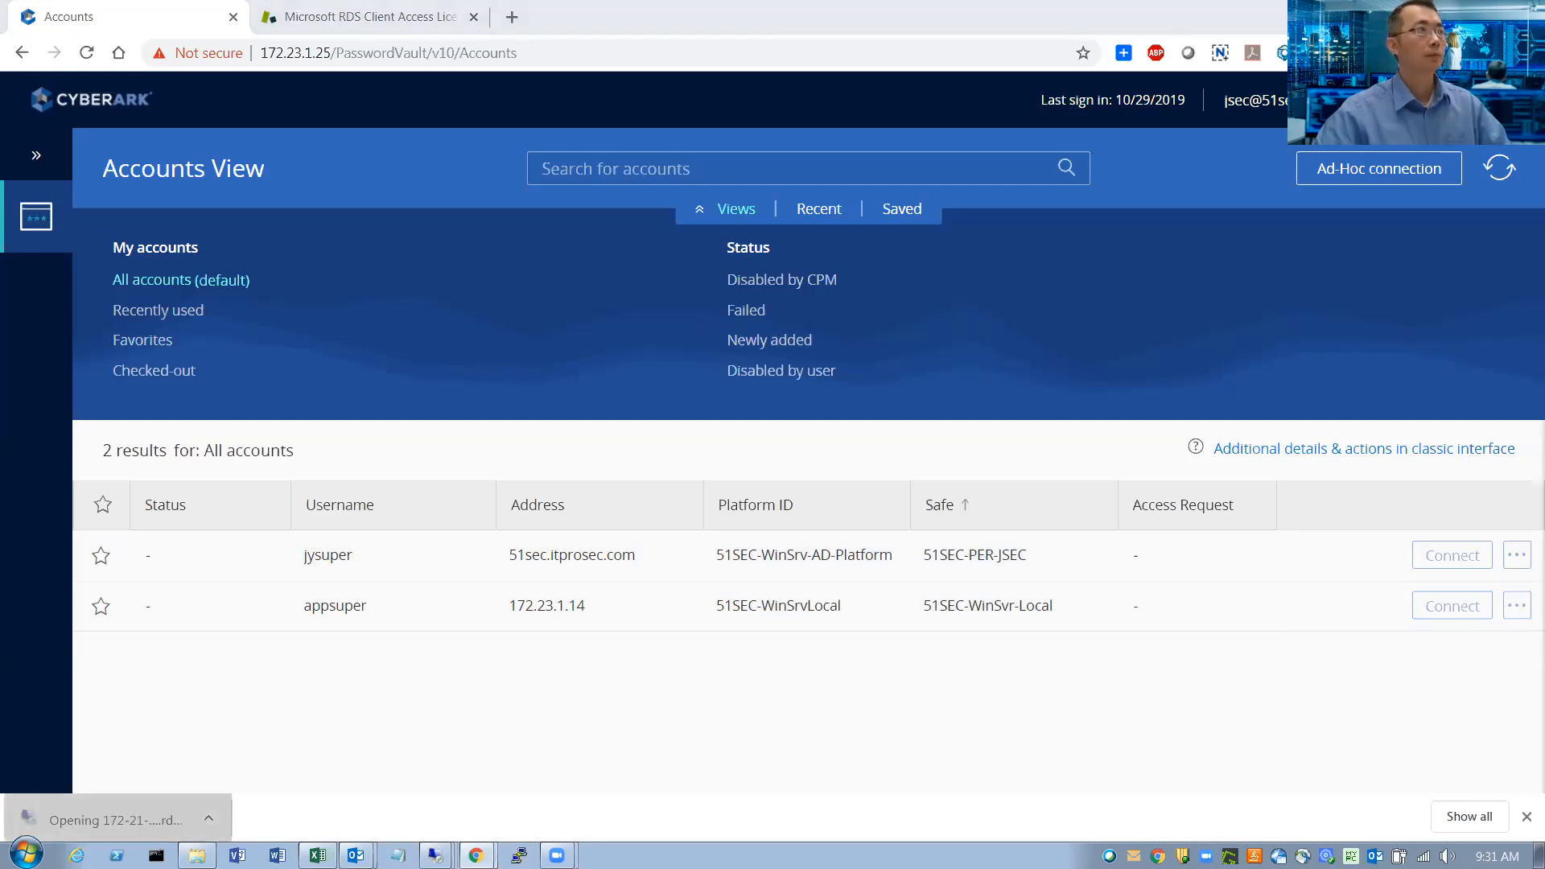
mouse_move(924, 243)
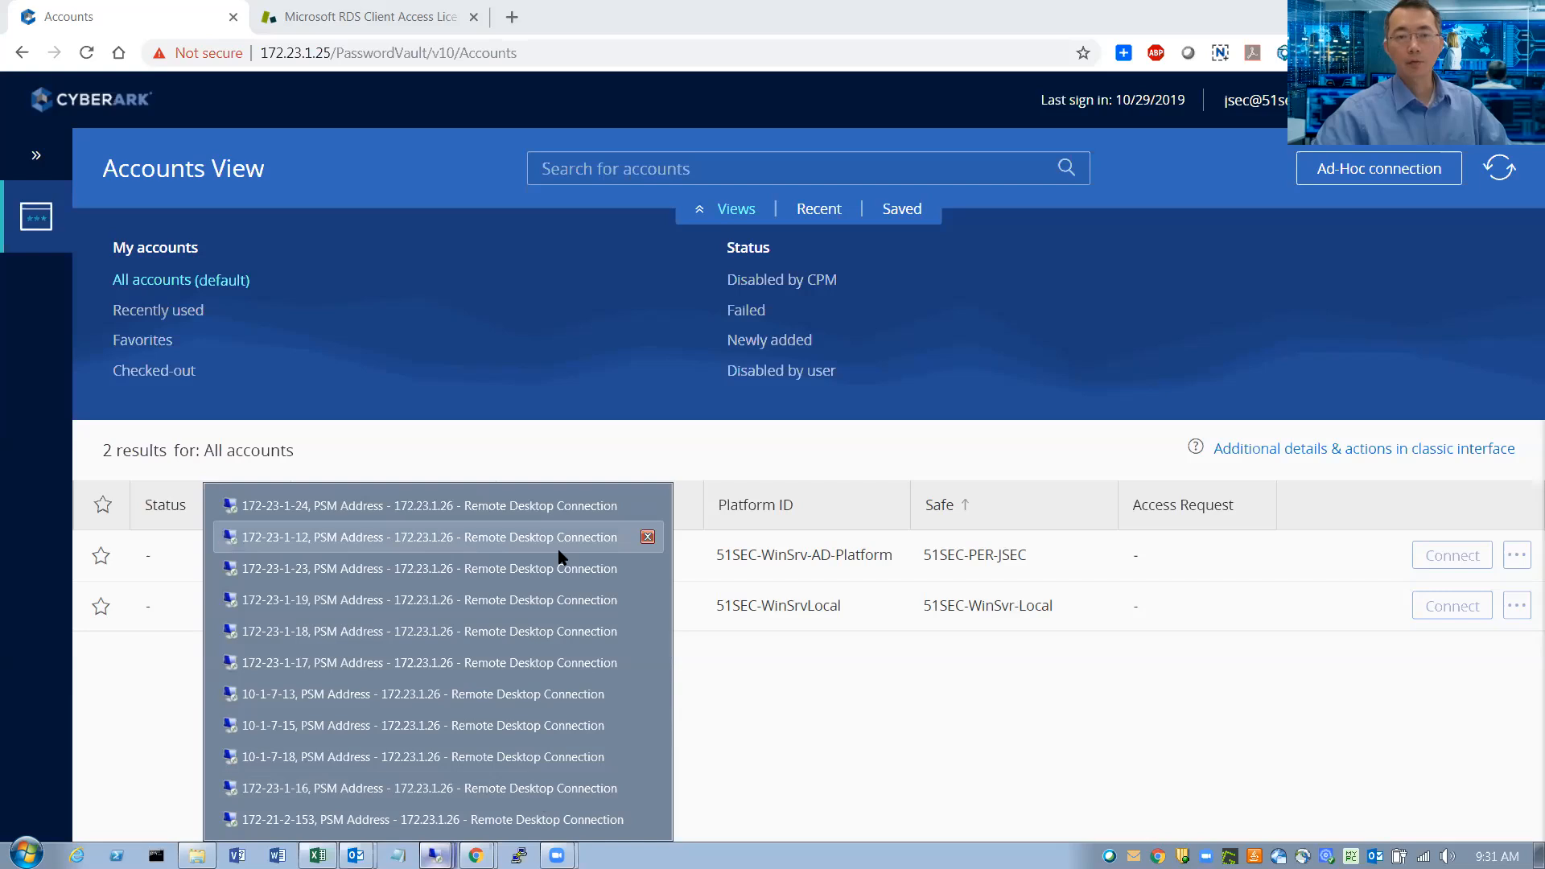
mouse_move(576, 568)
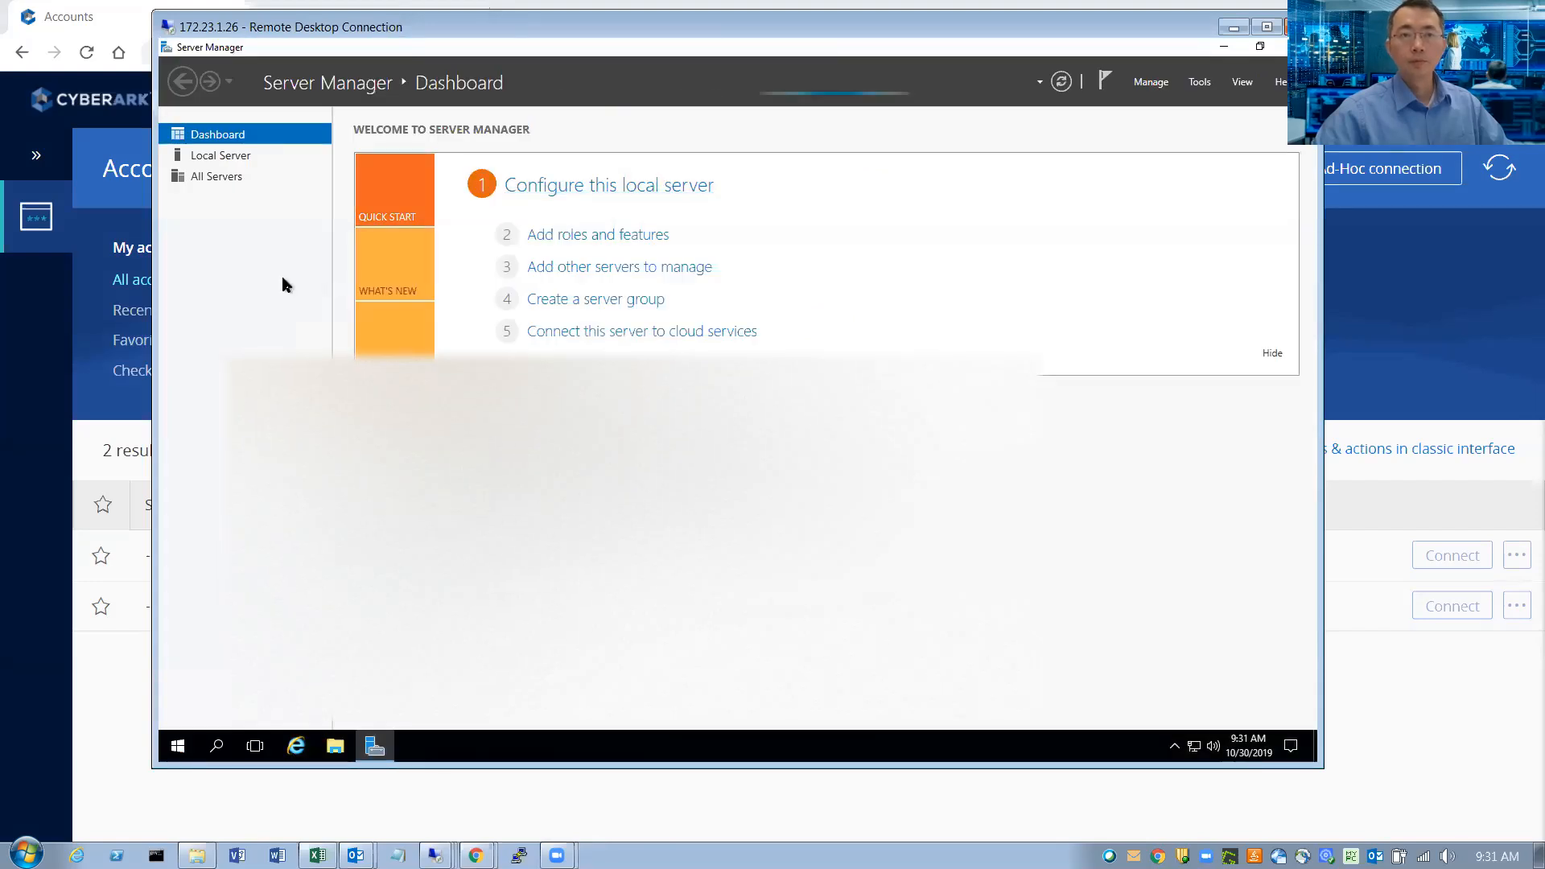
mouse_move(248, 324)
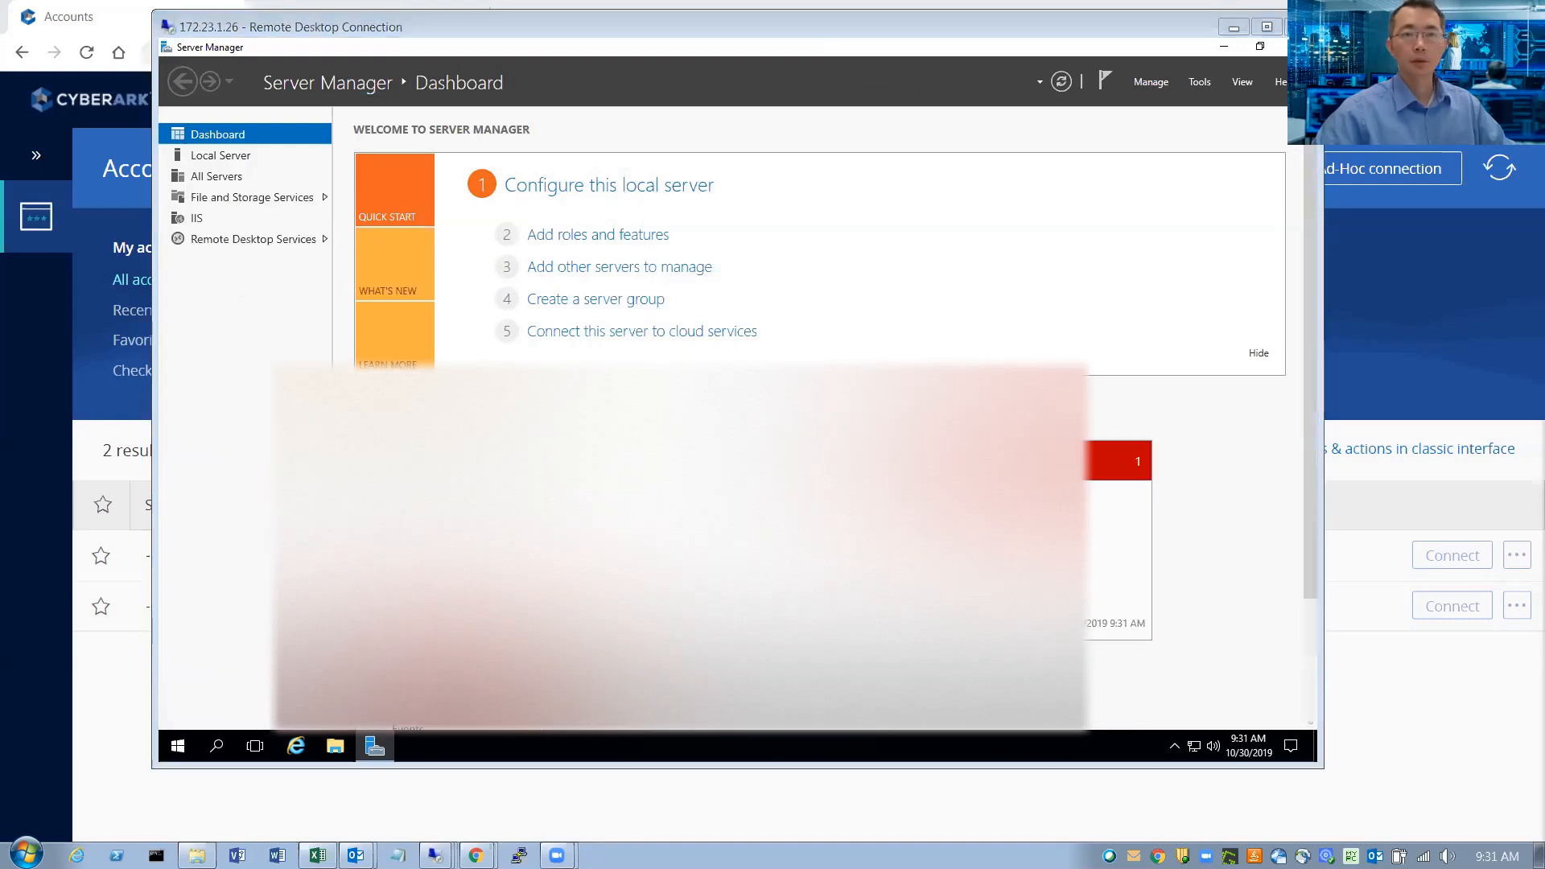
mouse_move(235, 248)
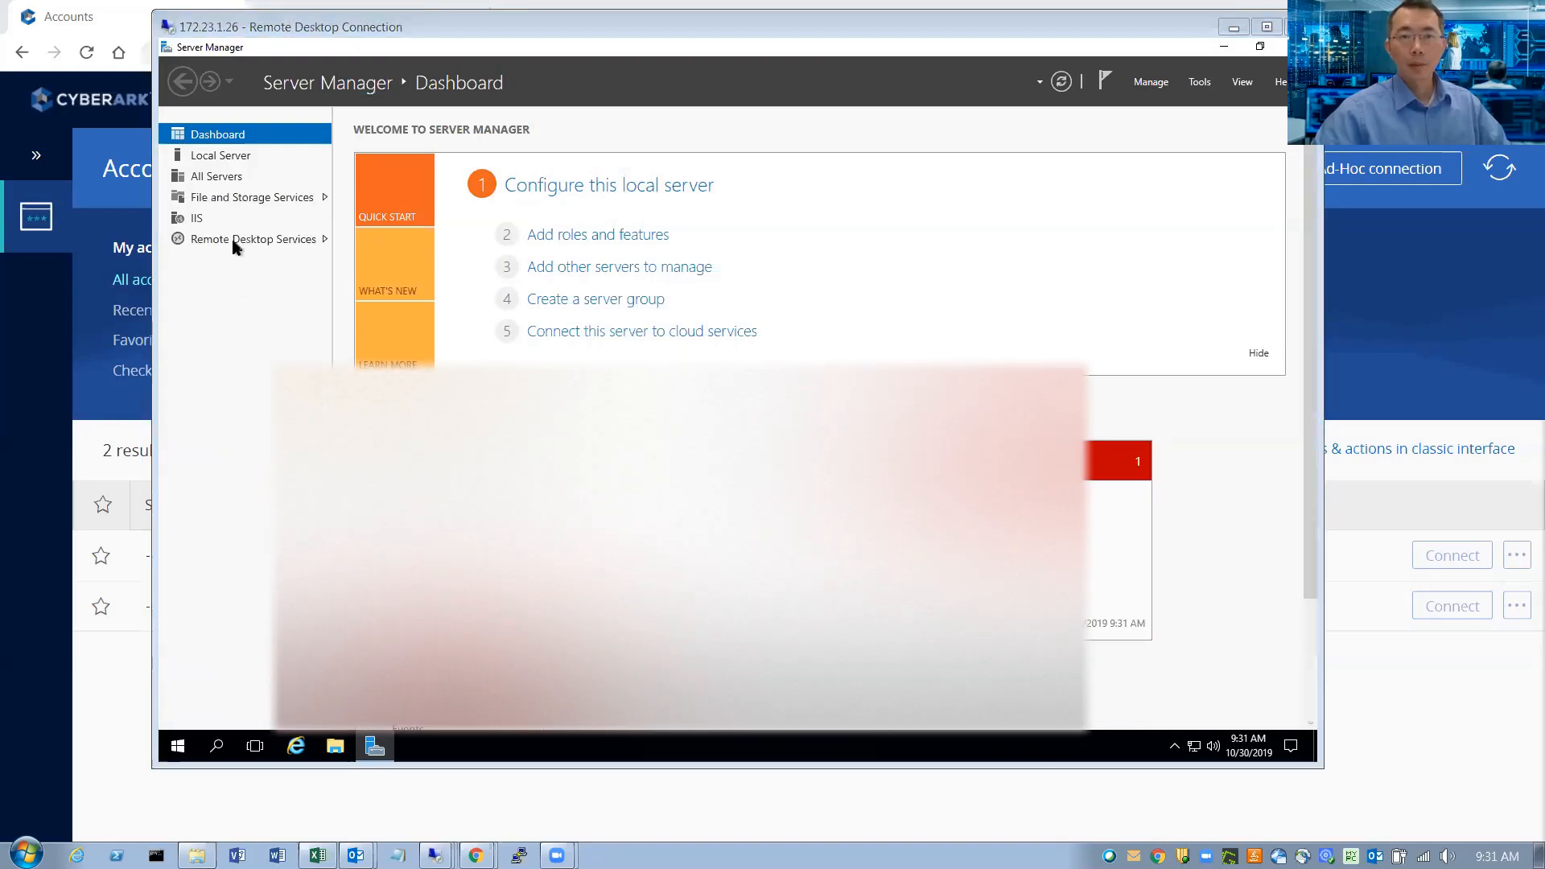
Step: Show the Remote Desktop Services collection psm-01 with its active user sessions in Server Manager
click(244, 238)
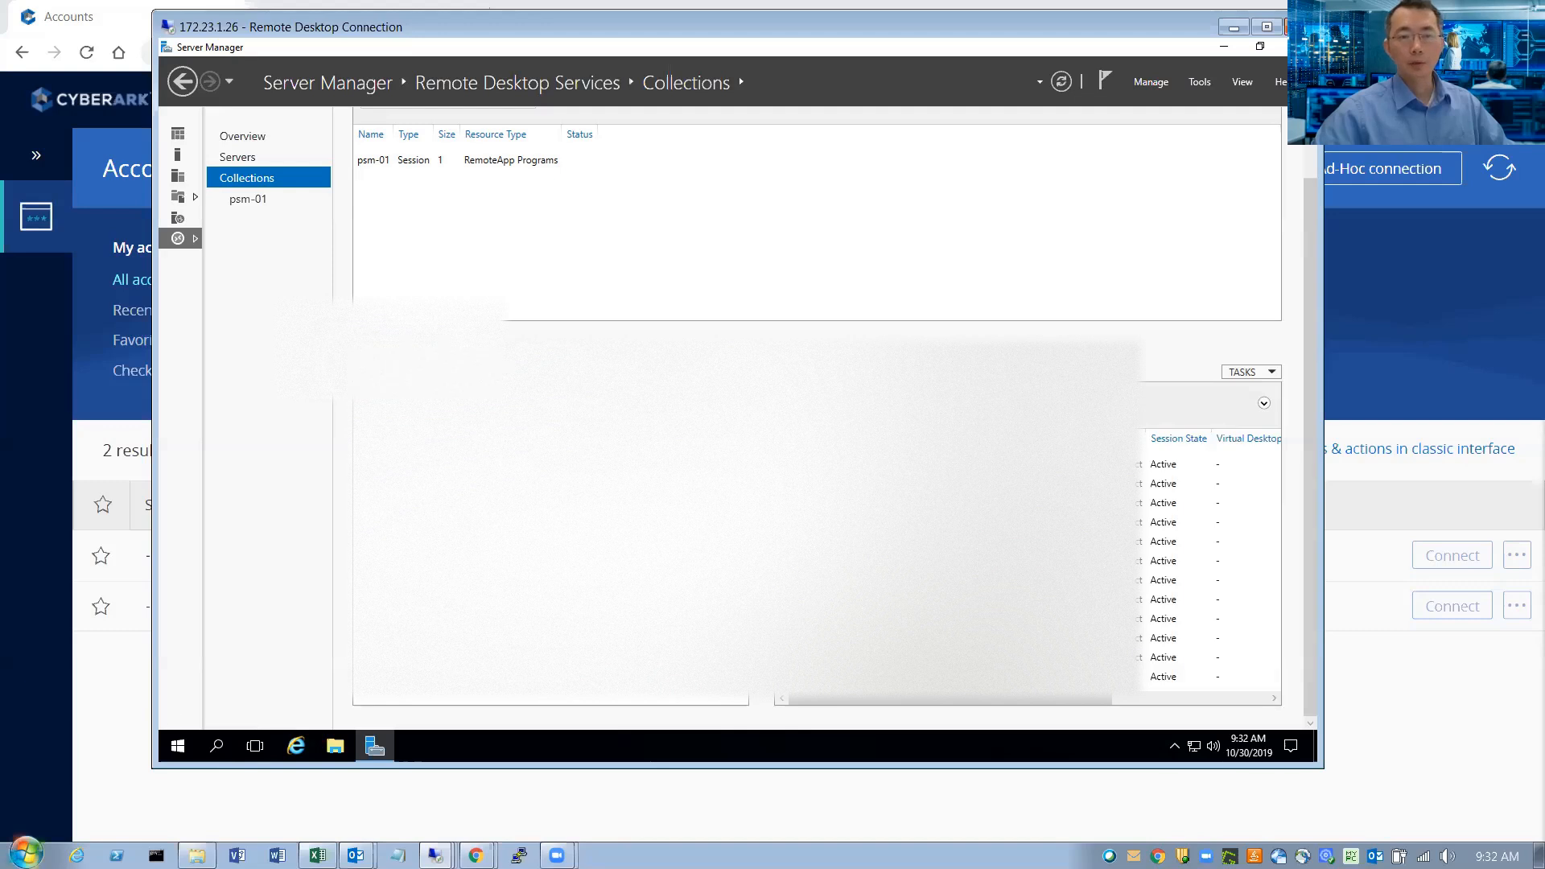
Step: Review the license server node in RD Licensing Manager, then minimize the remote desktop
click(177, 746)
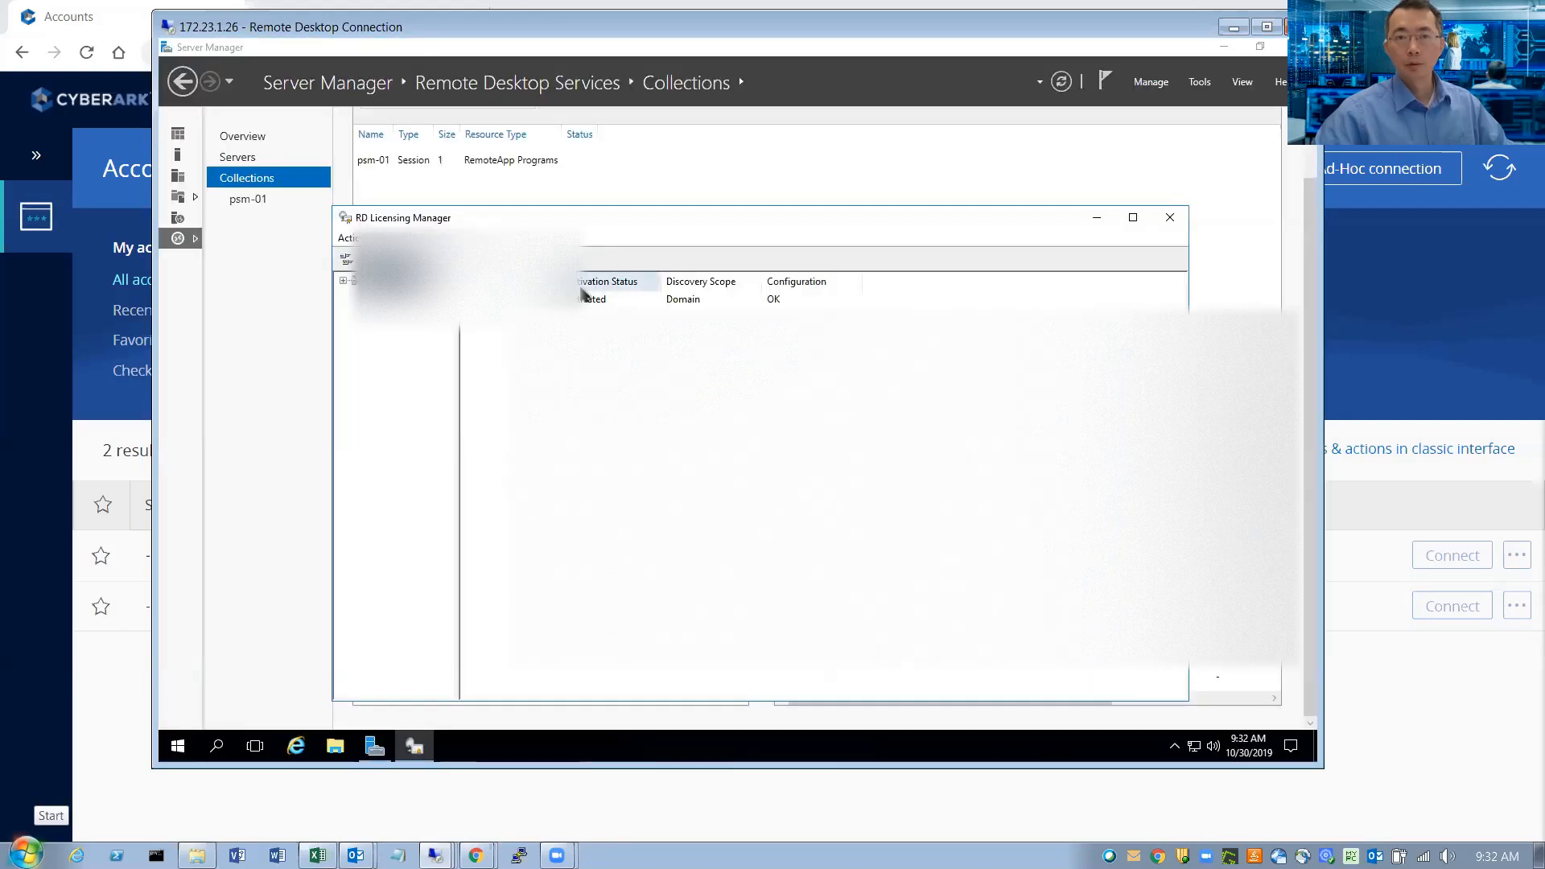
click(720, 300)
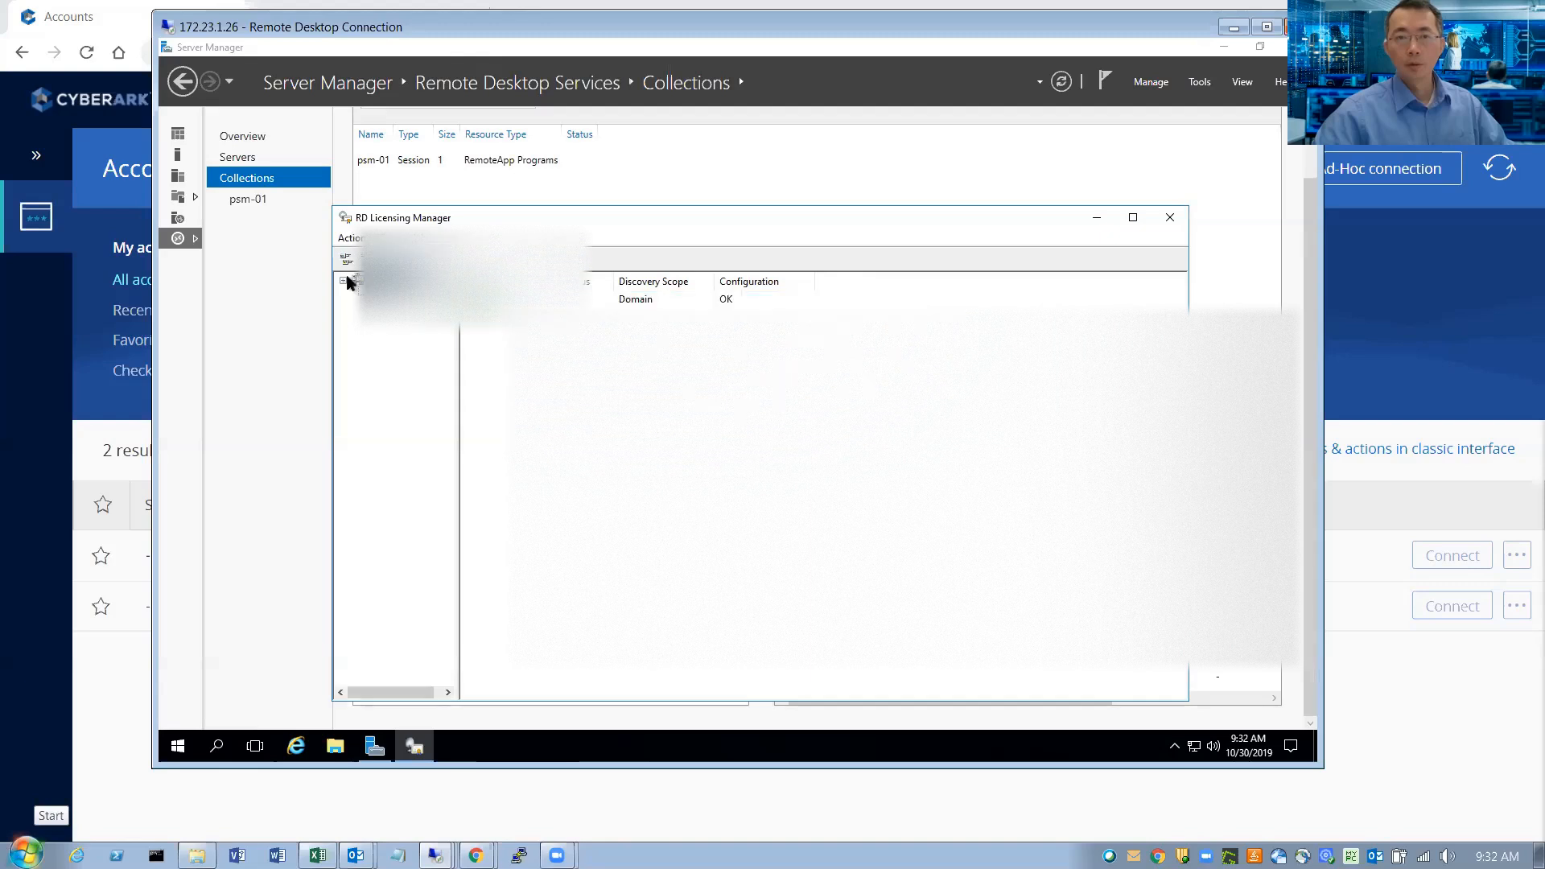
click(345, 280)
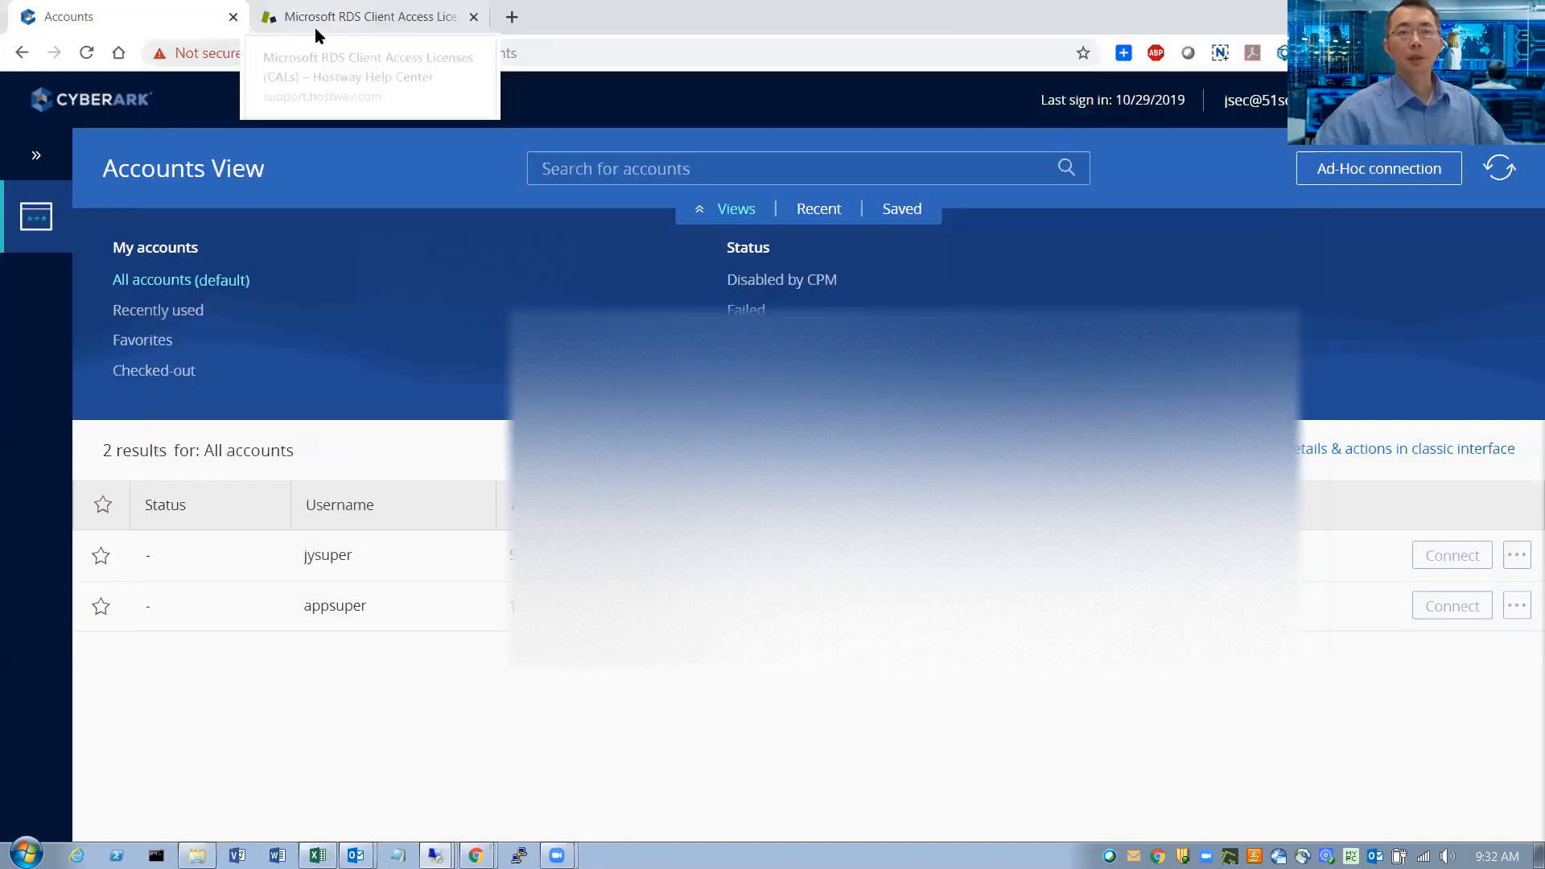
Step: Highlight the Per User heading in the Hostway RDS CAL article, where CALs are not enforced
click(371, 16)
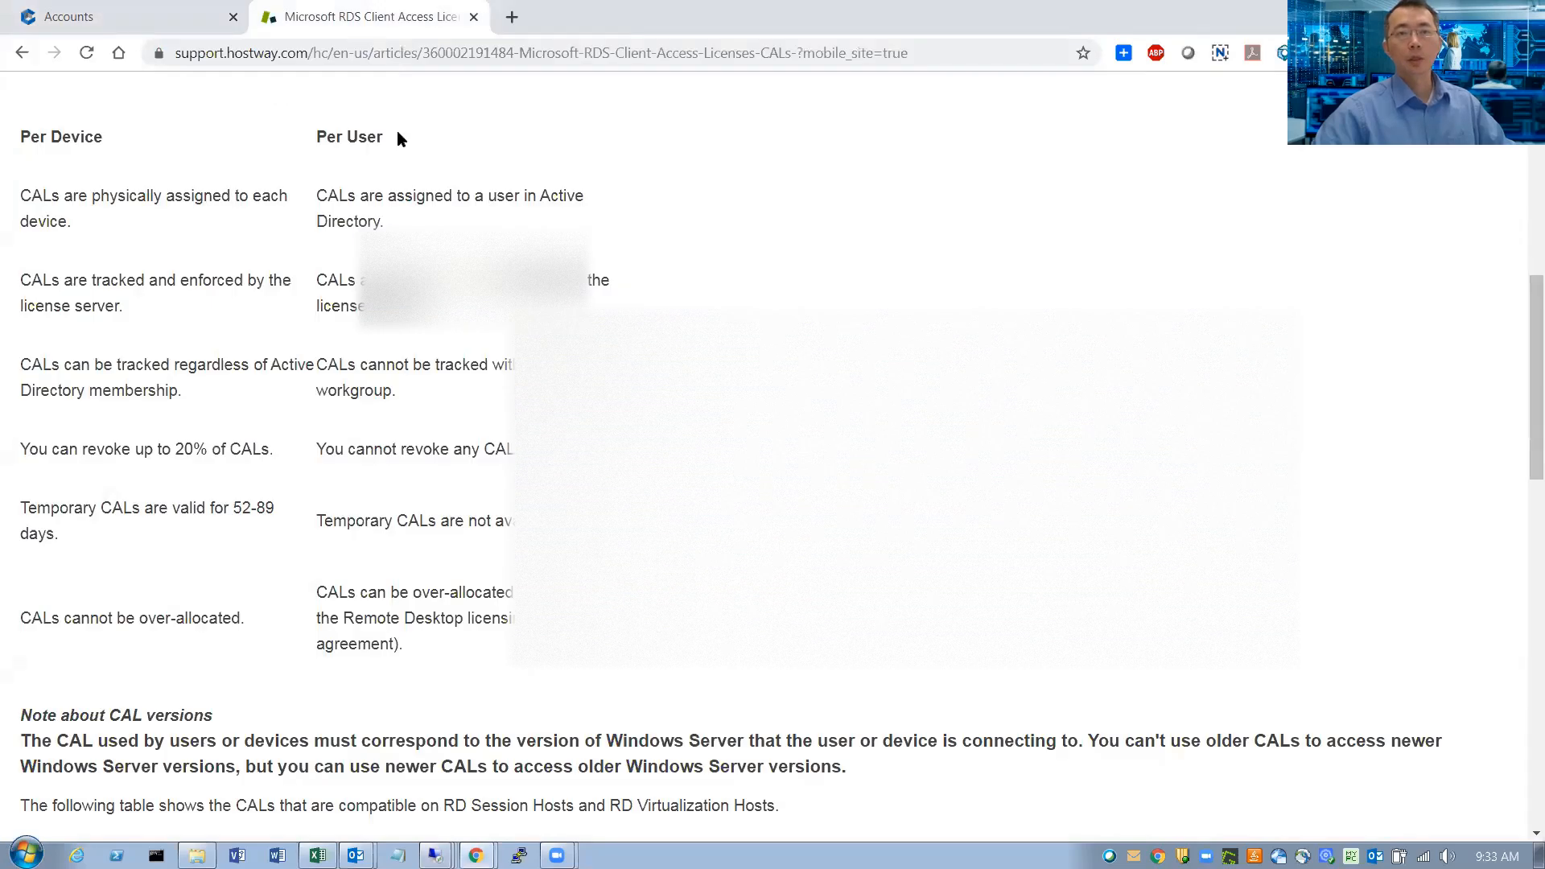
double_click(349, 135)
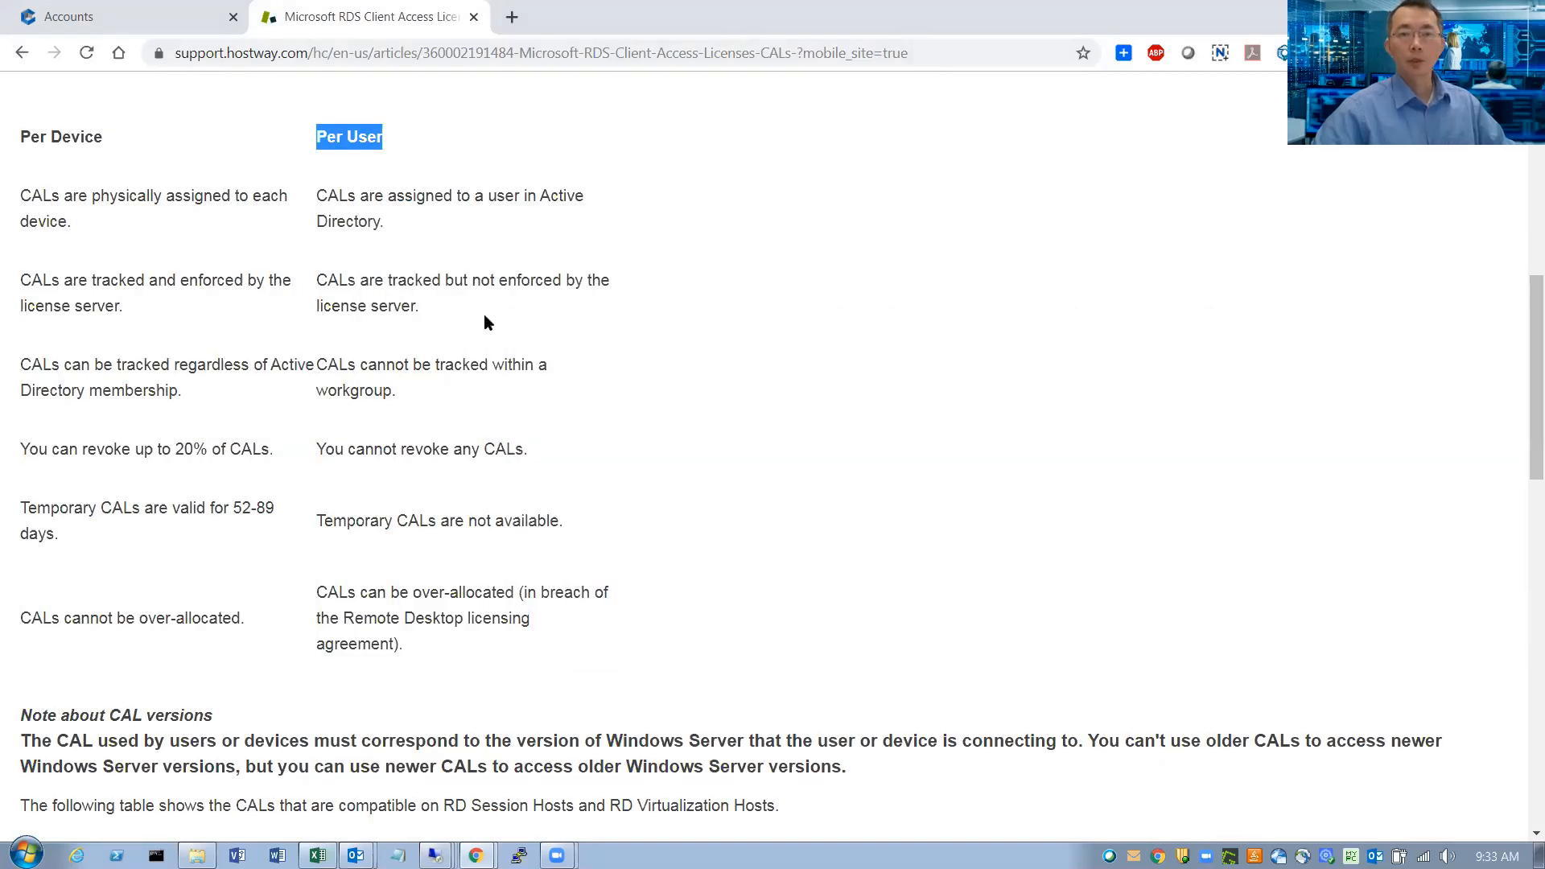
mouse_move(426, 309)
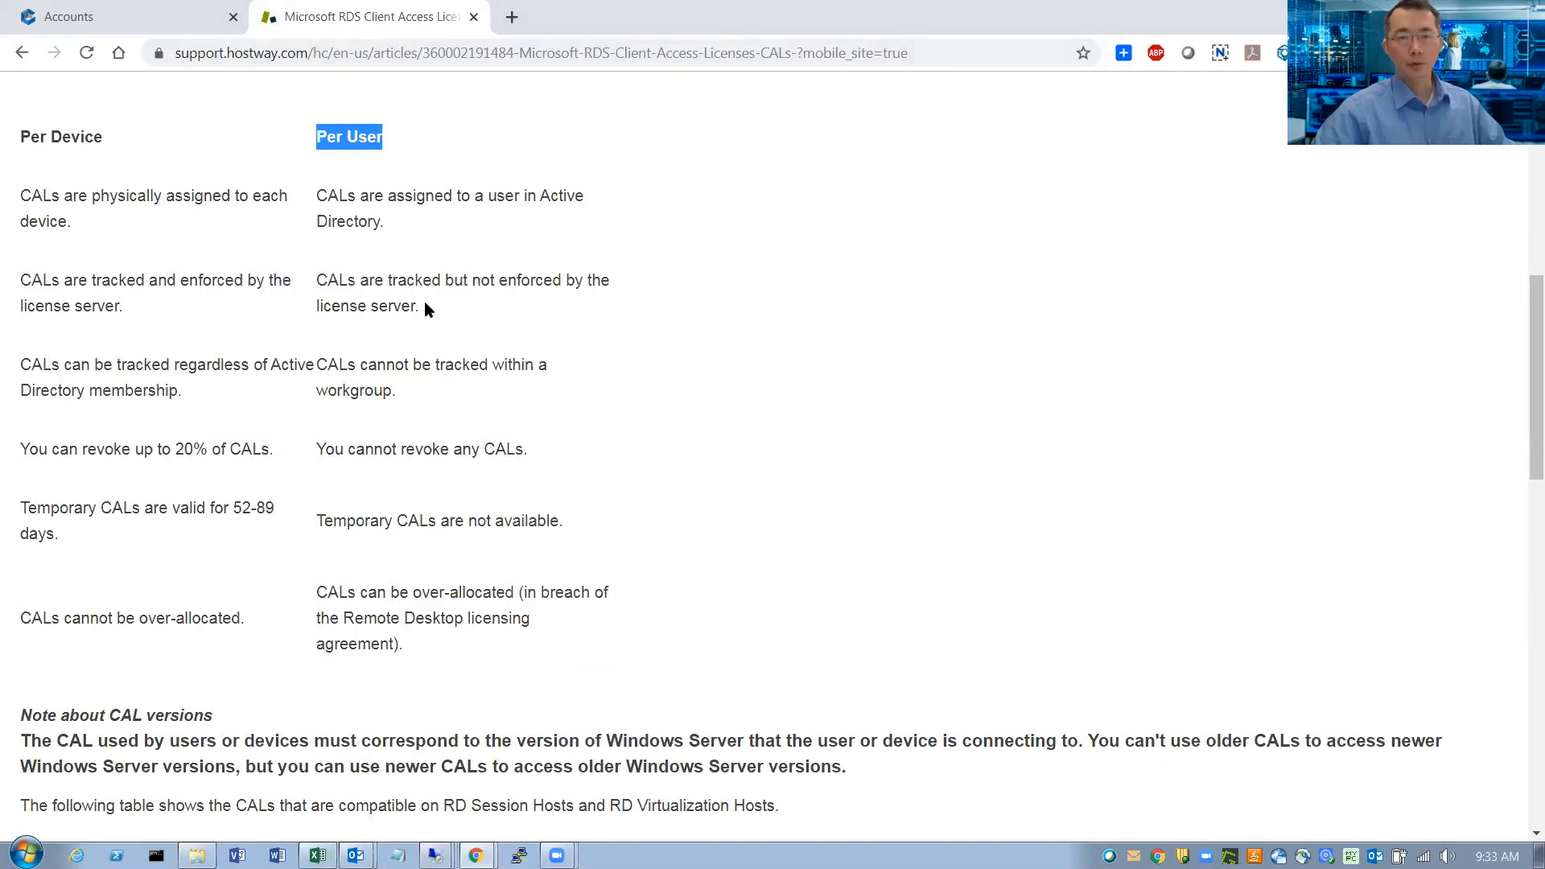
drag(317, 280, 418, 306)
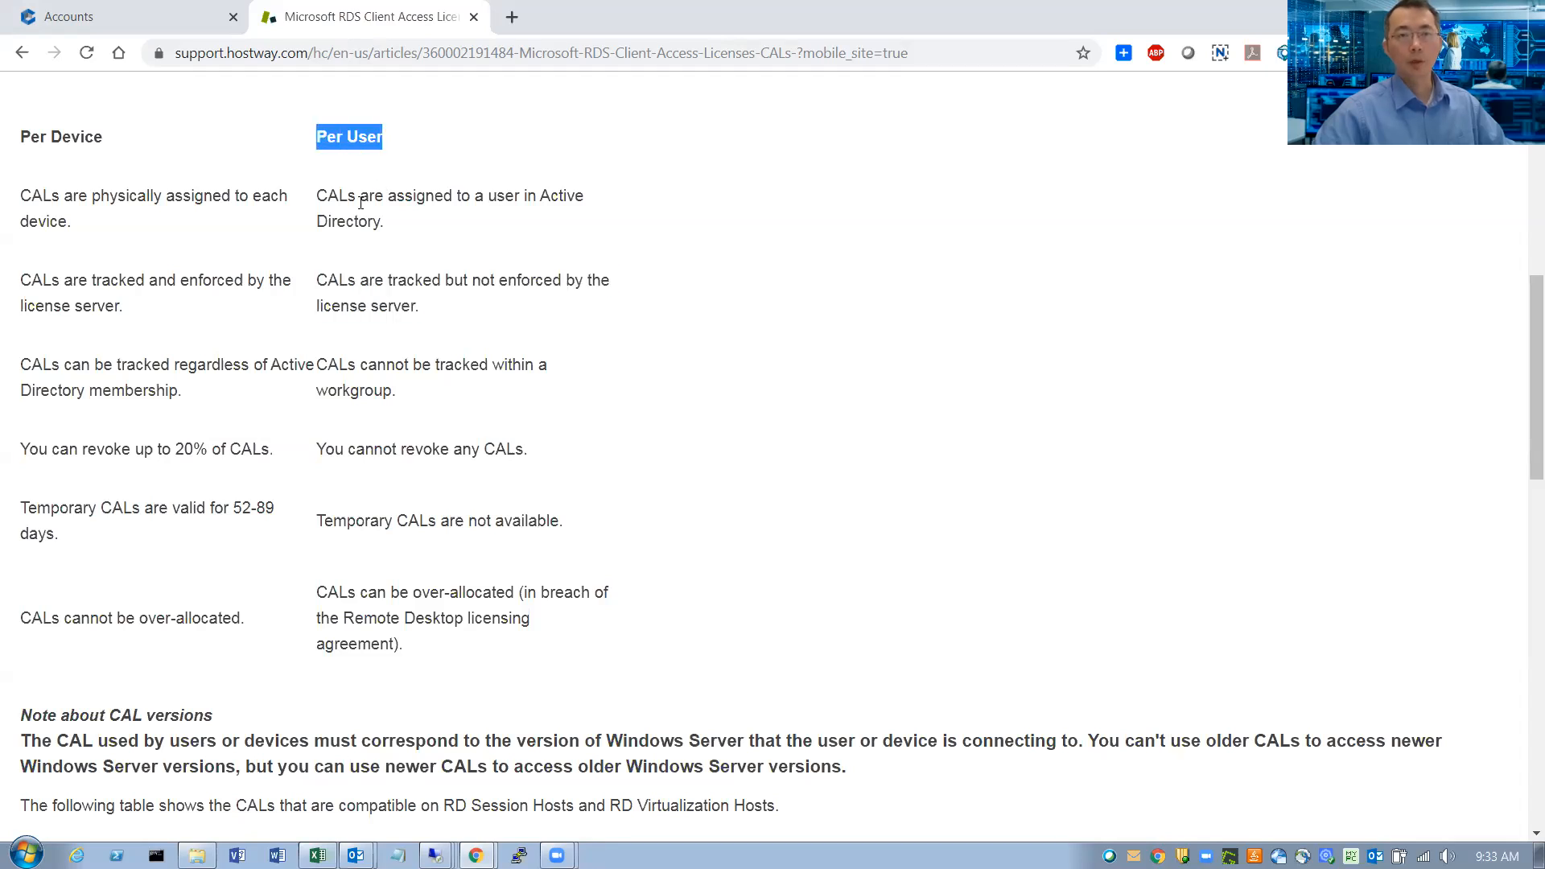
mouse_move(465, 344)
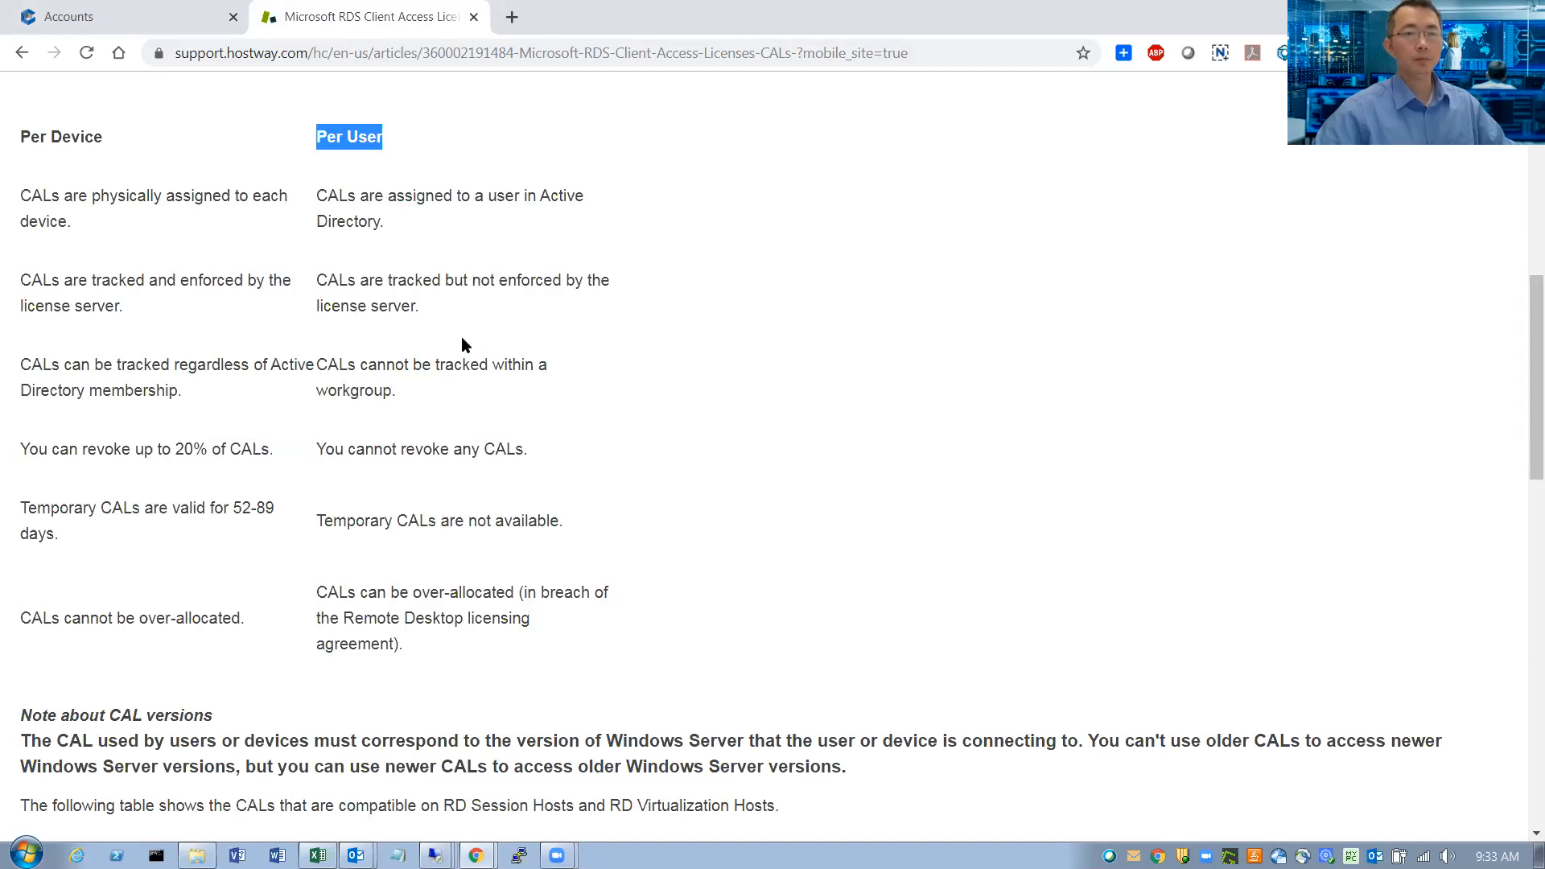